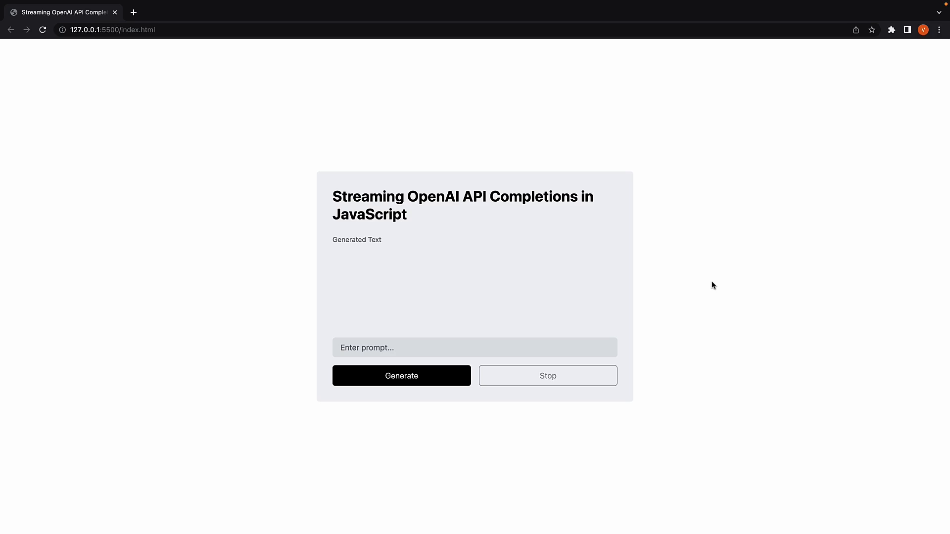
mouse_move(680, 285)
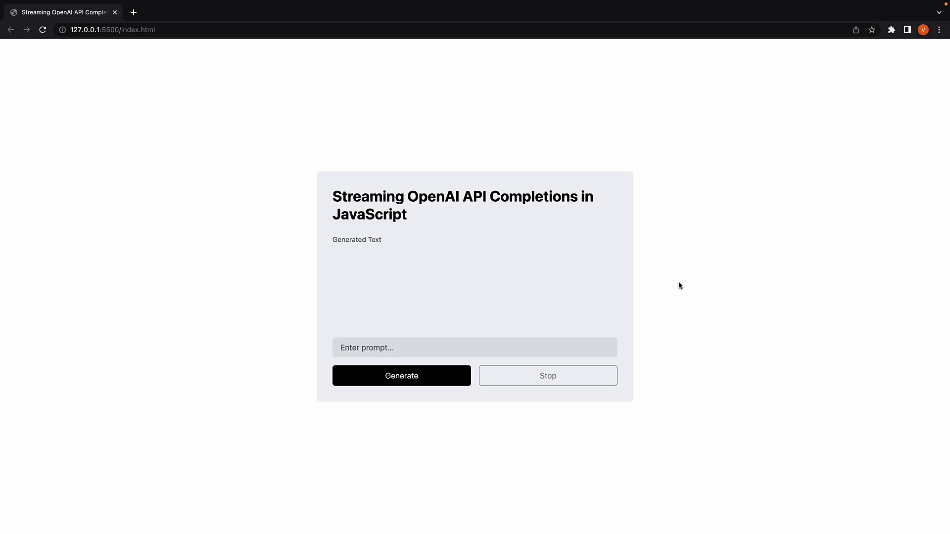
mouse_move(406, 332)
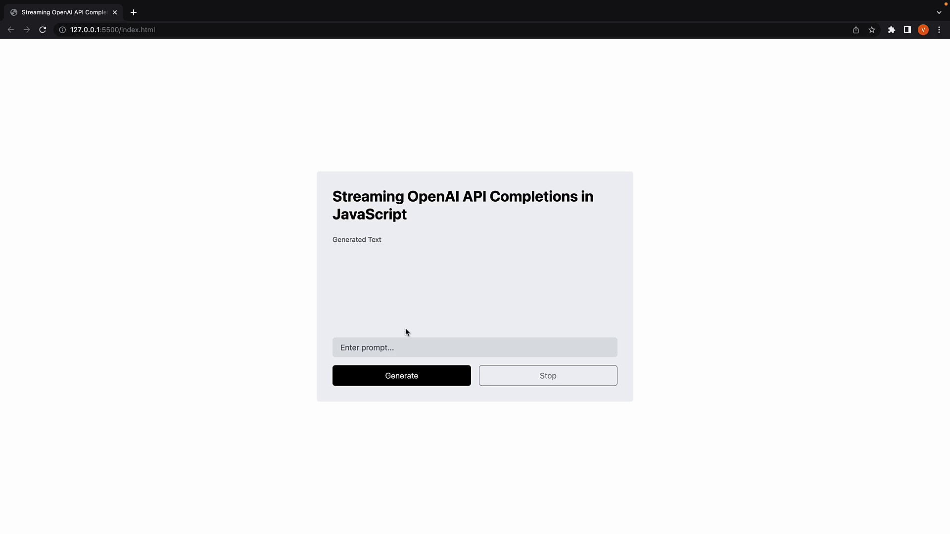
mouse_move(731, 345)
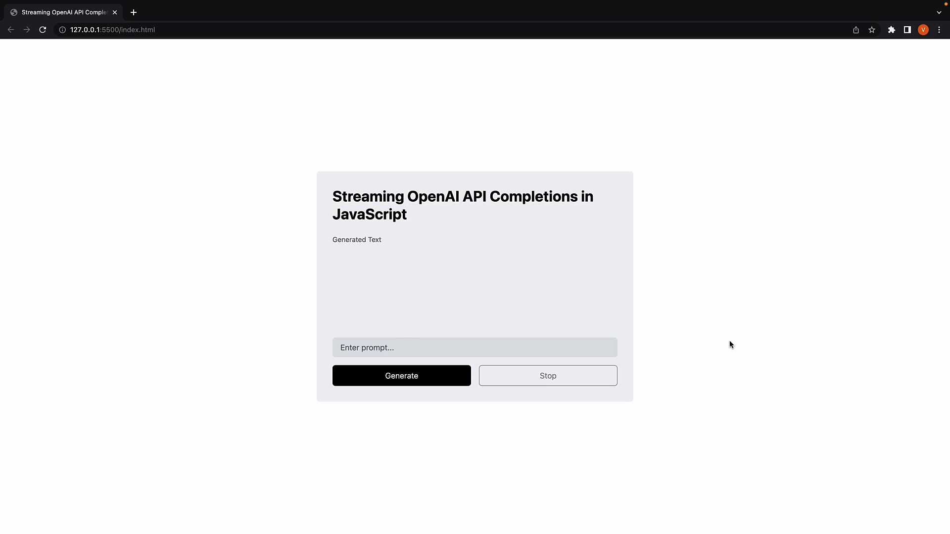
Step: Enter '10 word sentence' as the prompt and request a generated completion
type("10 word sentence")
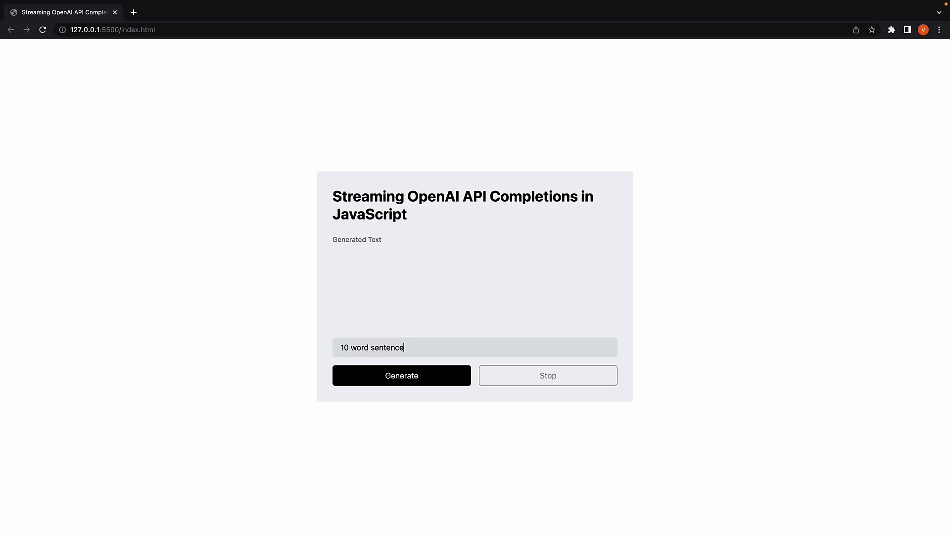
left_click(401, 376)
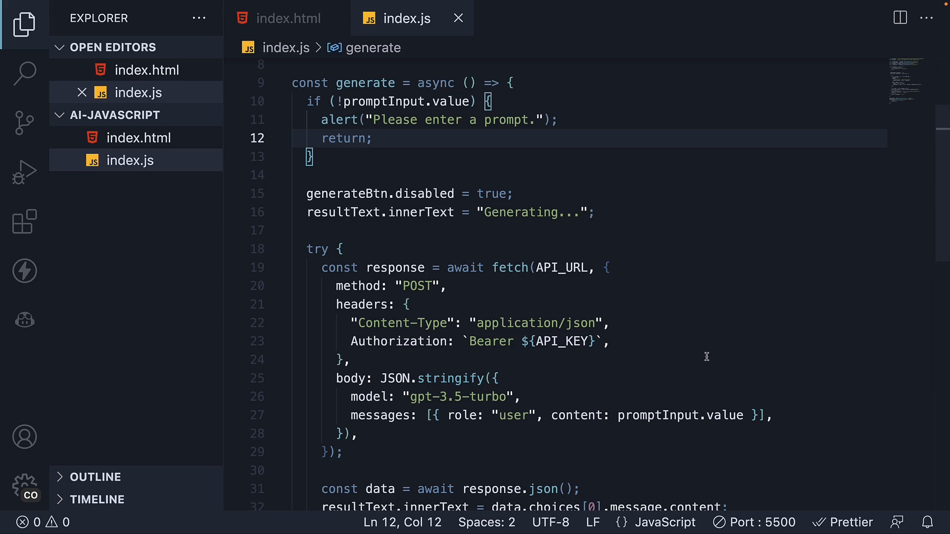
Step: Add stream: true to the request body after the messages line in index.js
left_click(373, 138)
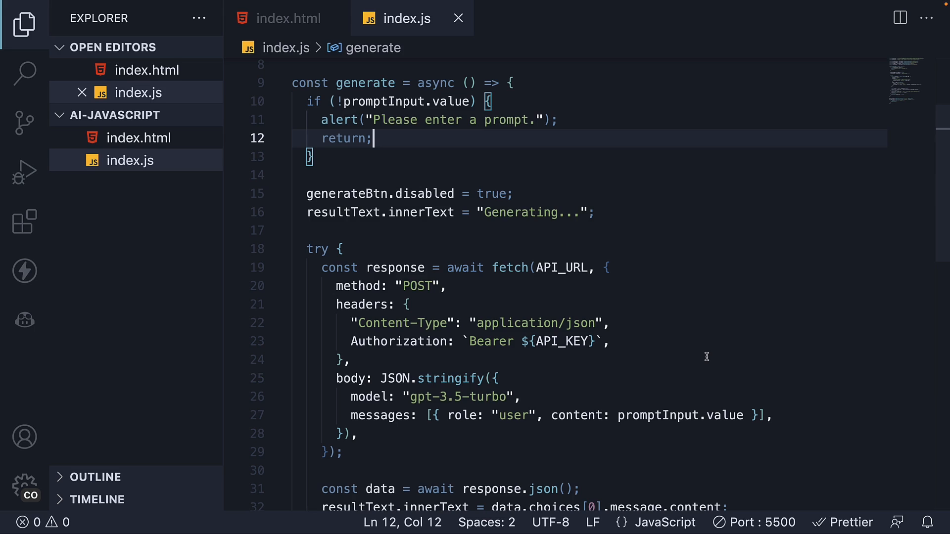
mouse_move(673, 327)
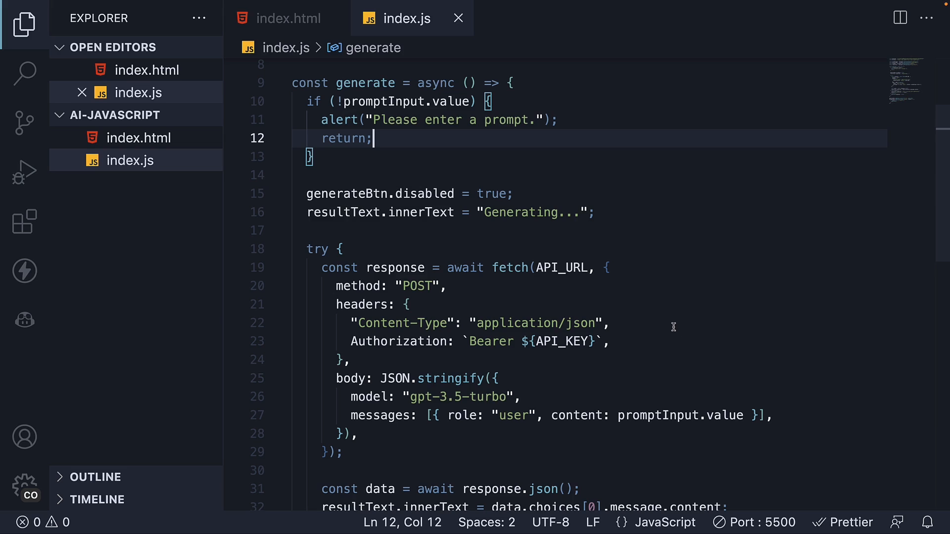
mouse_move(403, 130)
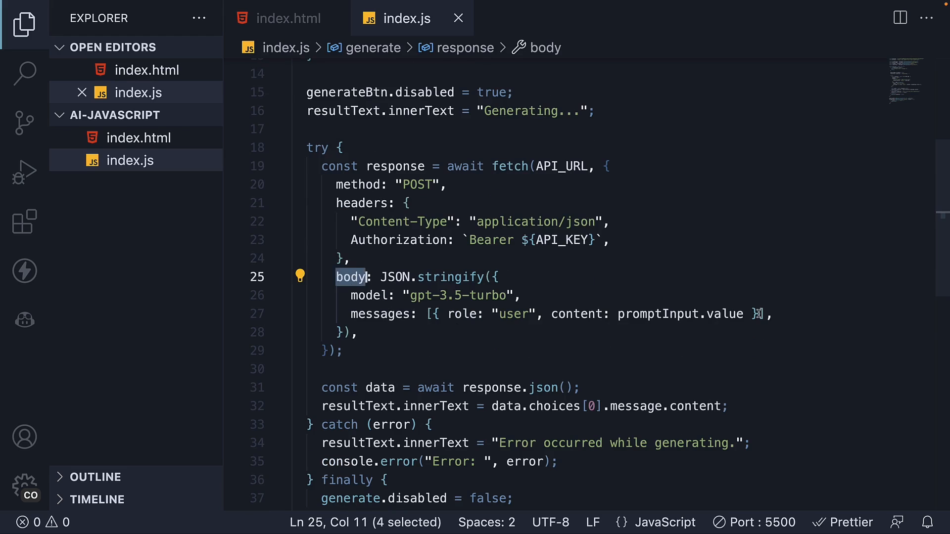
key("enter")
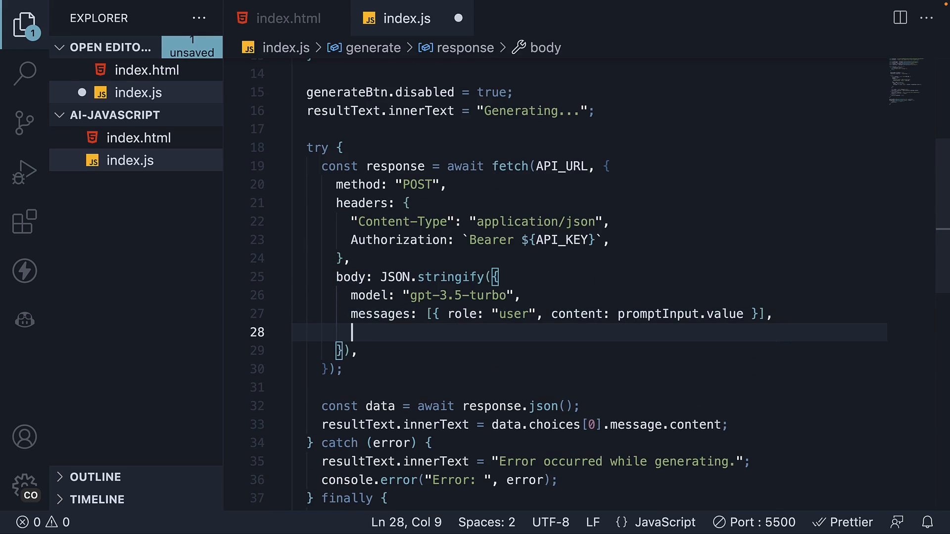
type("stream: true,")
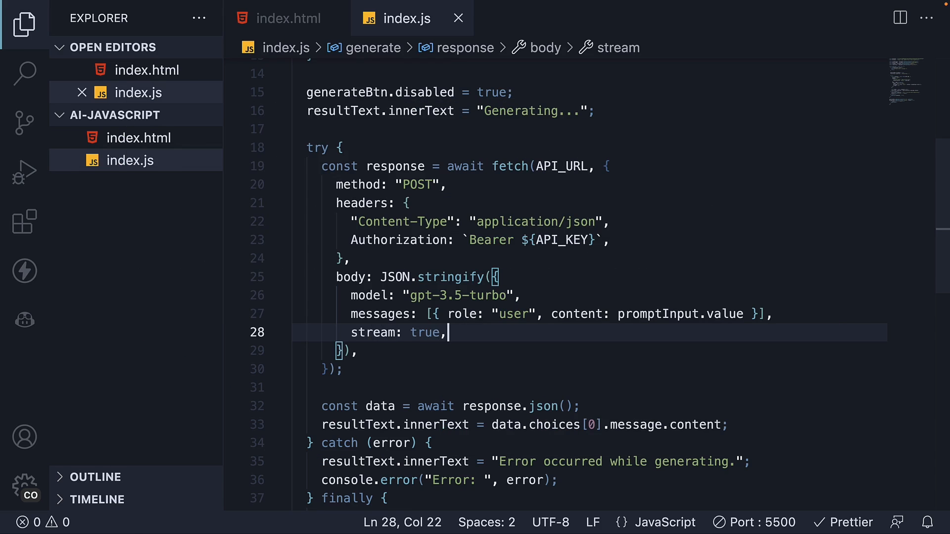
mouse_move(464, 333)
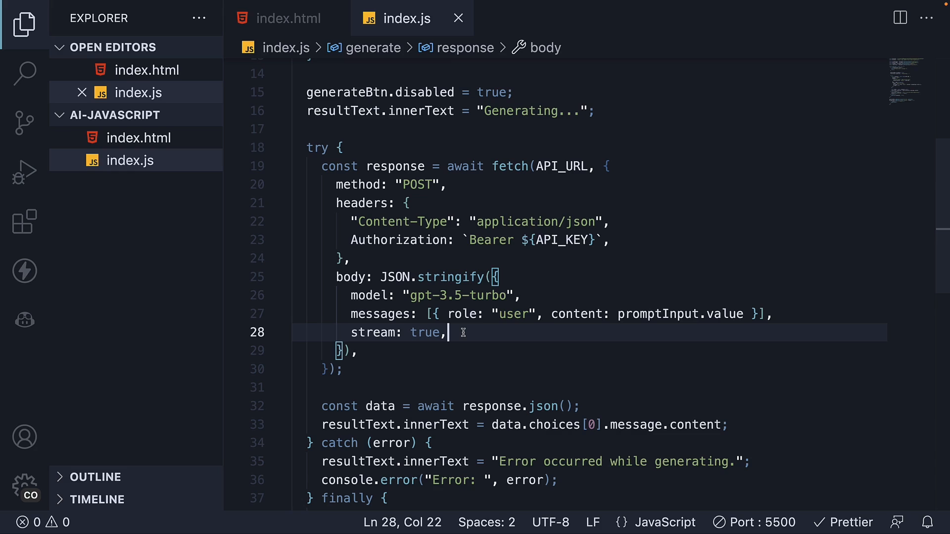
mouse_move(491, 334)
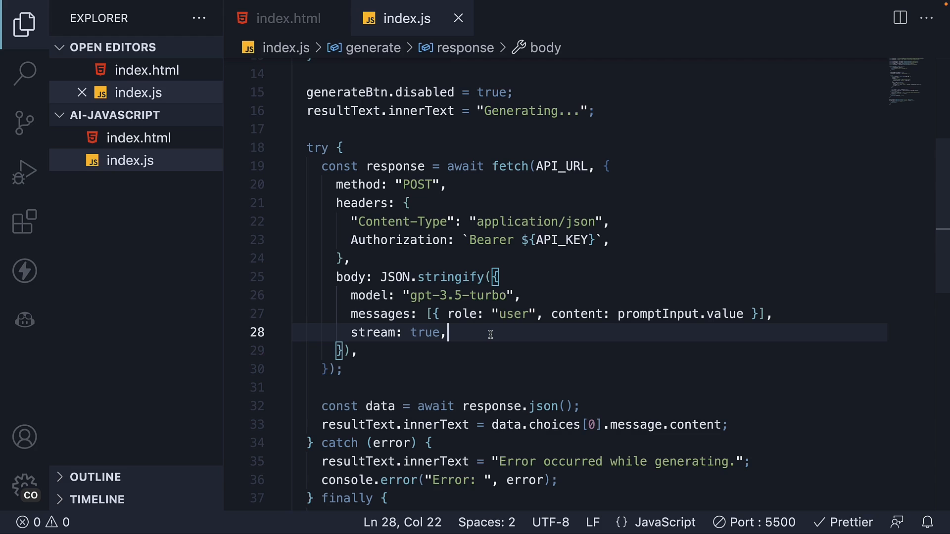
scroll("down", 3)
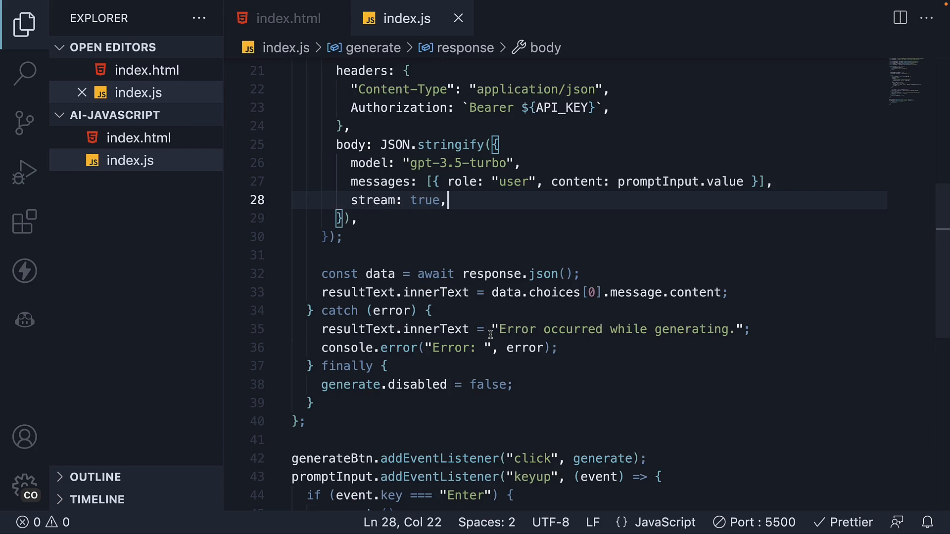
mouse_move(318, 274)
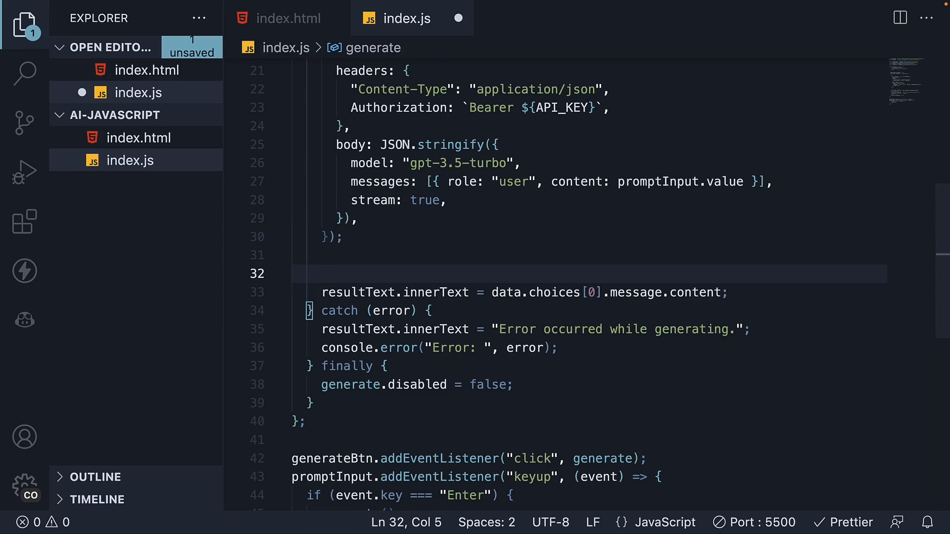
Step: Replace the response.json() and resultText lines with const reader = response.body.getReader();
left_click(575, 292)
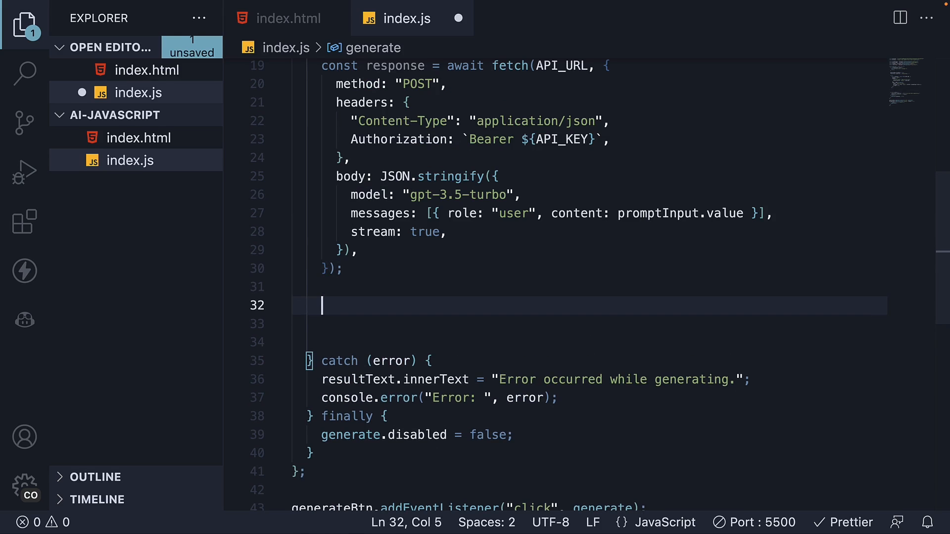
type("const reader =")
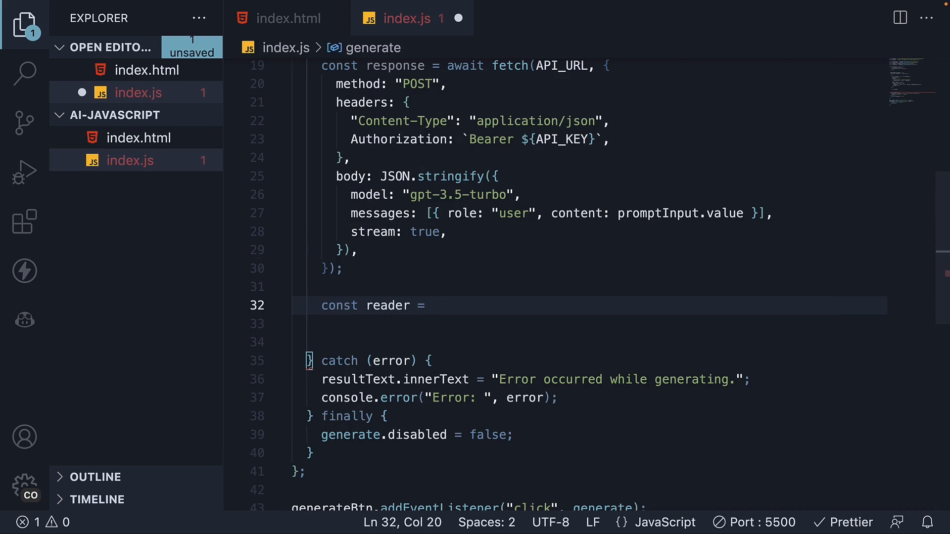
type("response.bod")
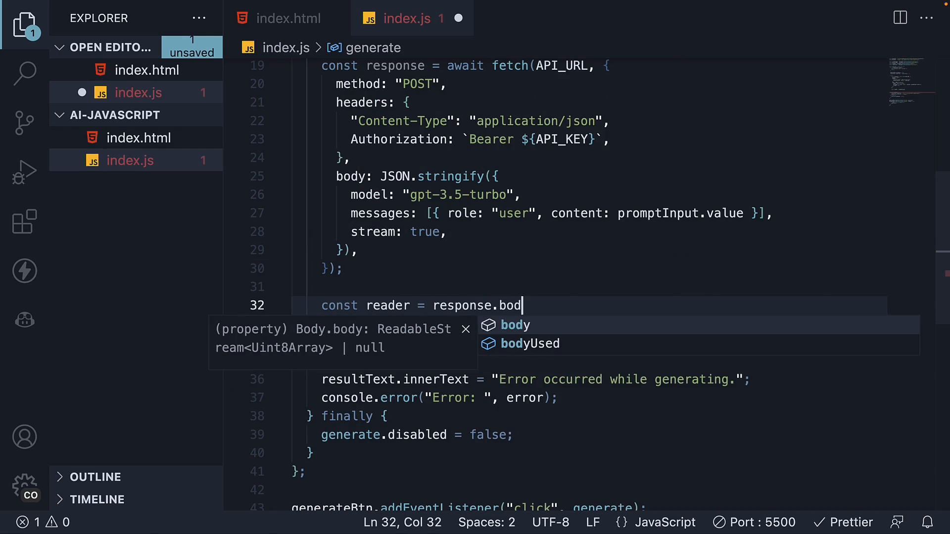
type("y.getReader")
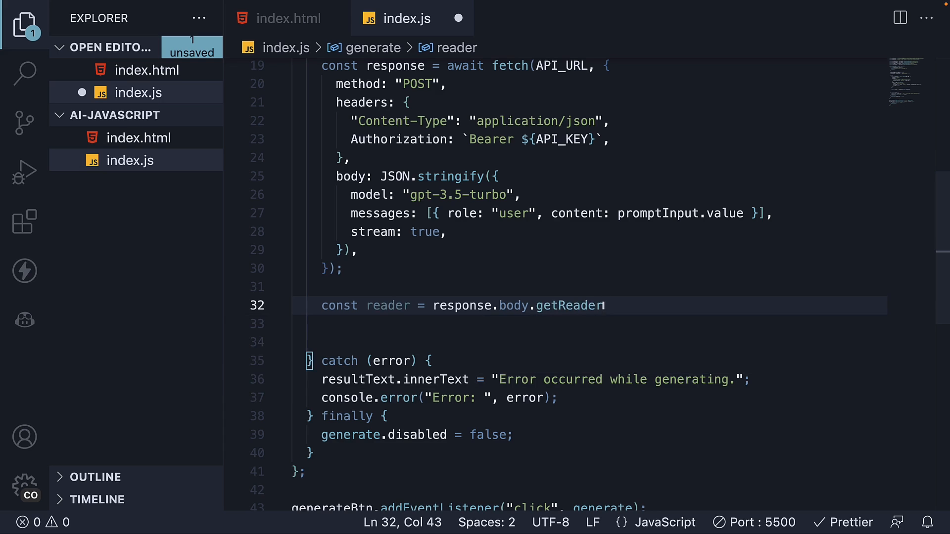
type("();")
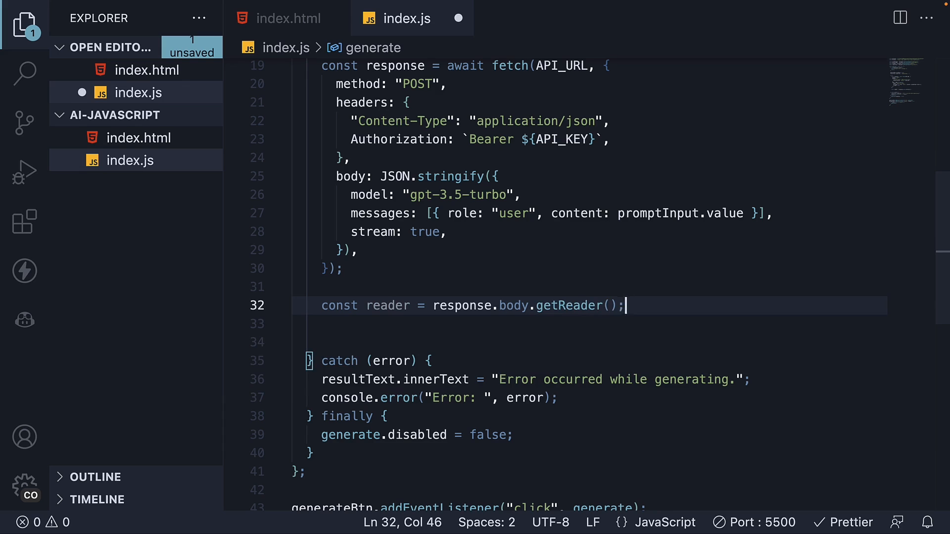
mouse_move(320, 266)
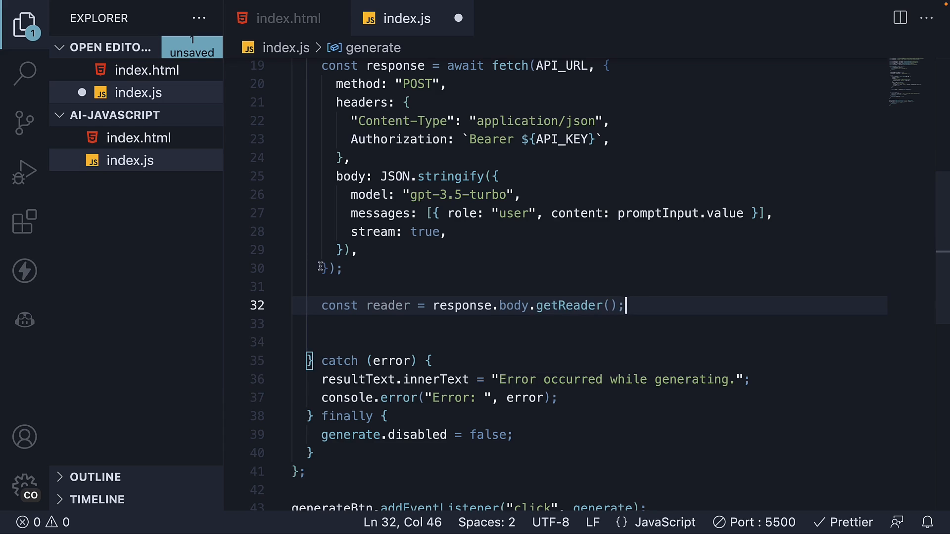
double_click(386, 306)
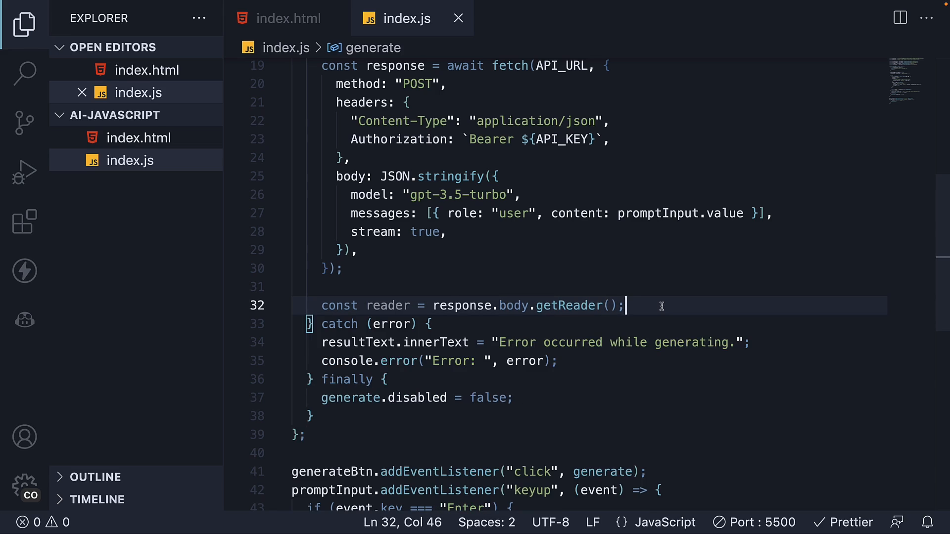
Step: Add a while(true) loop that awaits reader.read() and destructures each chunk
key("Enter")
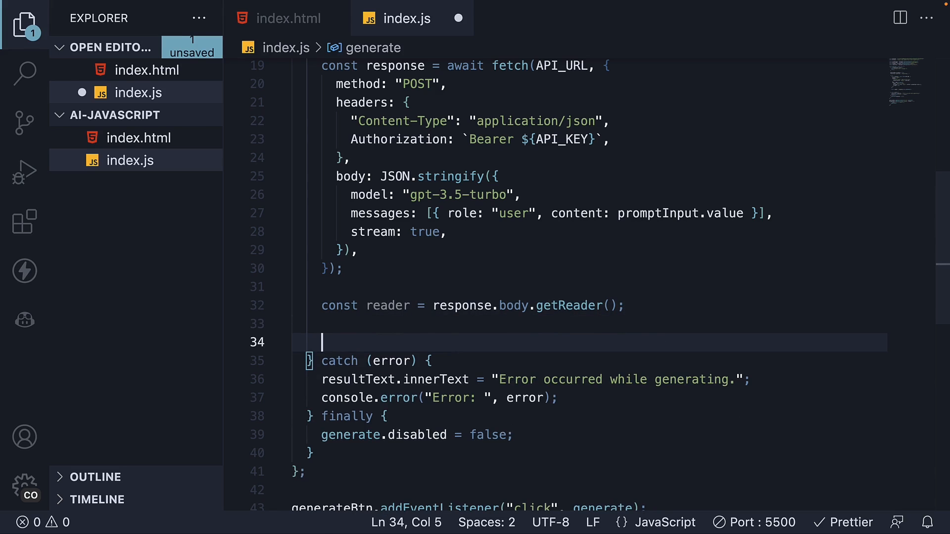
key("Enter")
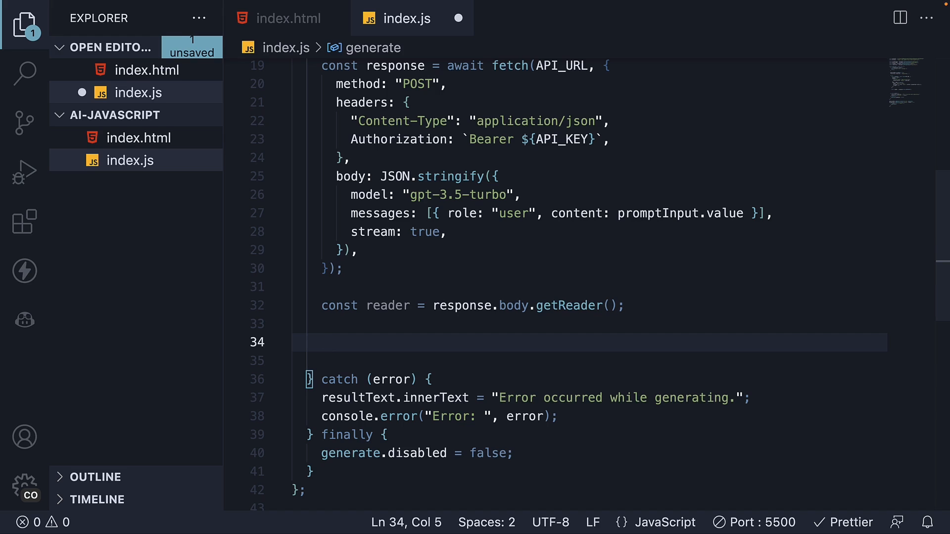
type("while(true) {")
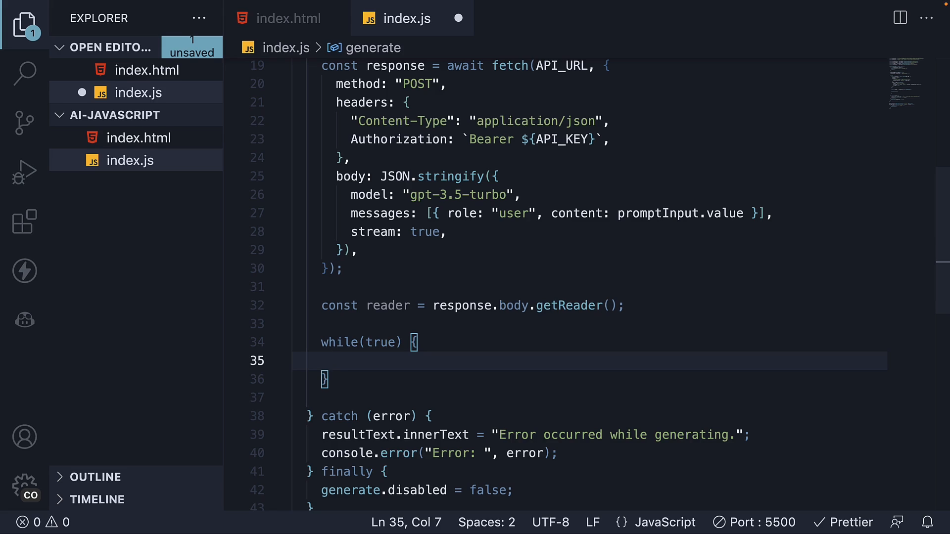
left_click(337, 361)
type("const")
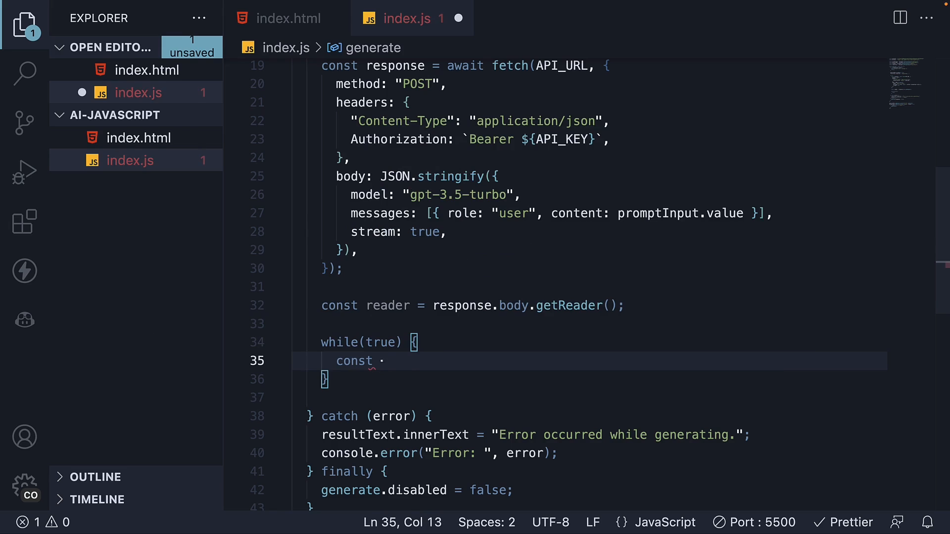
type("chunk")
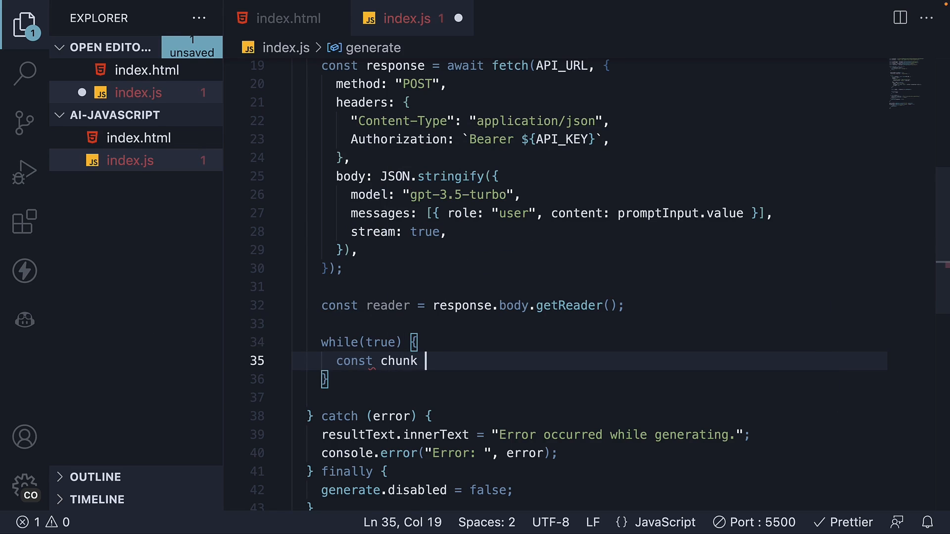
type("= await reader.read")
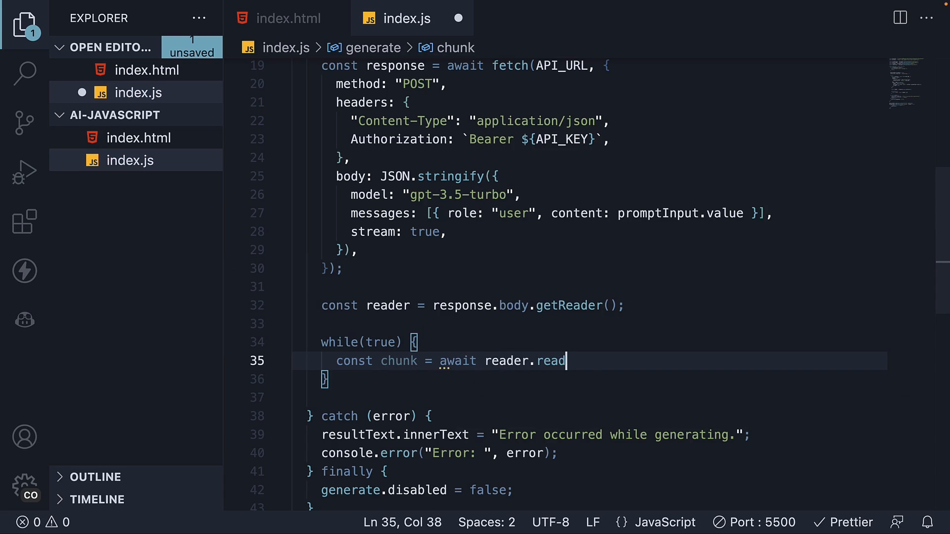
type("();")
type("const")
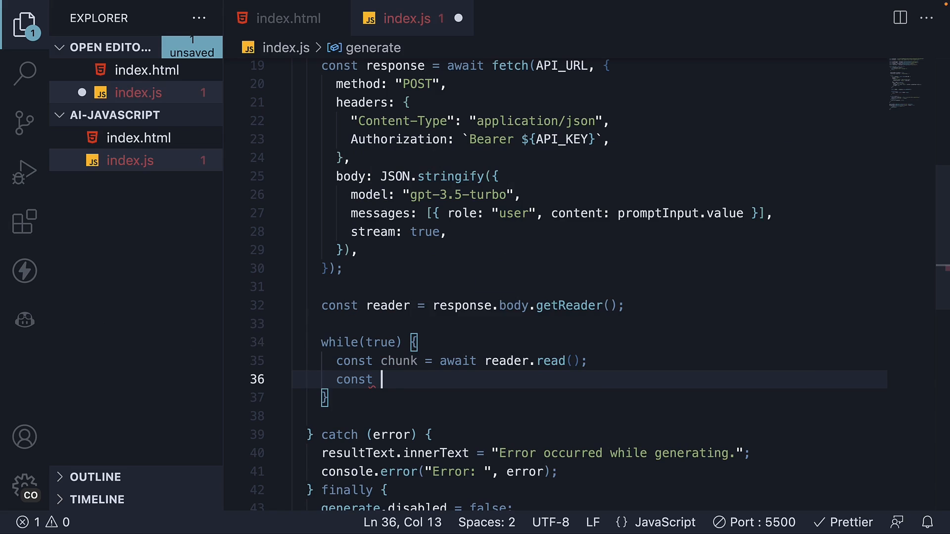
type("{d")
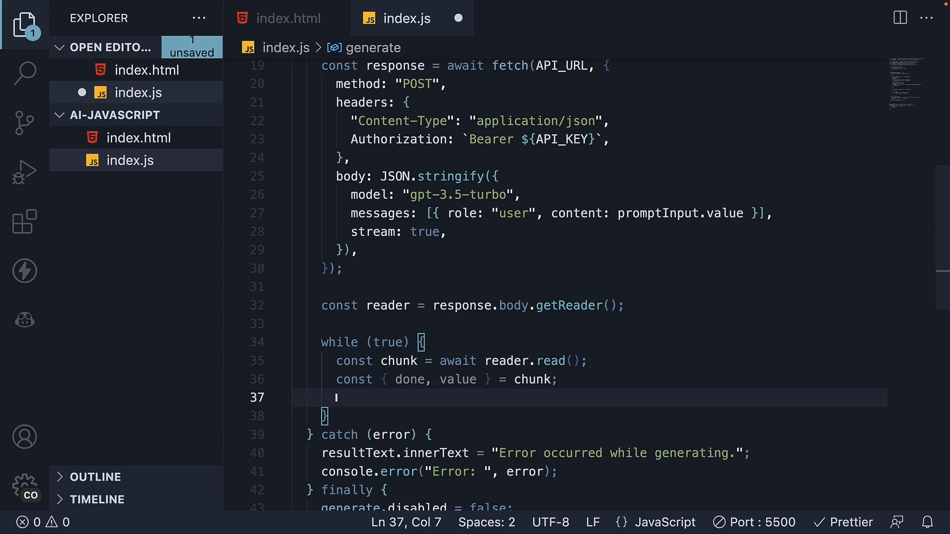
Step: Break the loop when done, log each chunk's value, and save index.js
type("if(done) {")
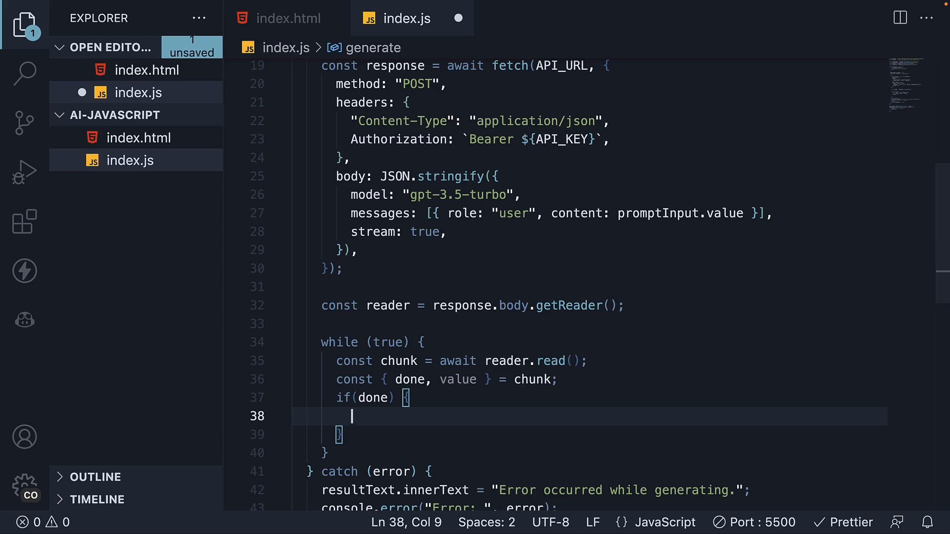
type("break;")
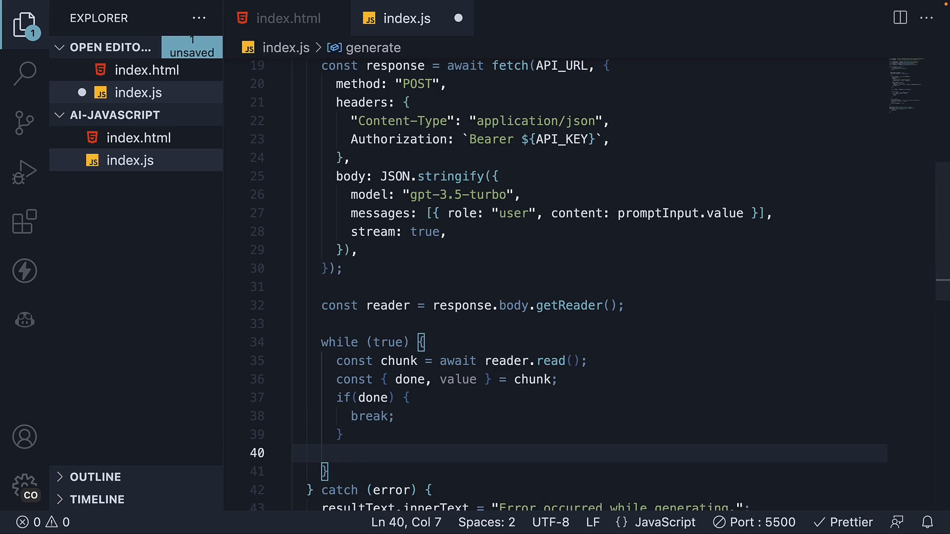
scroll("down", 3)
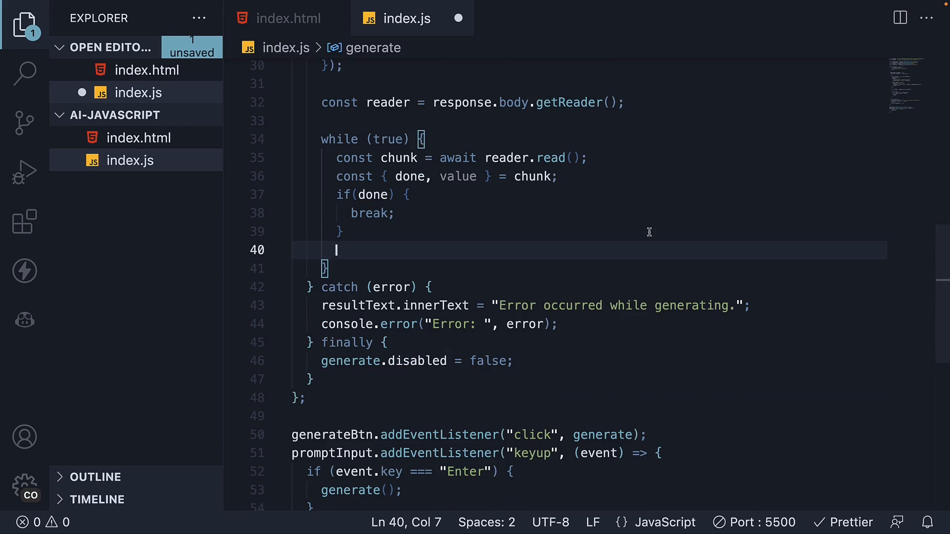
type("console.log(value);")
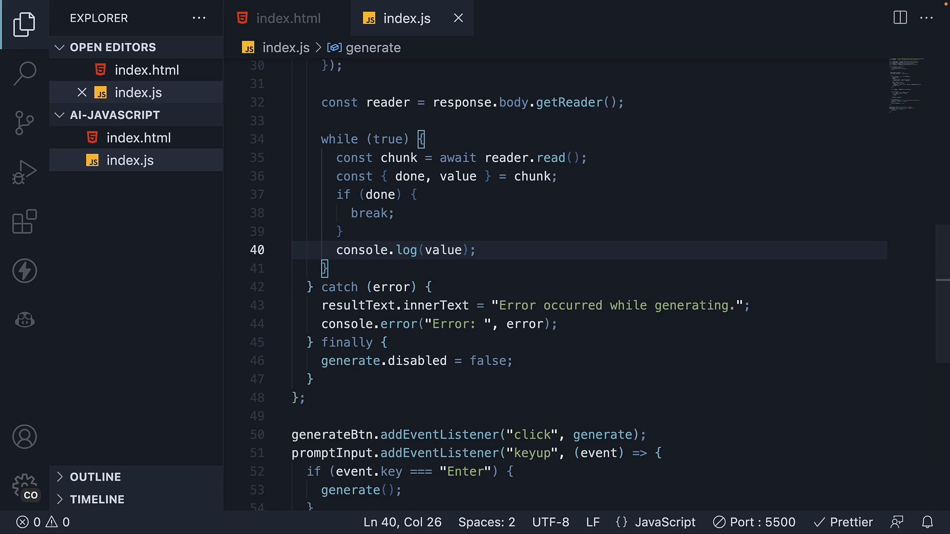
left_click(477, 249)
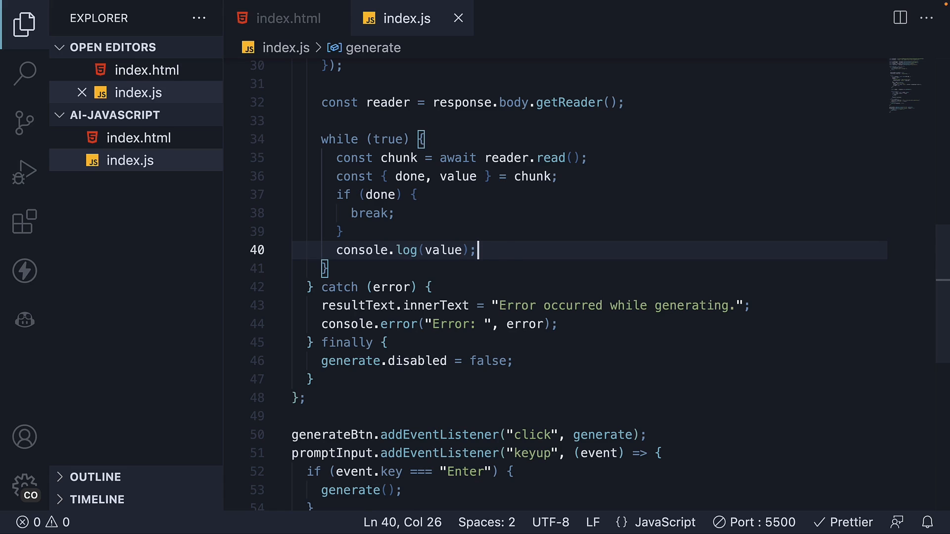
mouse_move(506, 243)
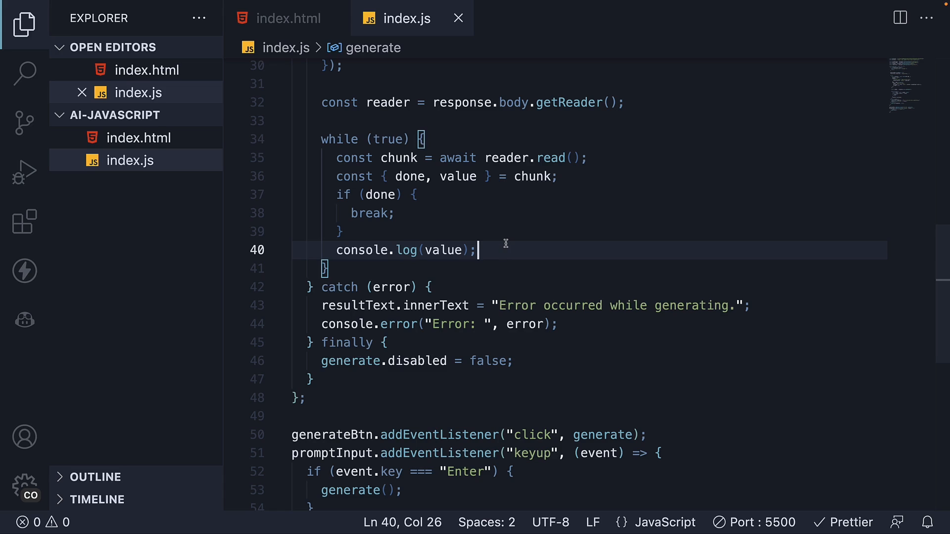
double_click(445, 249)
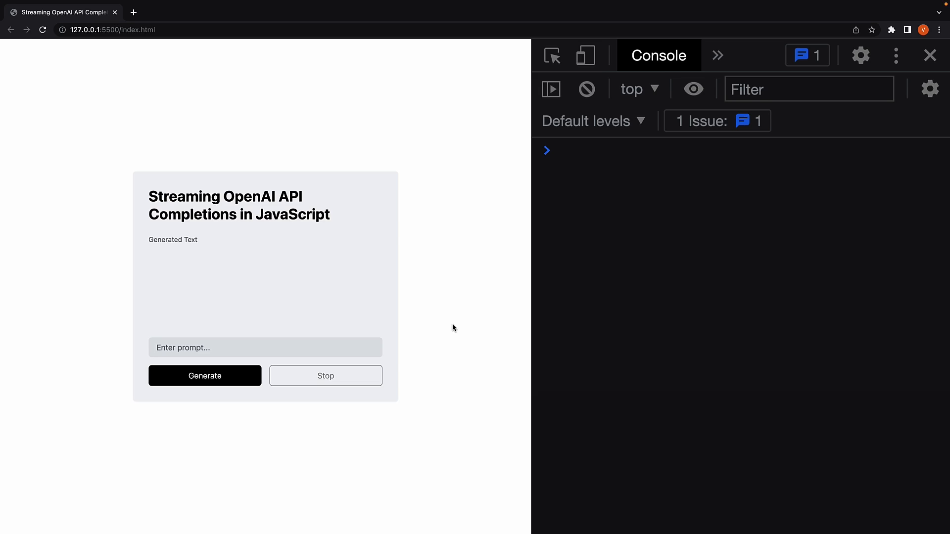
Step: Begin typing the '3 word sentence' prompt into Chrome's prompt field
type("3 word se")
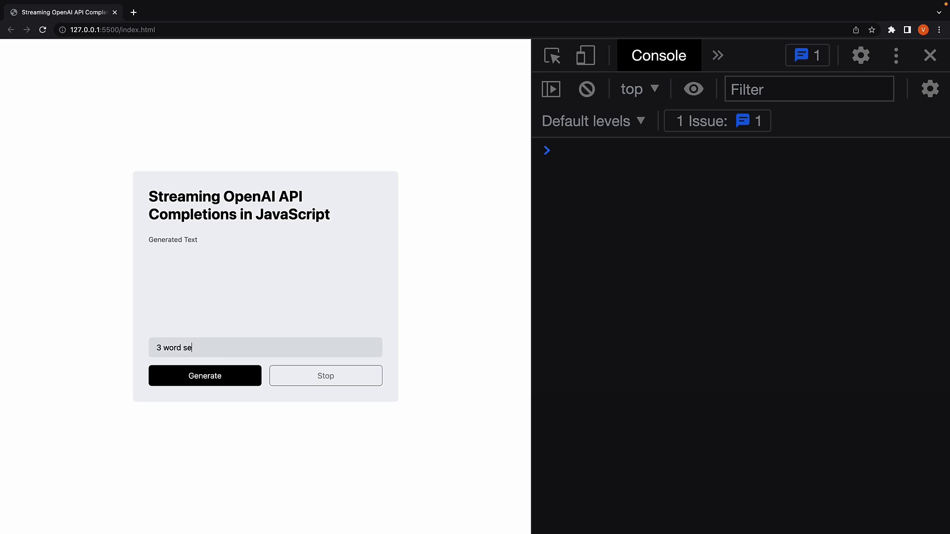
left_click(205, 376)
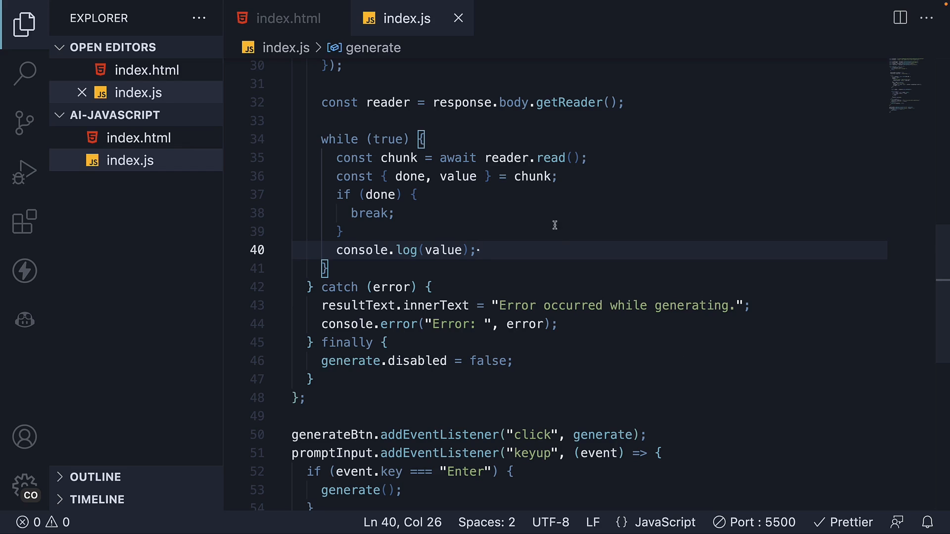
mouse_move(551, 219)
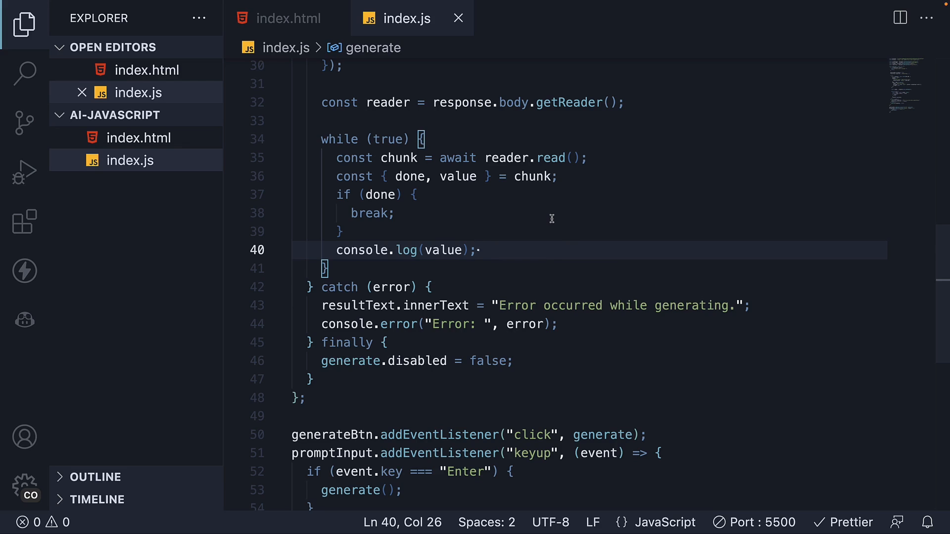
Step: Declare const decoder = new TextDecoder("utf-8") after the reader line
left_click(486, 120)
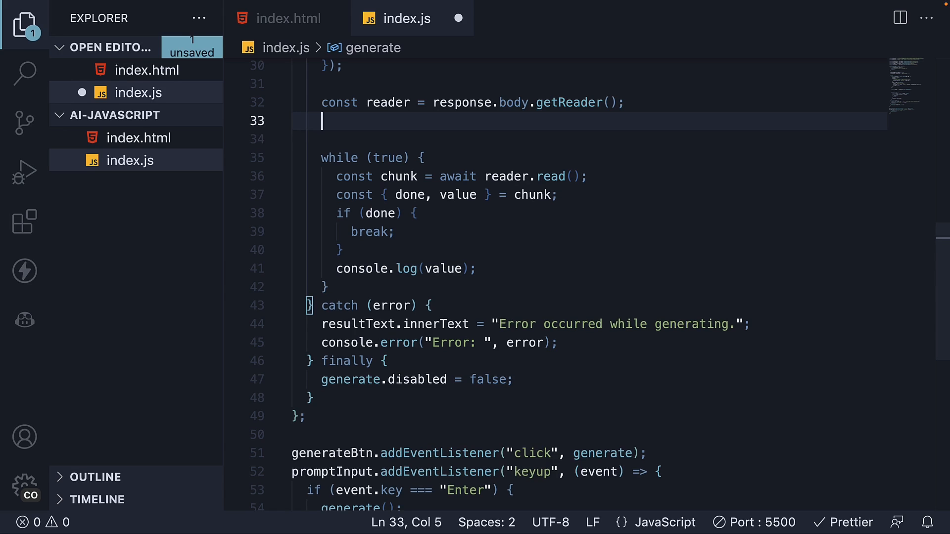
type("const")
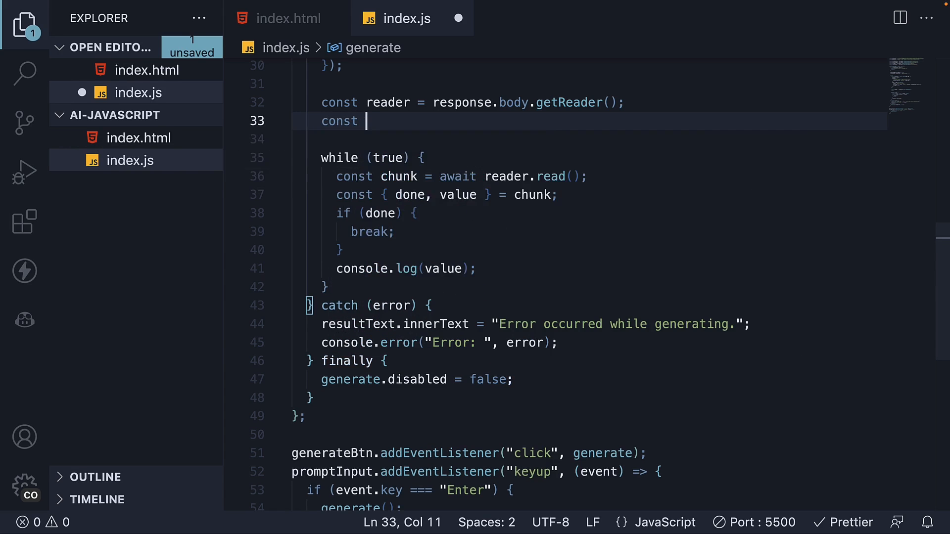
type("decoder =")
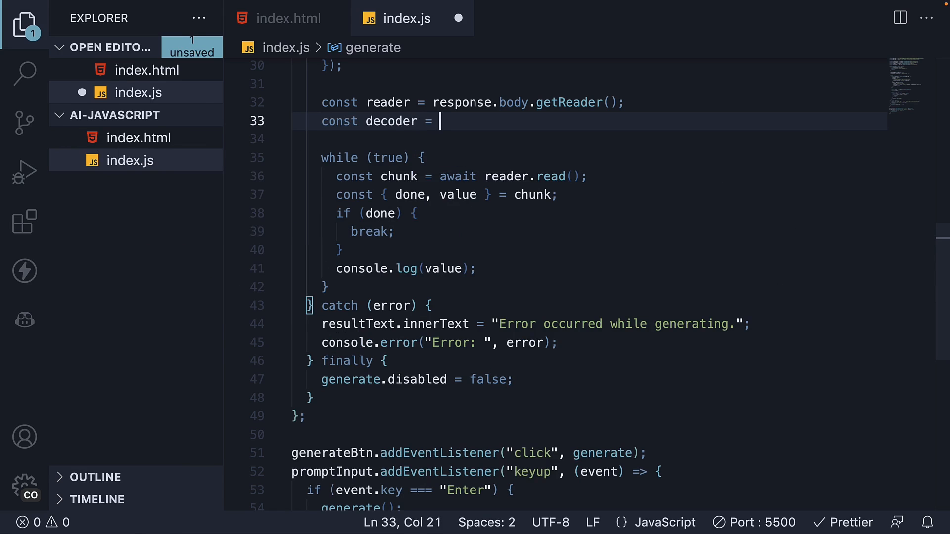
type("new TextDecoder(\"u")
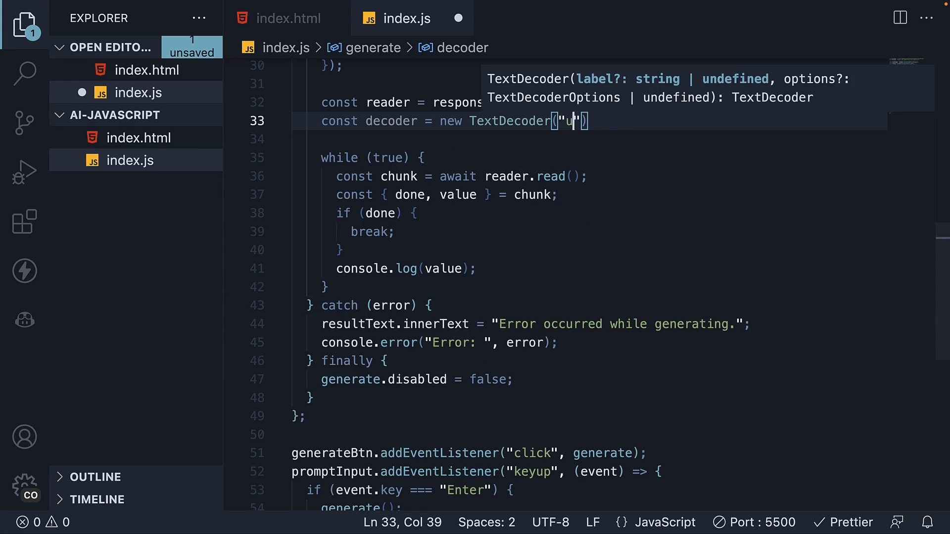
type("tf-8")
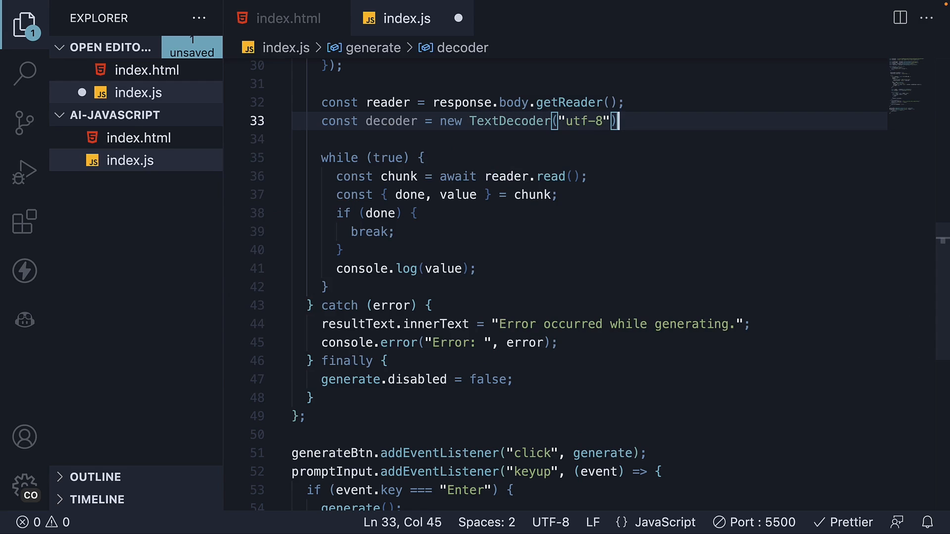
type(";")
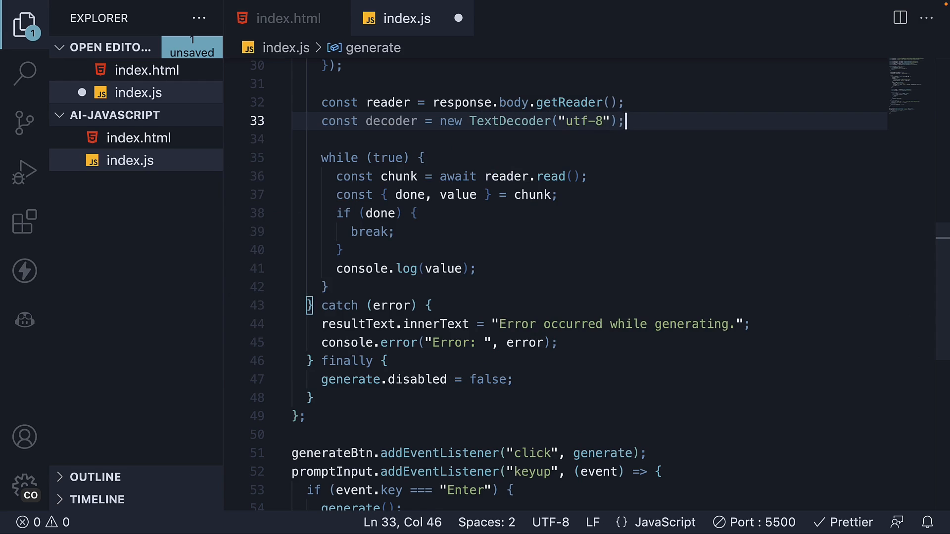
double_click(509, 121)
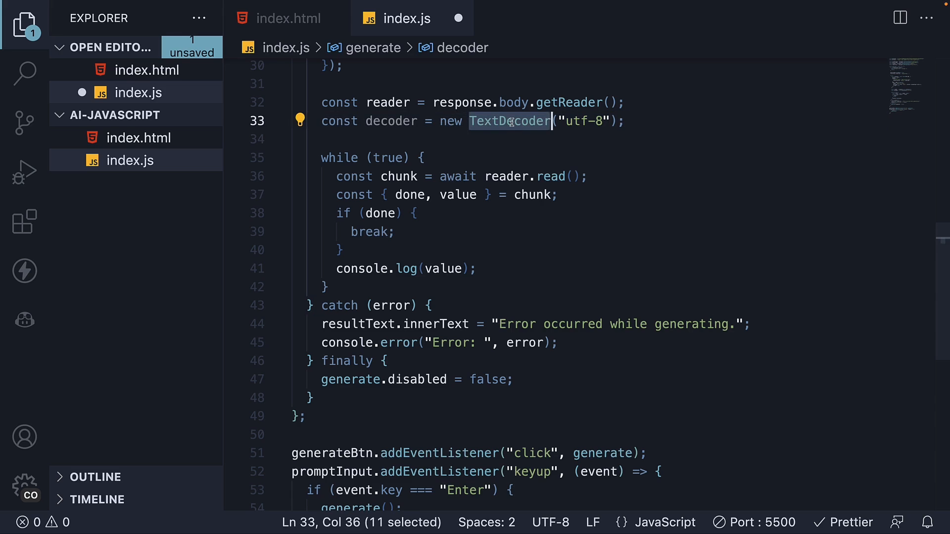
Step: Decode each chunk's value into decodedChunk and log it
left_click(344, 249)
type("const")
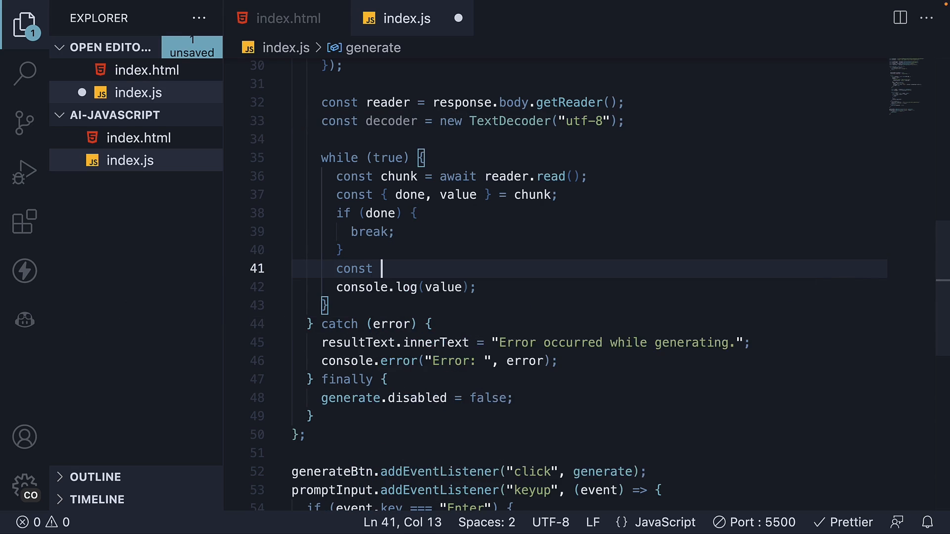
type("decodedChu")
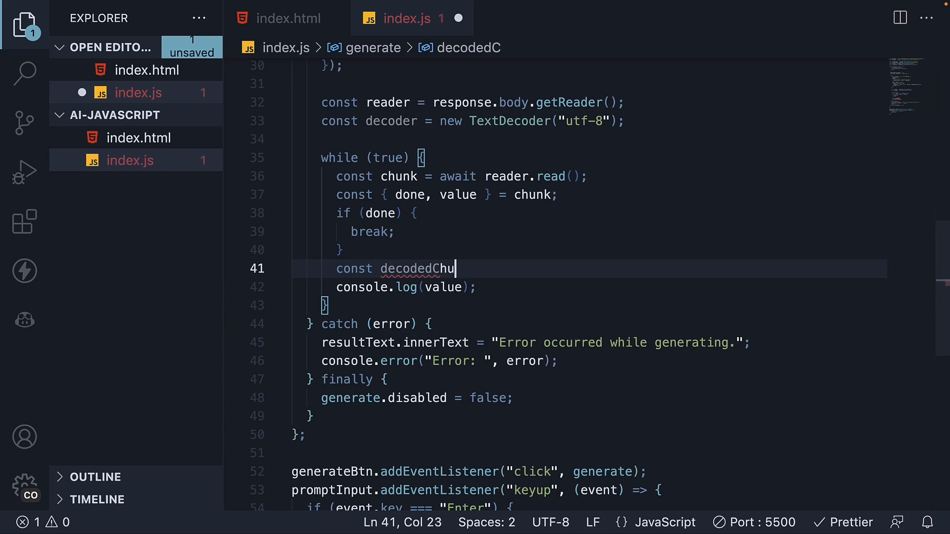
type("nk = decoder.decode(value);")
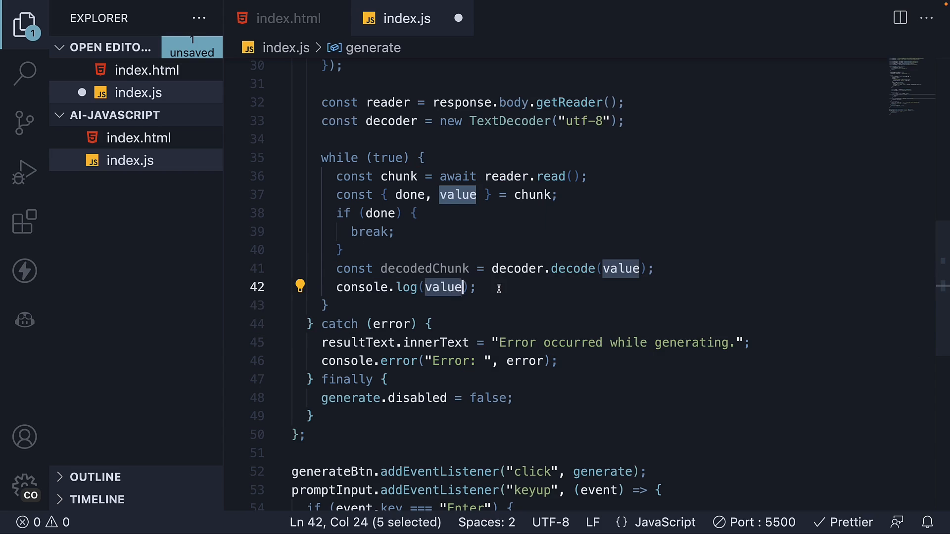
type("deco")
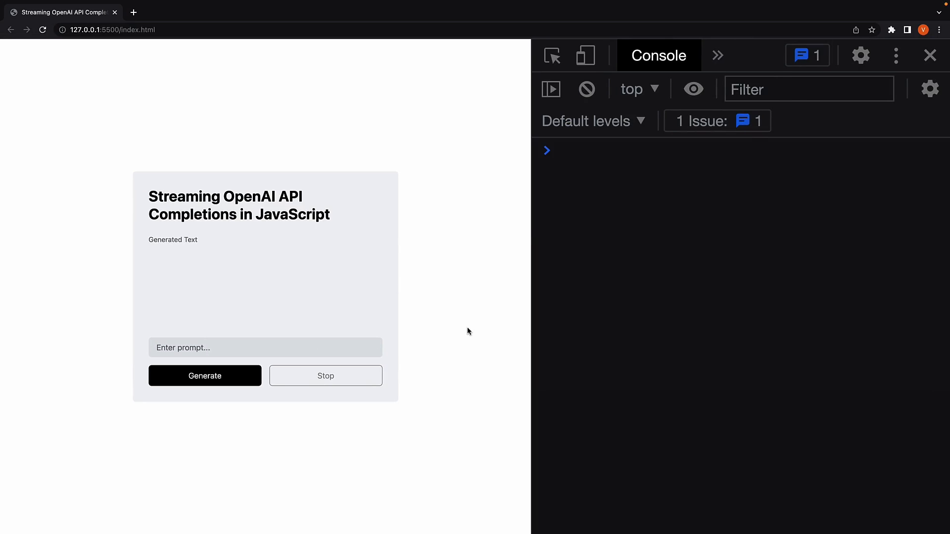
Step: Generate a '3 word sentence' completion and scroll through the console's data lines ending in [DONE]
type("3 word se")
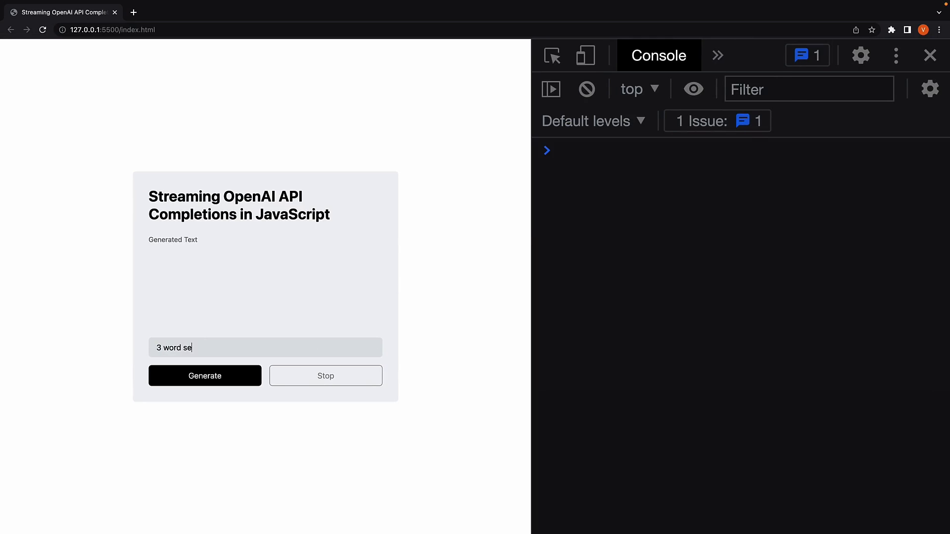
type("ntence")
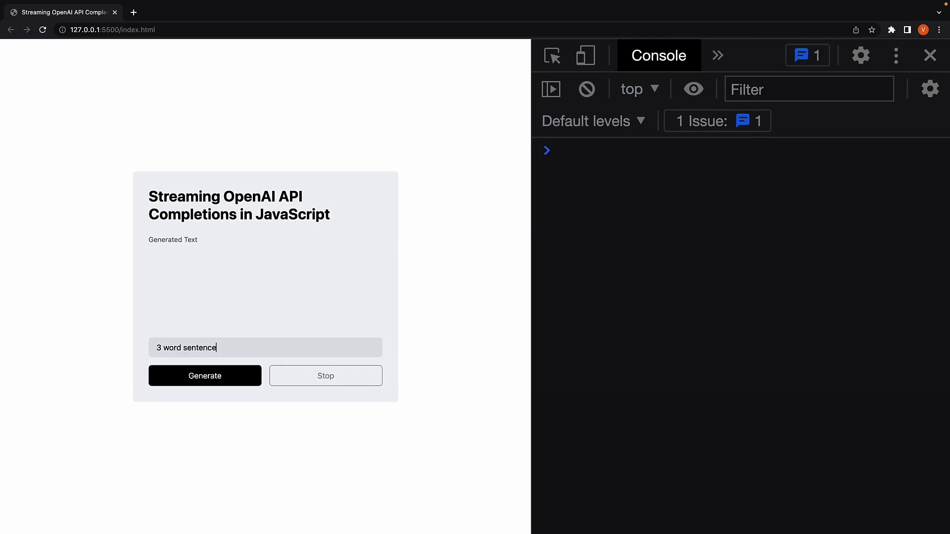
left_click(204, 376)
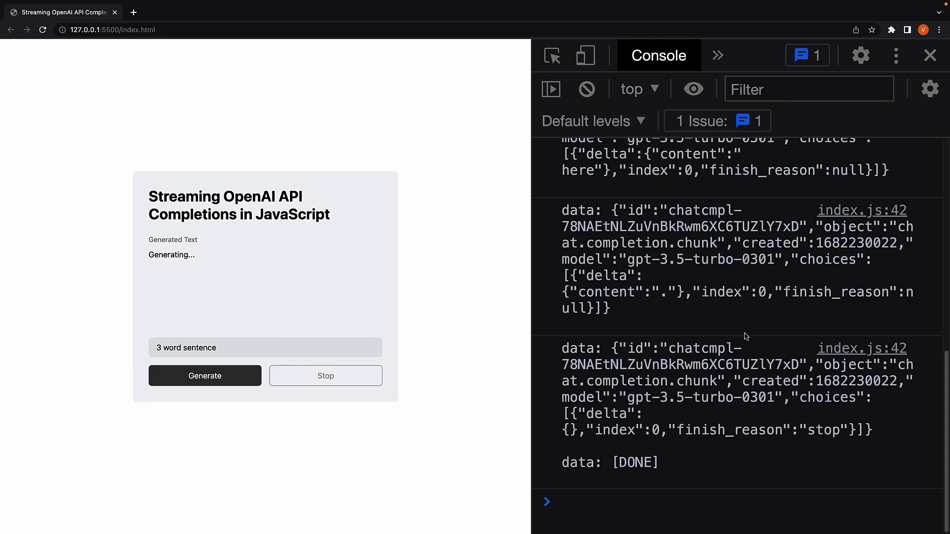
scroll("up", 3)
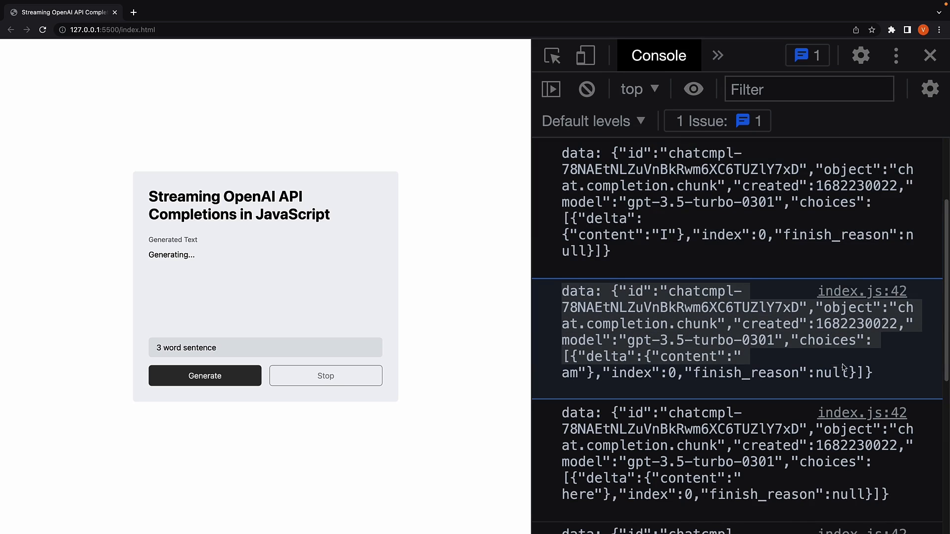
scroll("down", 3)
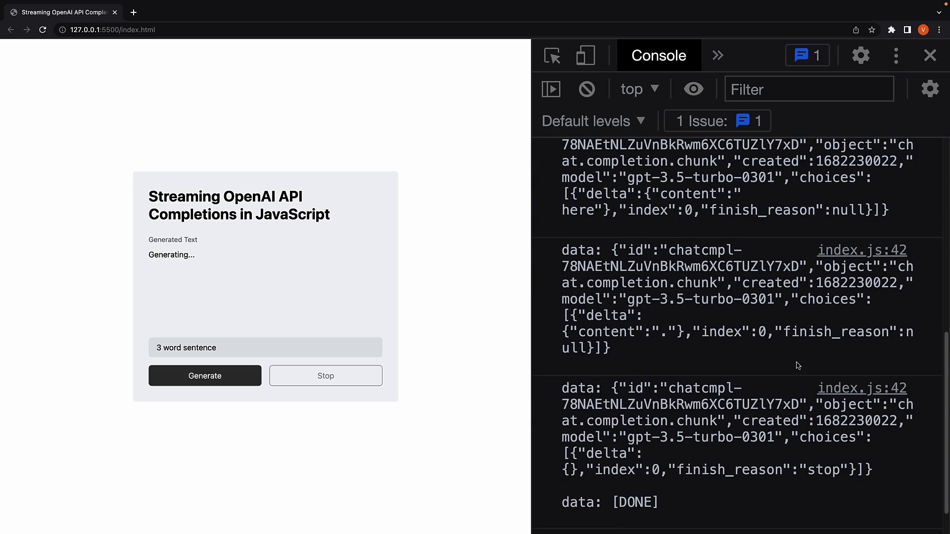
scroll("down", 3)
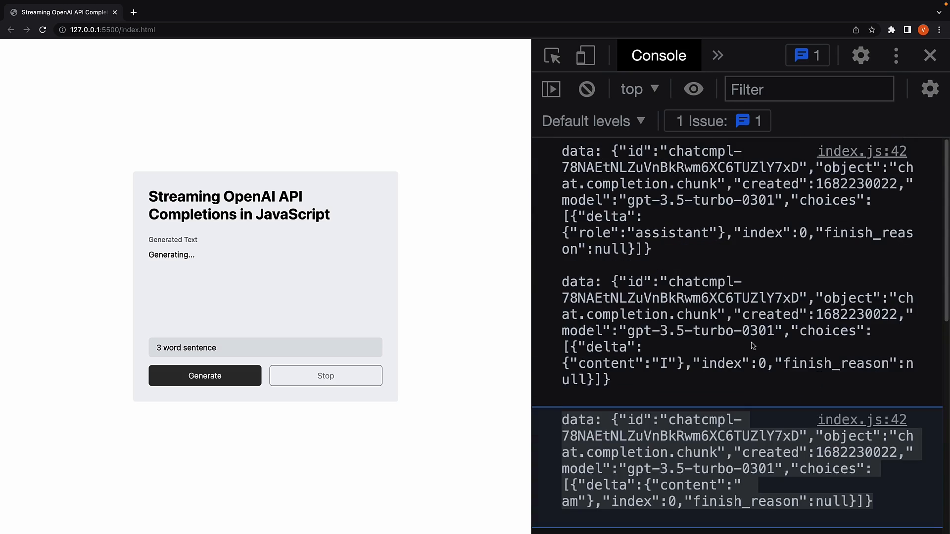
mouse_move(713, 223)
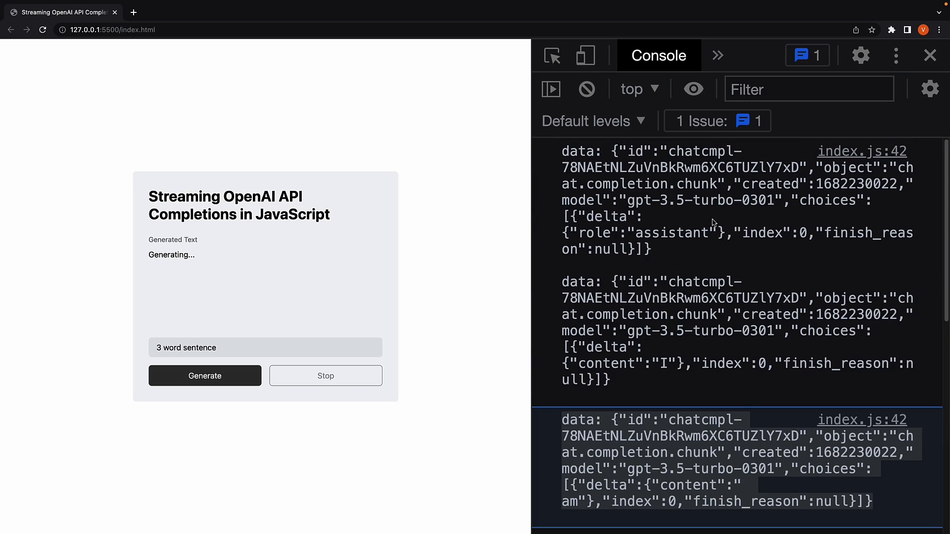
mouse_move(581, 274)
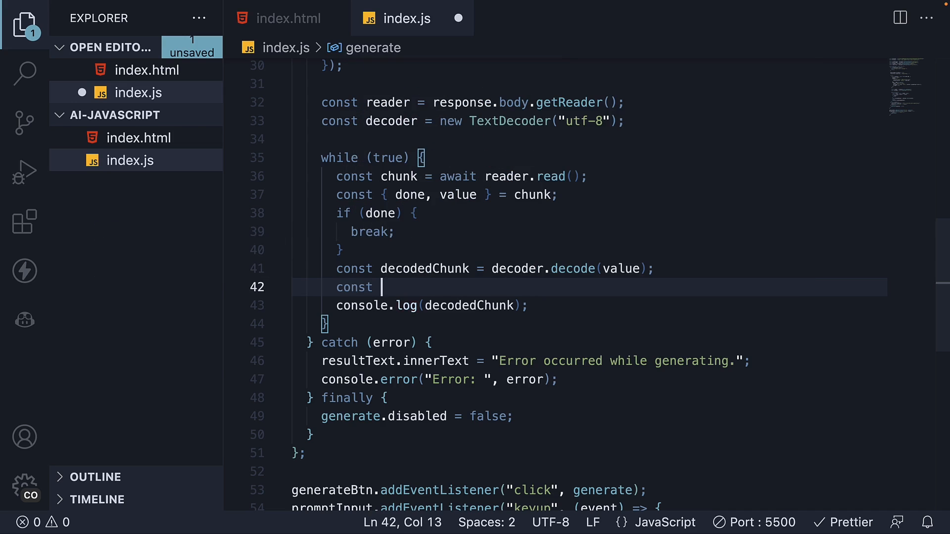
Step: Add const lines = decodedChunk.split("\n") and log lines instead of decodedChunk
type("lines =")
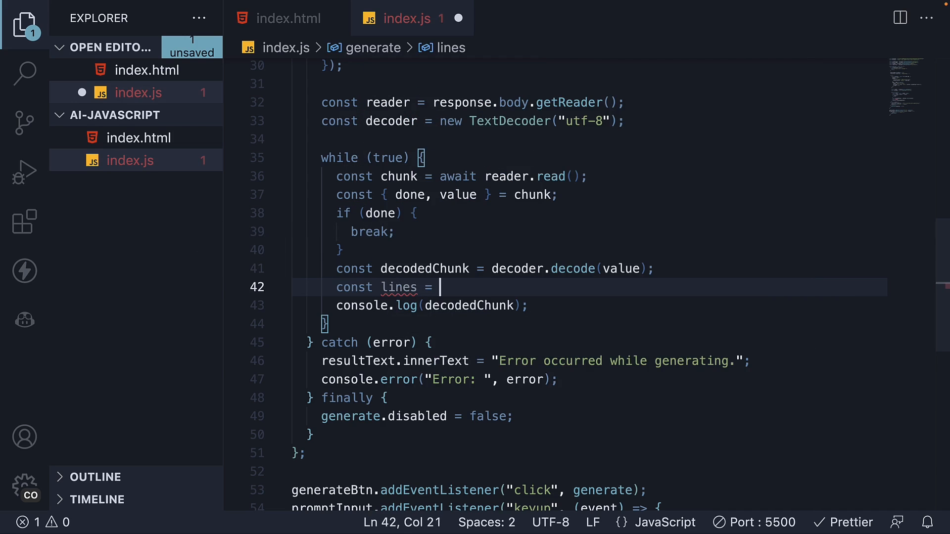
type("decodedChunk")
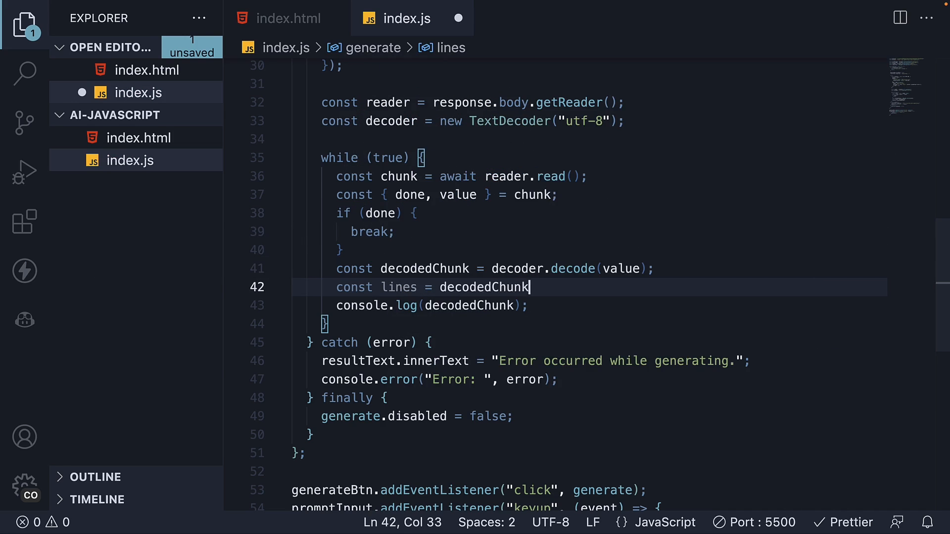
type(".split")
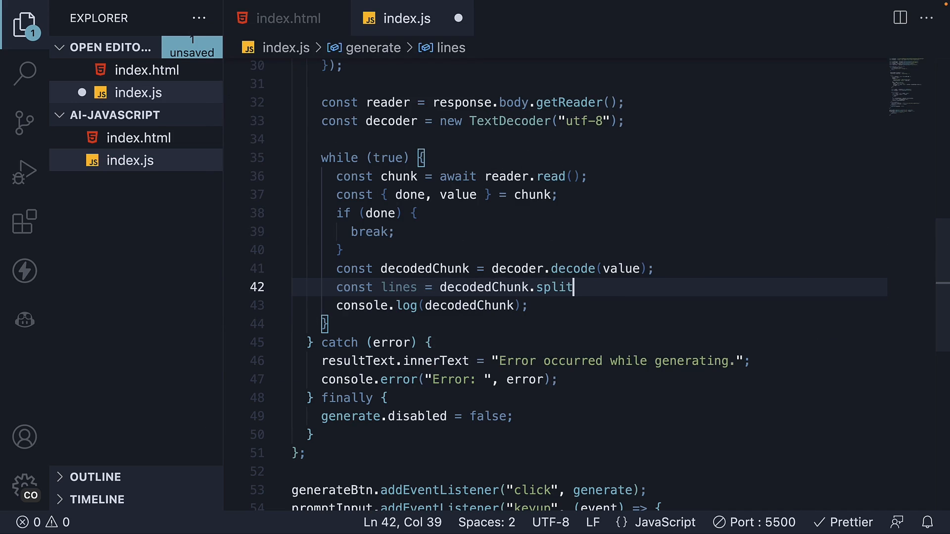
type("(\"\")")
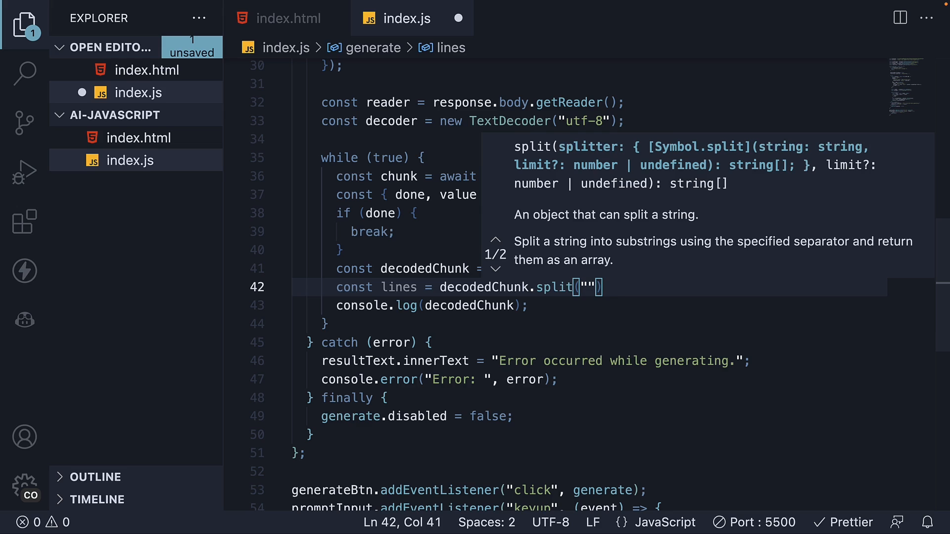
type("\\n")
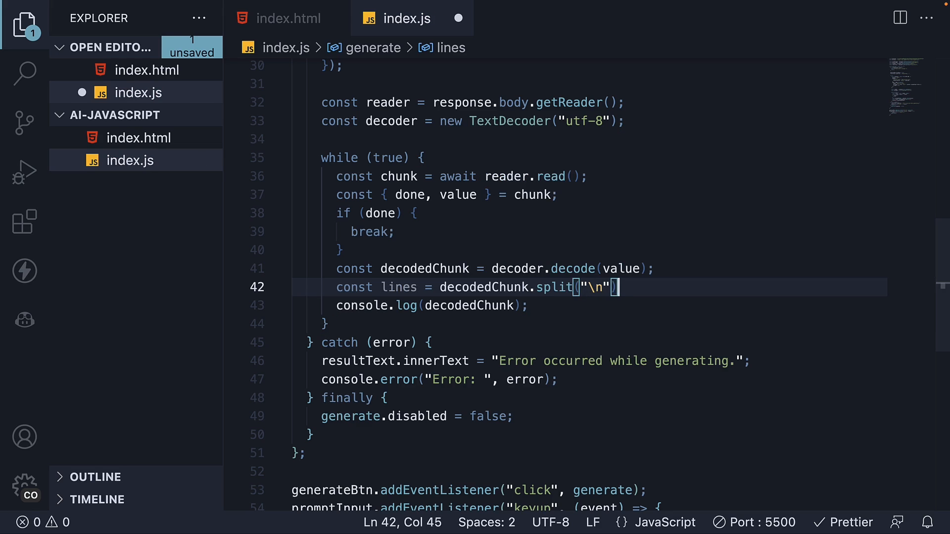
type(";")
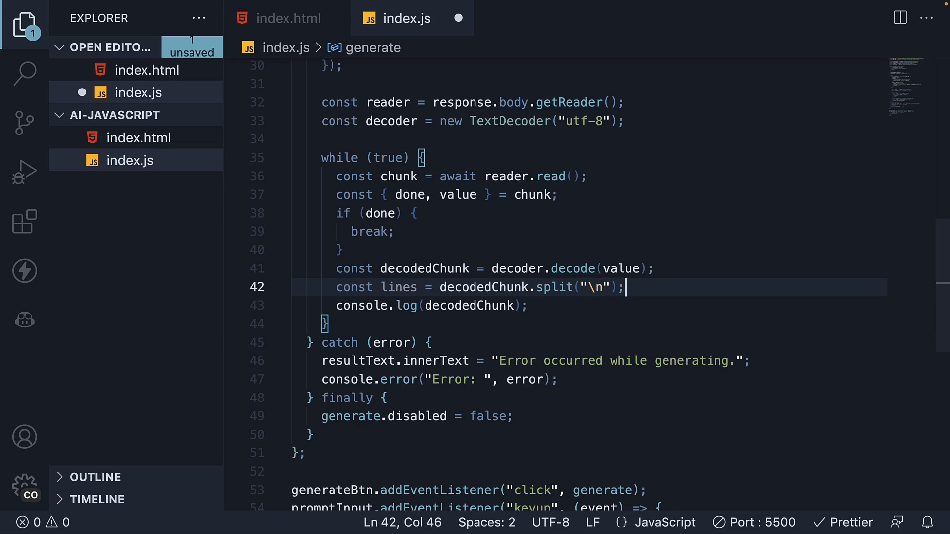
double_click(469, 306)
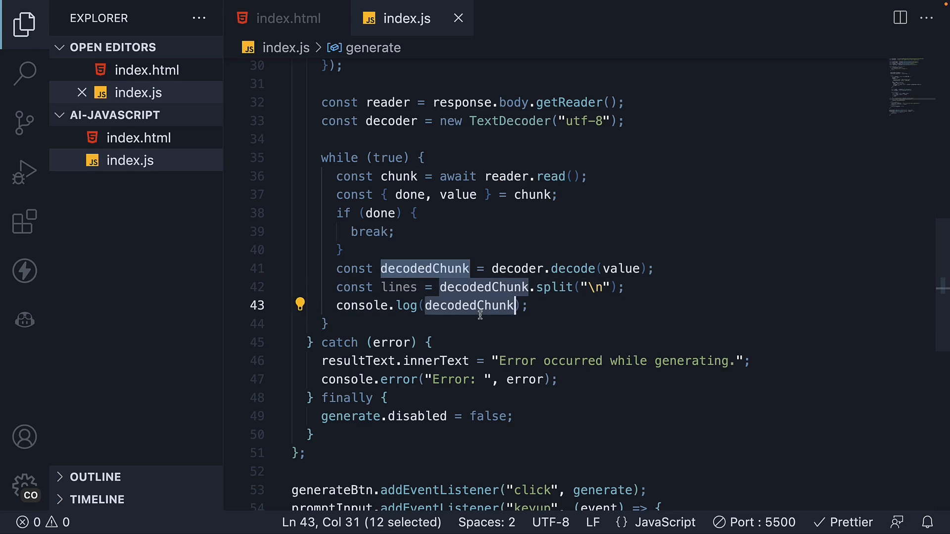
type("lines")
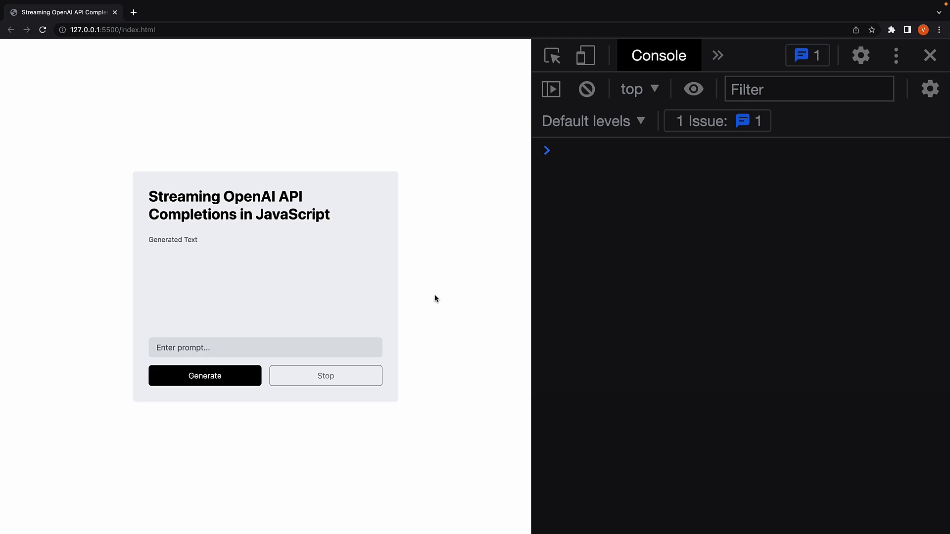
mouse_move(435, 330)
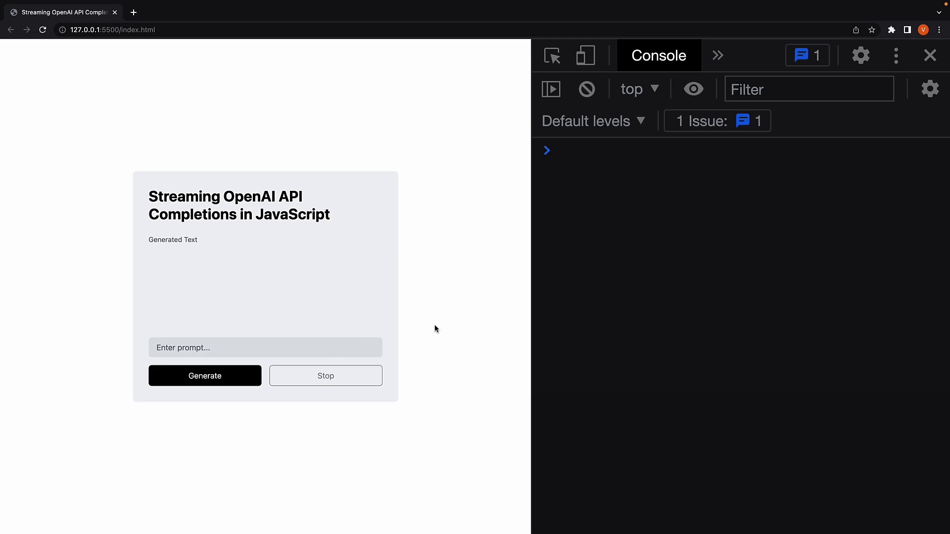
Step: Run the '3 word sentence' prompt and scroll the console's logged line arrays
type("3 word sen")
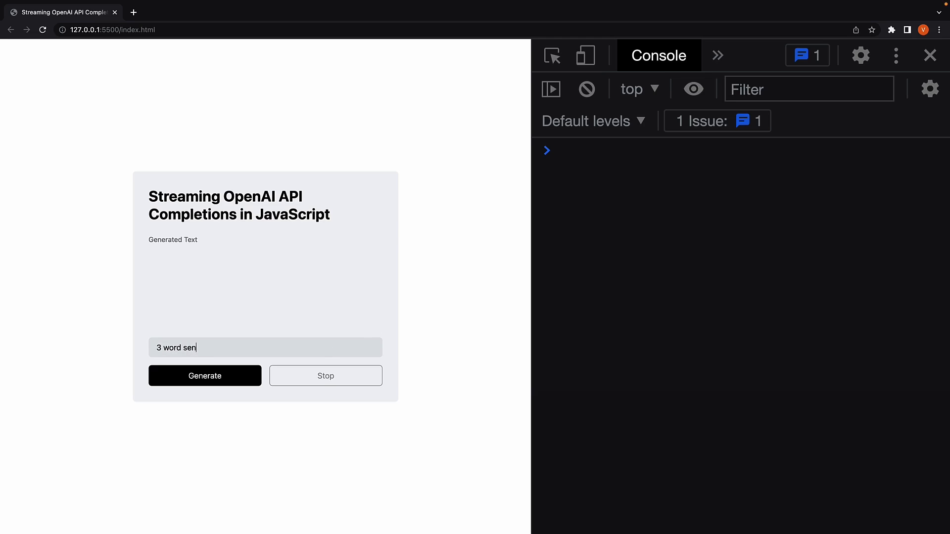
left_click(204, 376)
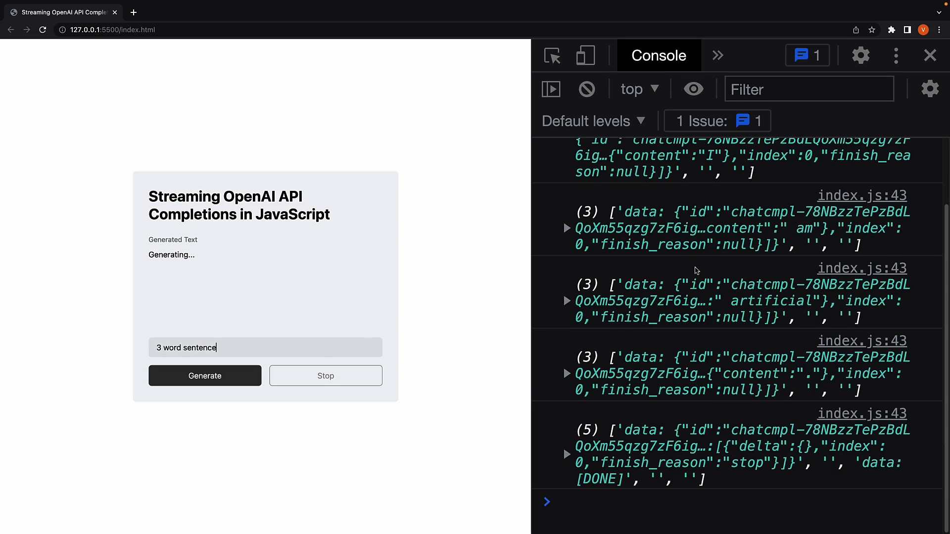
scroll("up", 3)
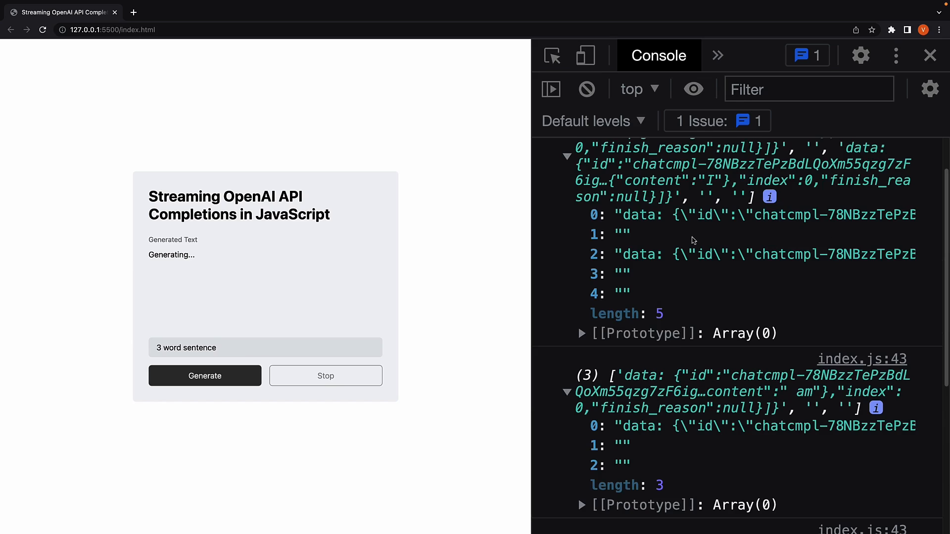
mouse_move(701, 225)
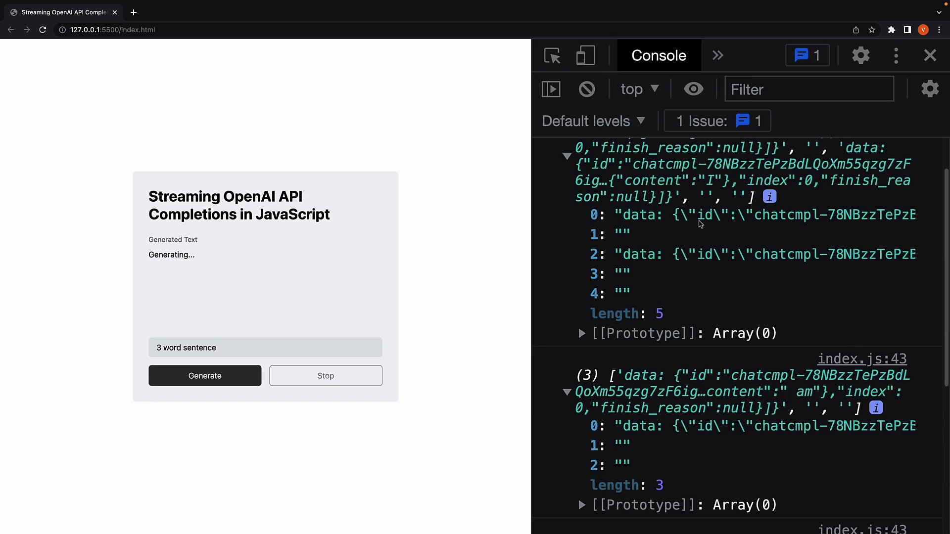
mouse_move(780, 255)
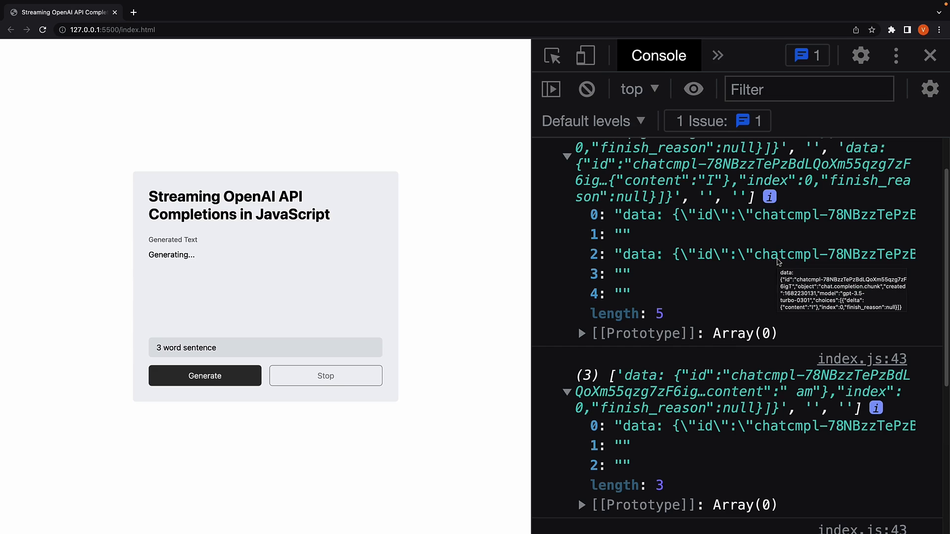
mouse_move(618, 222)
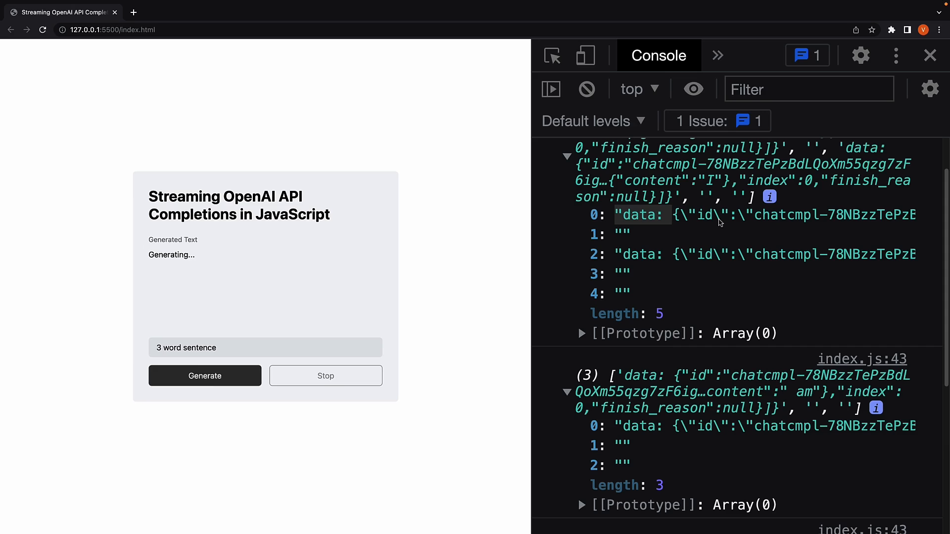
mouse_move(659, 227)
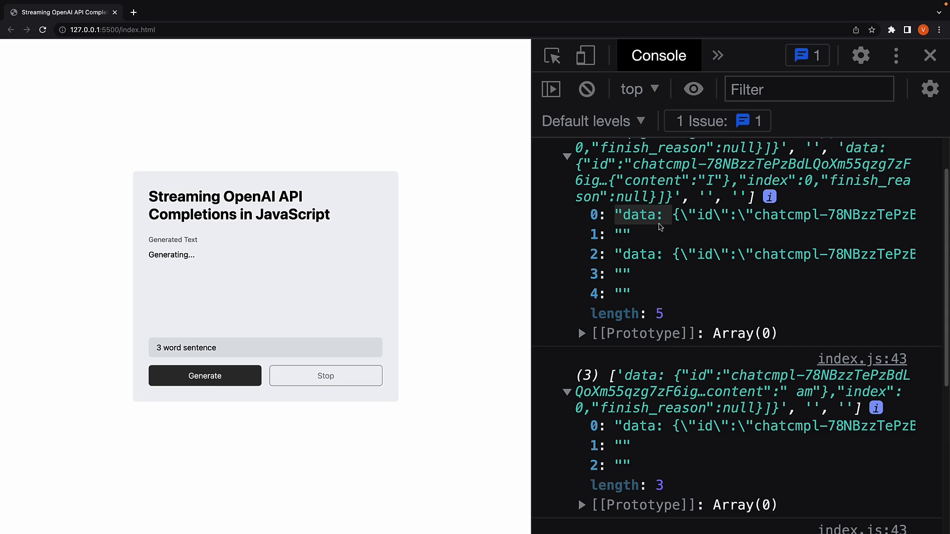
mouse_move(658, 229)
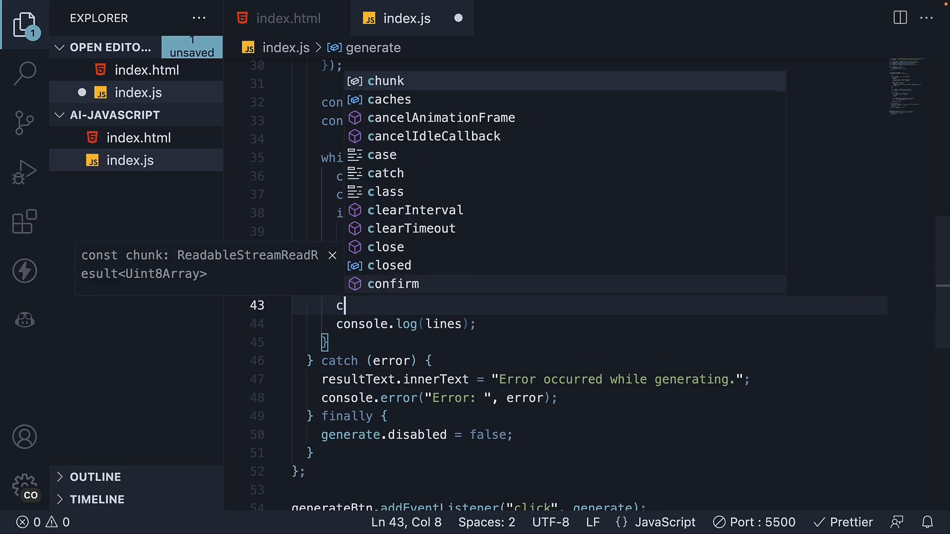
Step: Map lines to parsedLines, removing the data: prefix and trimming, then log parsedLines
type("onst parsedLi")
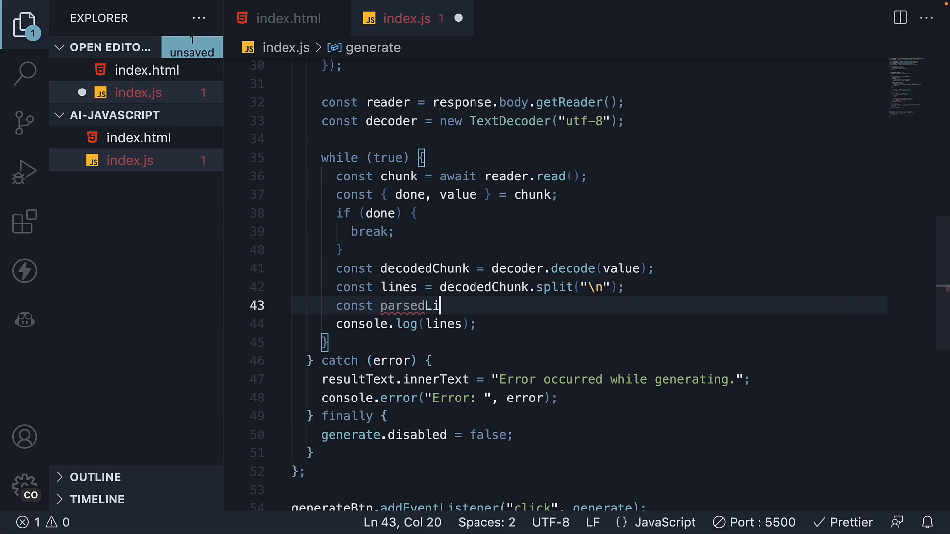
type("nes =")
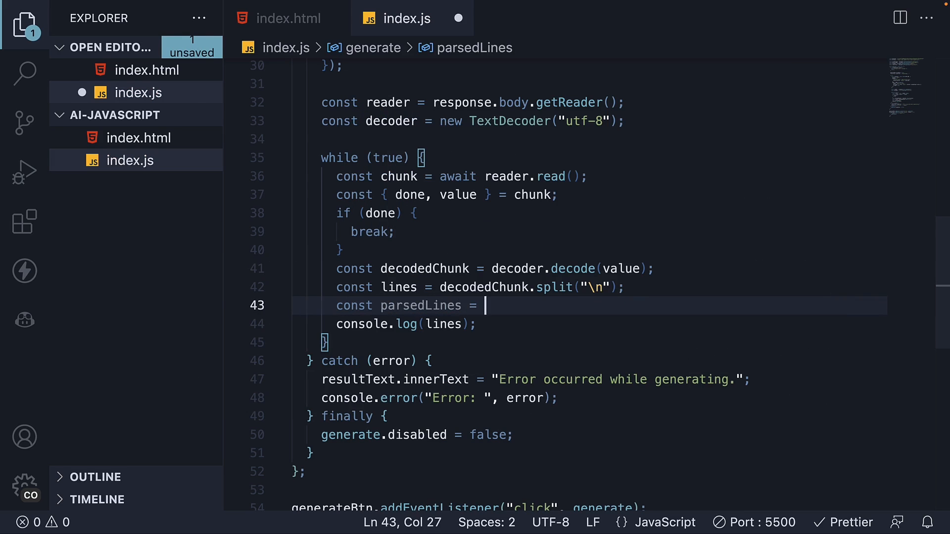
type("lines.")
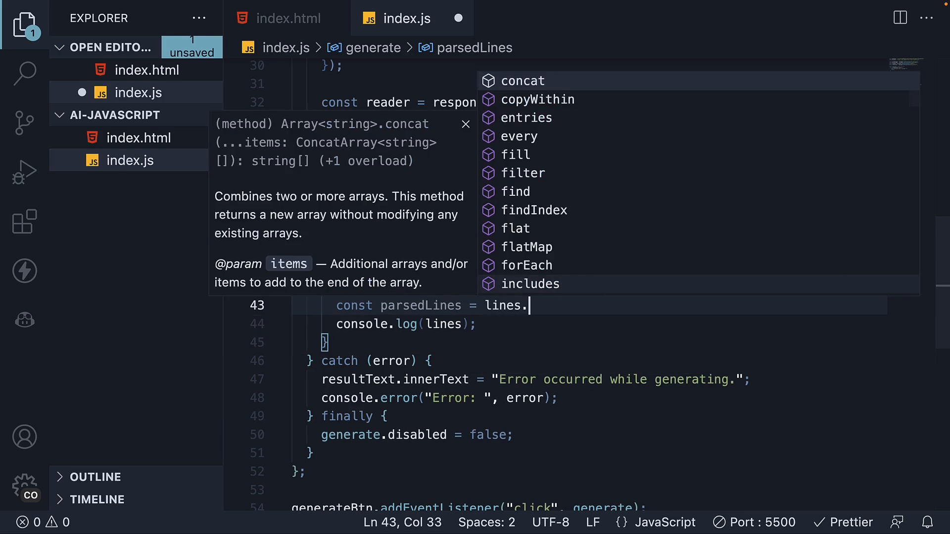
type("map(")
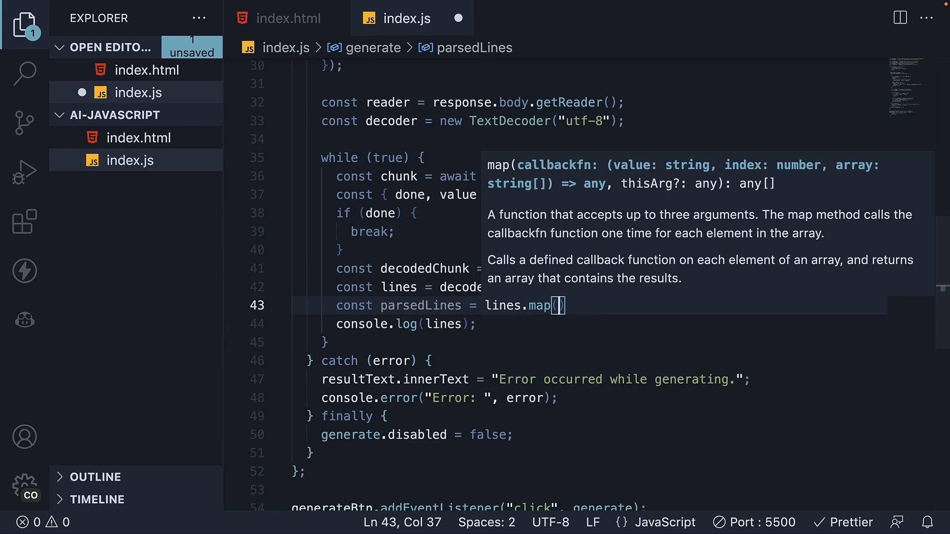
type("line => line.repla")
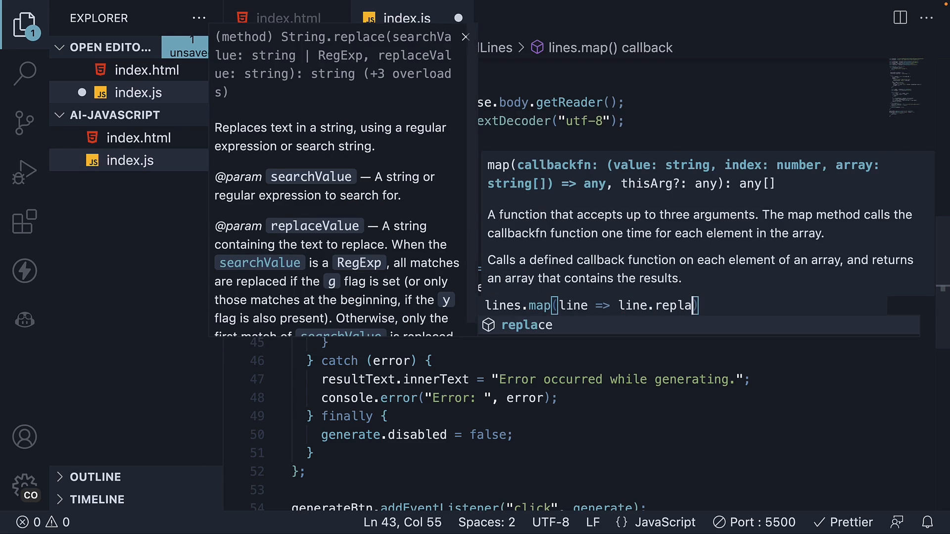
type("(/^data/")
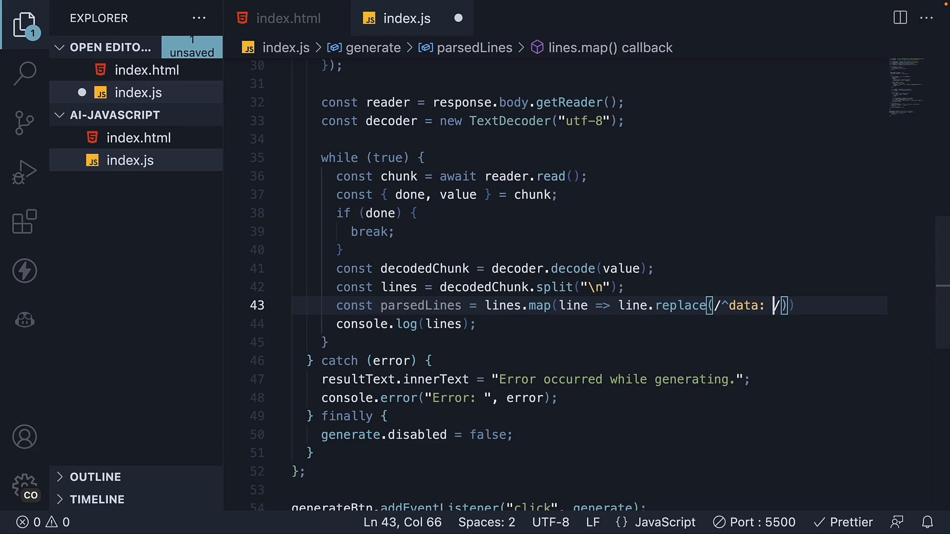
type(", \"\"")
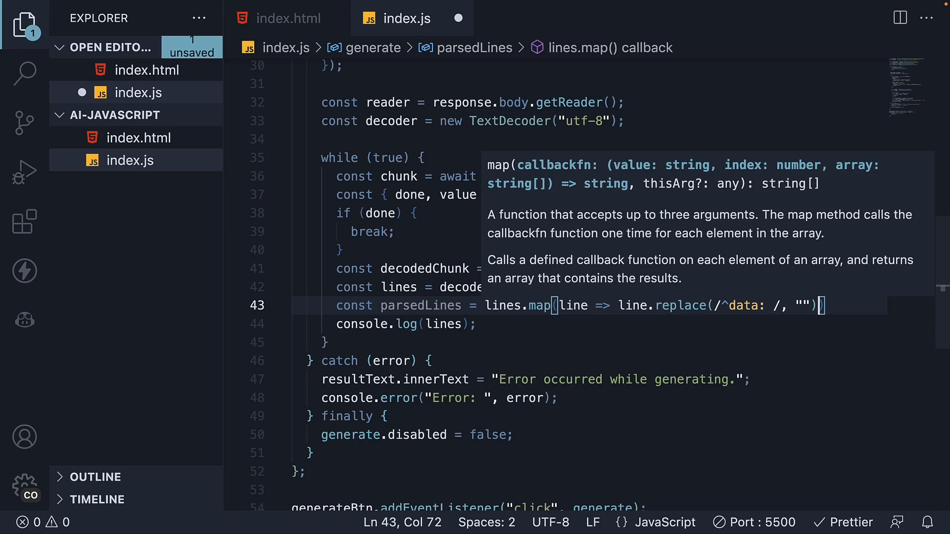
type(".trim(")
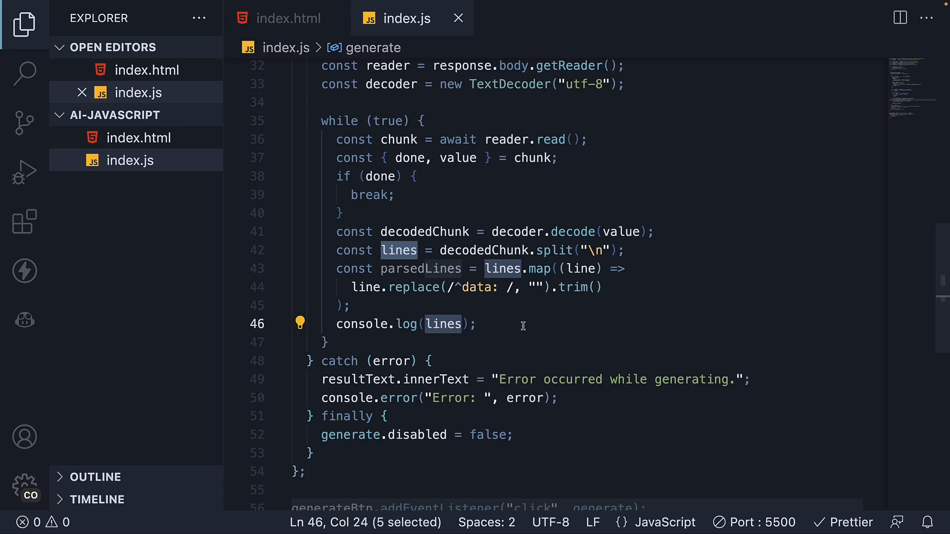
type("parsedLines")
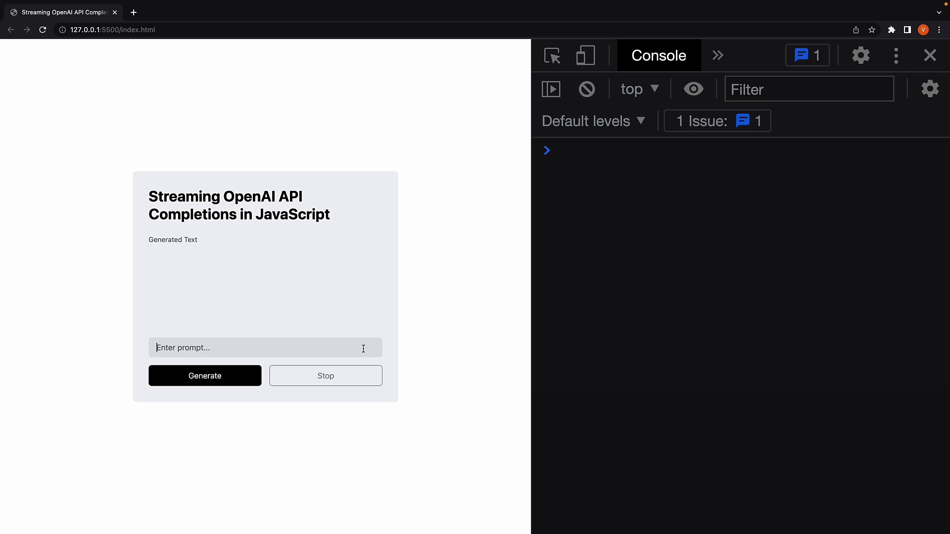
Step: Rerun the '3 word sentence' prompt and expand the last logged array showing empty entries and [DONE]
type("3 wo")
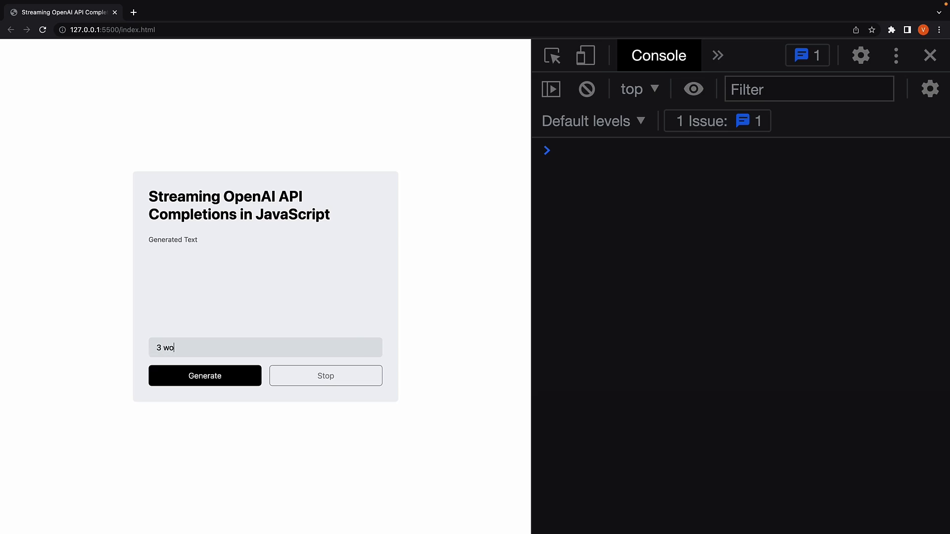
type("rd sentence")
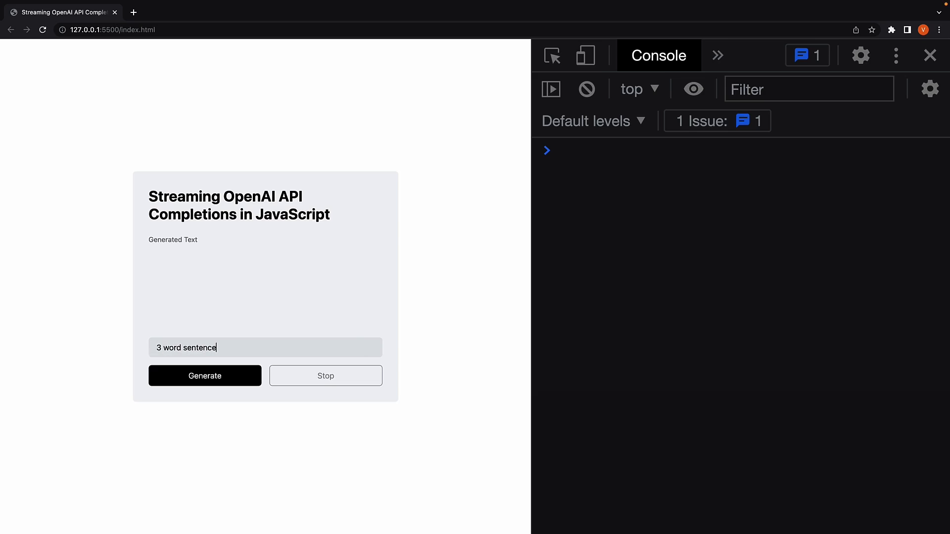
left_click(205, 375)
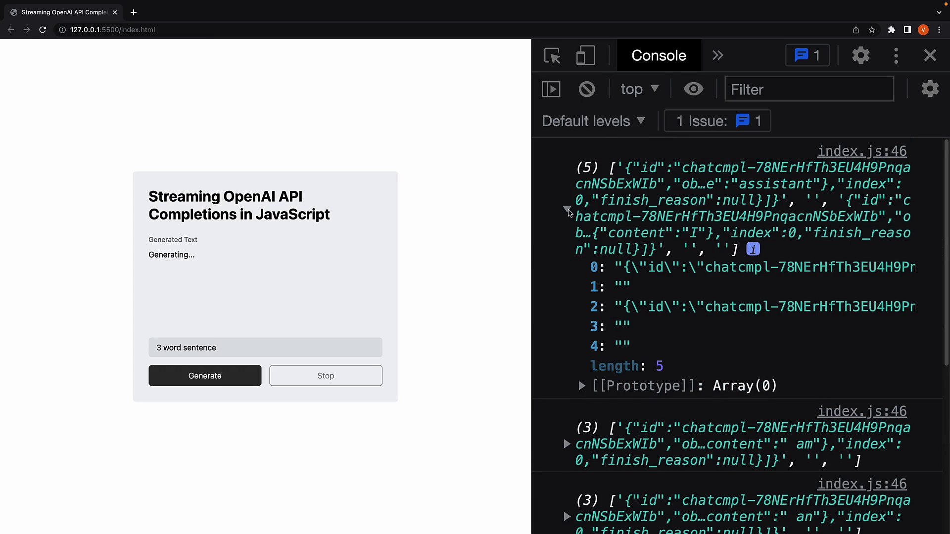
mouse_move(643, 277)
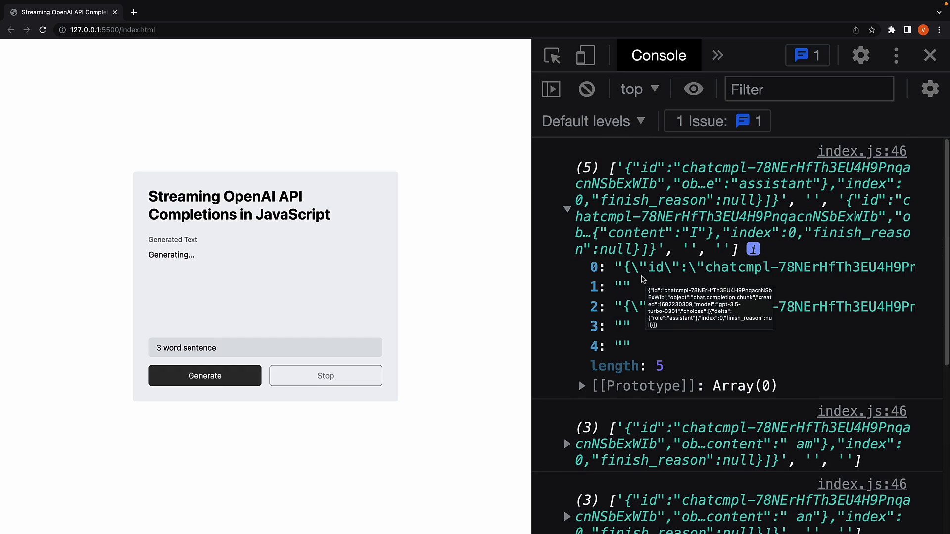
mouse_move(688, 278)
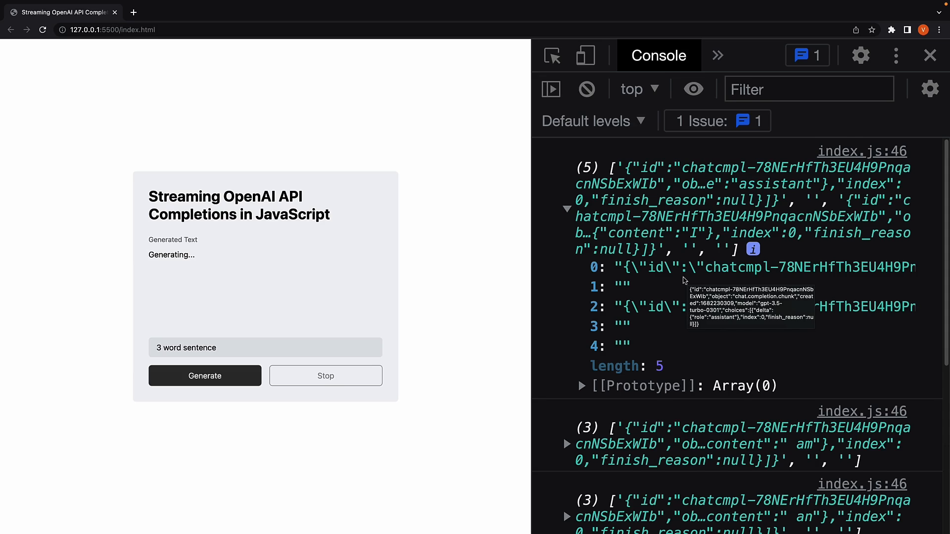
scroll("down", 3)
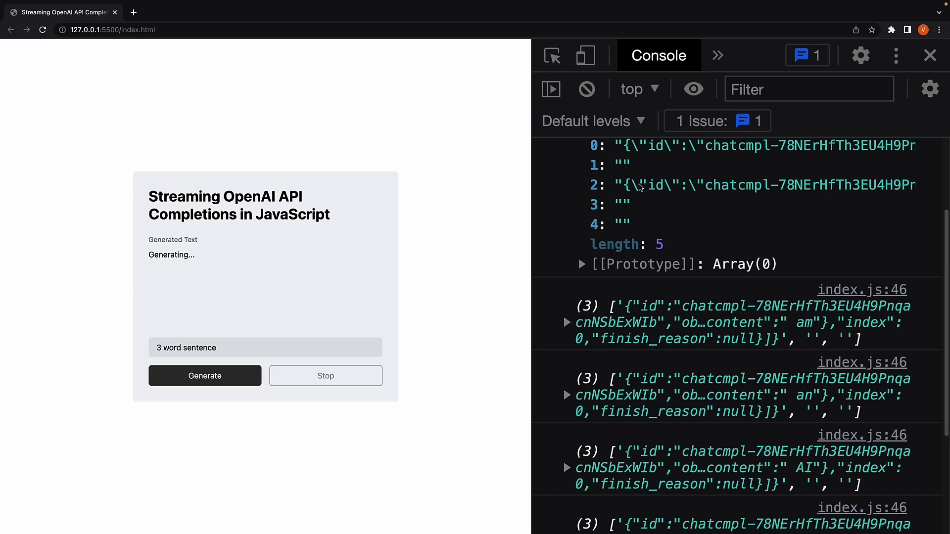
mouse_move(567, 328)
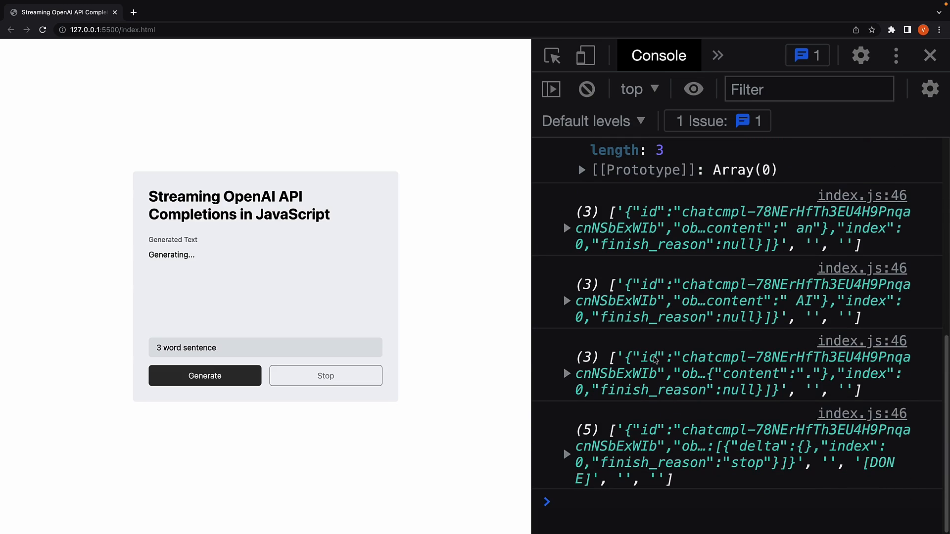
left_click(569, 454)
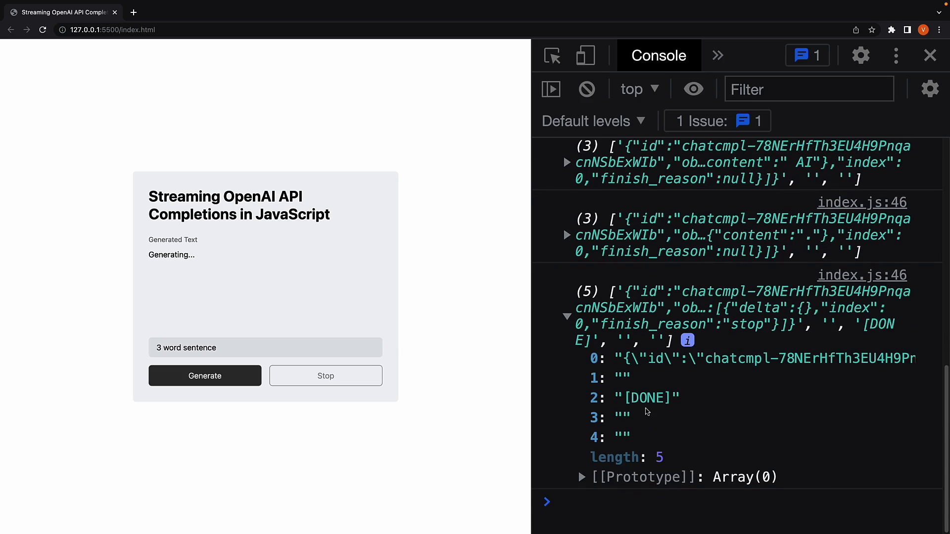
mouse_move(648, 409)
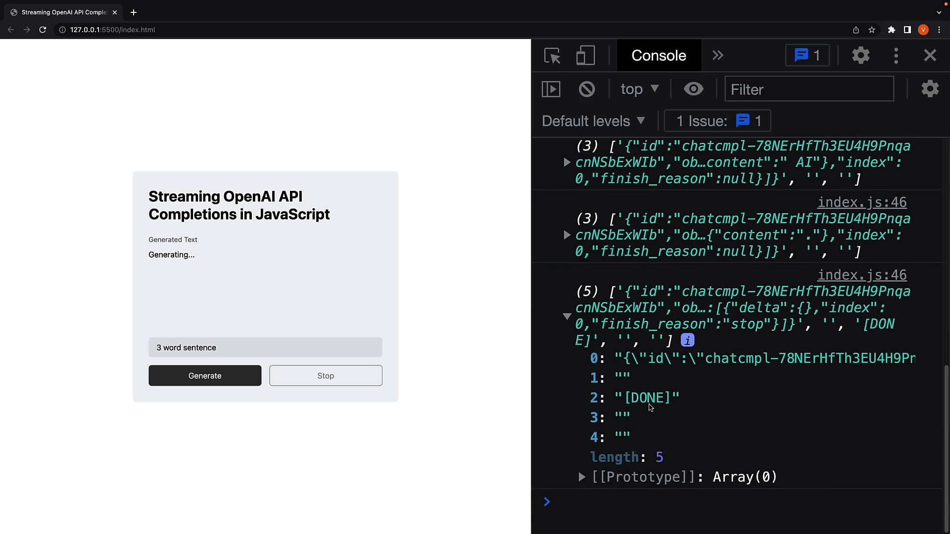
mouse_move(661, 407)
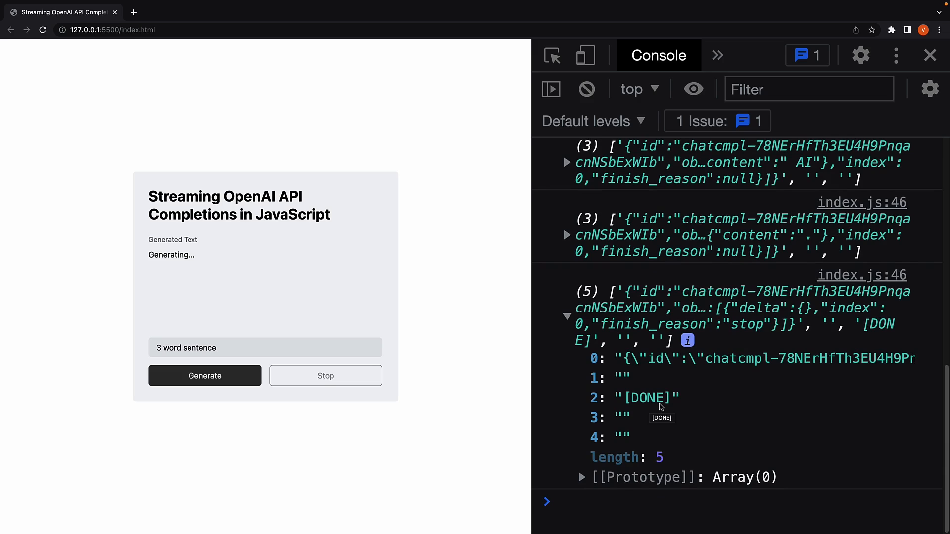
mouse_move(188, 264)
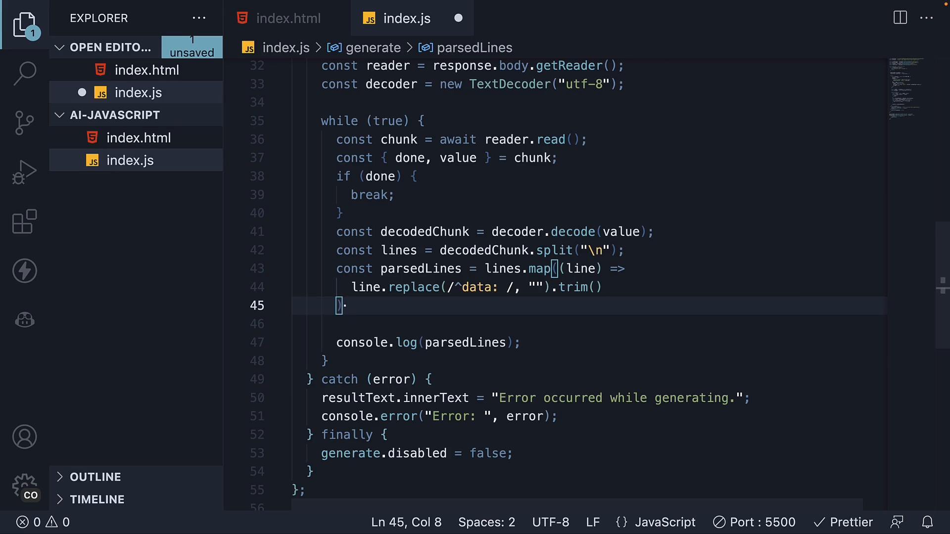
Step: Chain .filter((line) => line !== "" && line !== "[DONE]") after the parsedLines map and save
type(".filter(l")
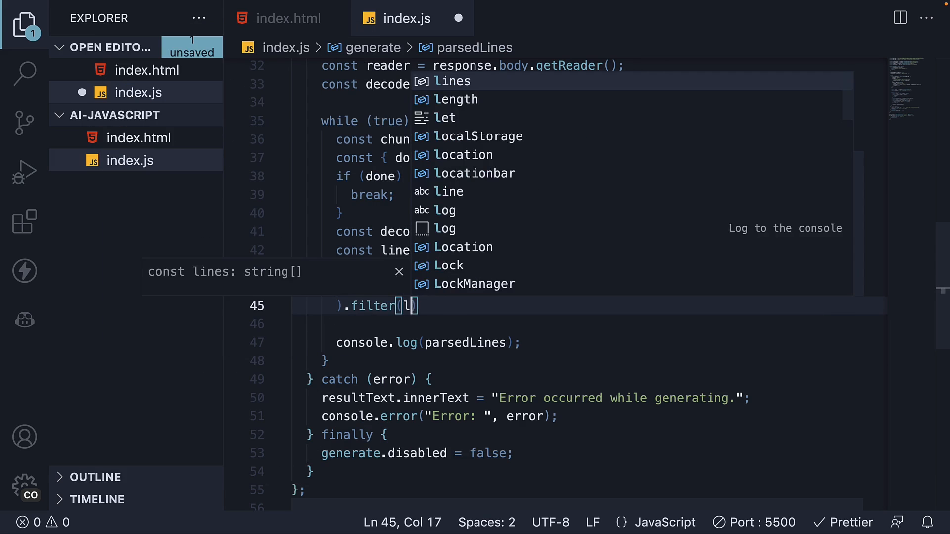
type("ine")
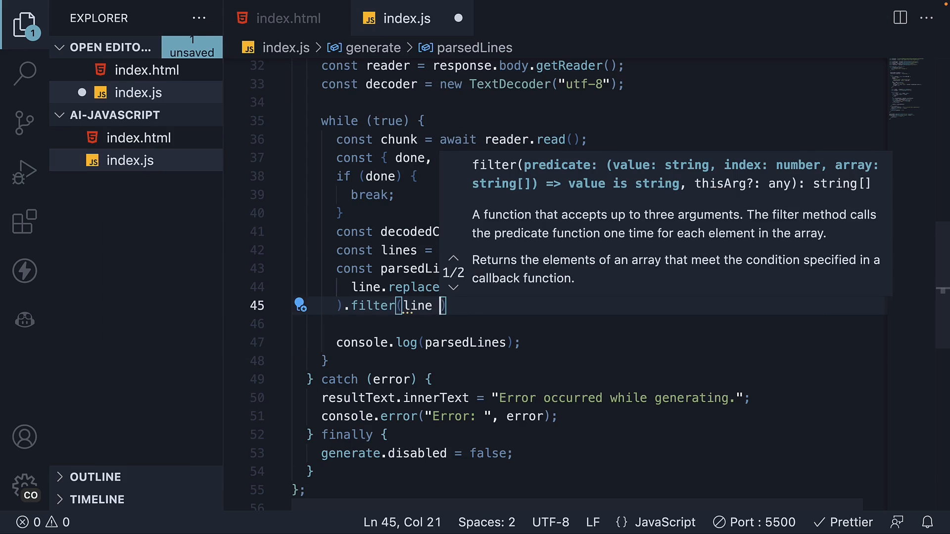
type("=> line")
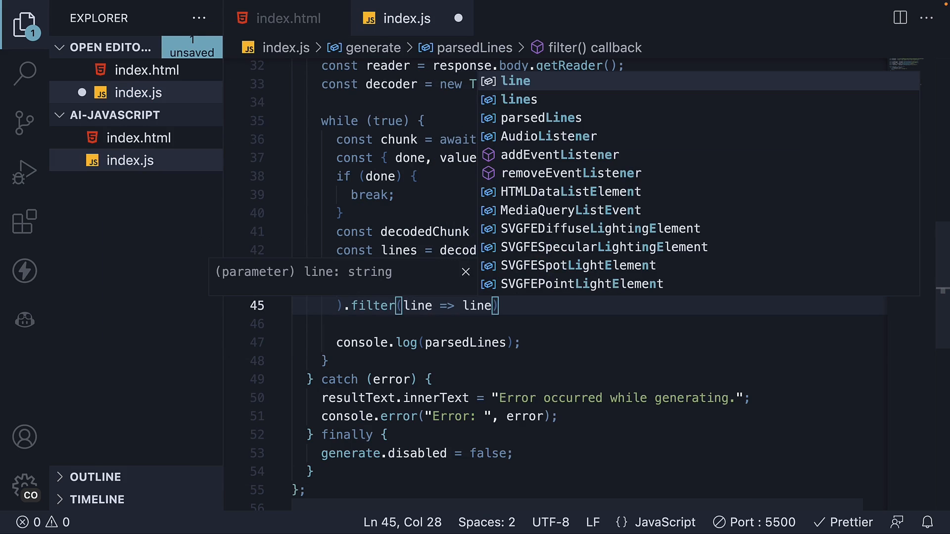
type("!")
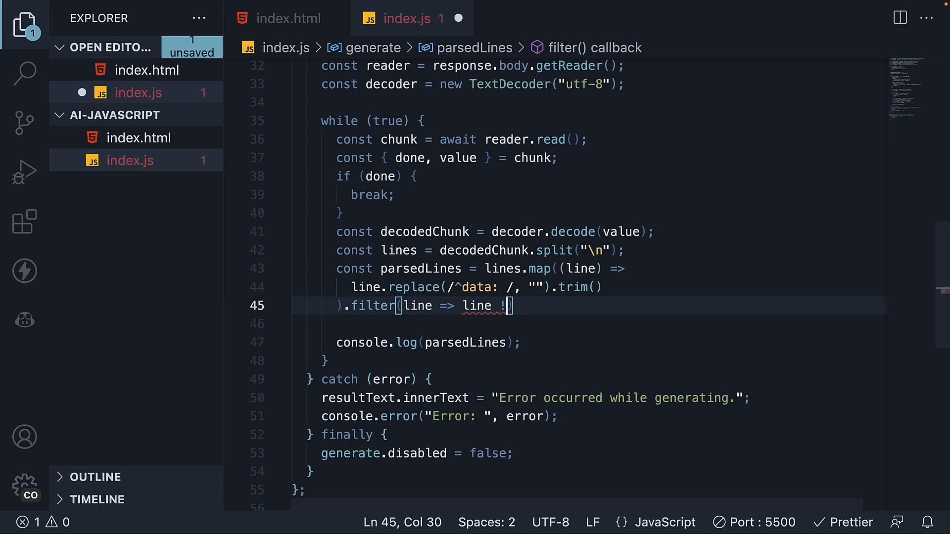
type("== \"\" &")
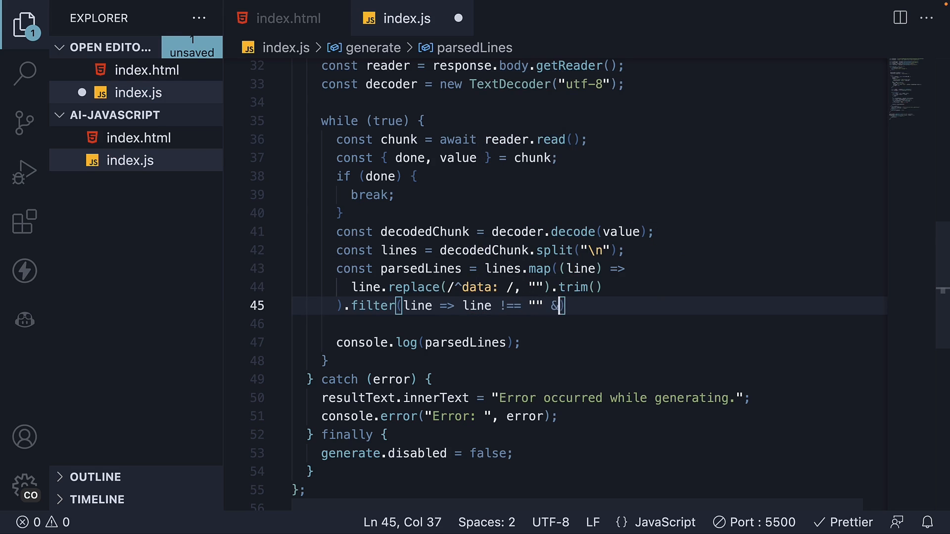
type("& line !== \"")
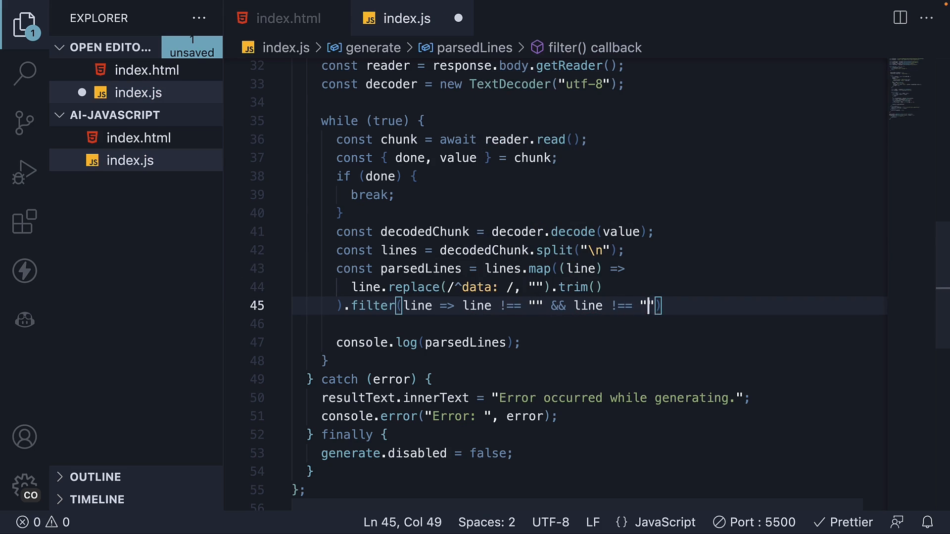
type("DO")
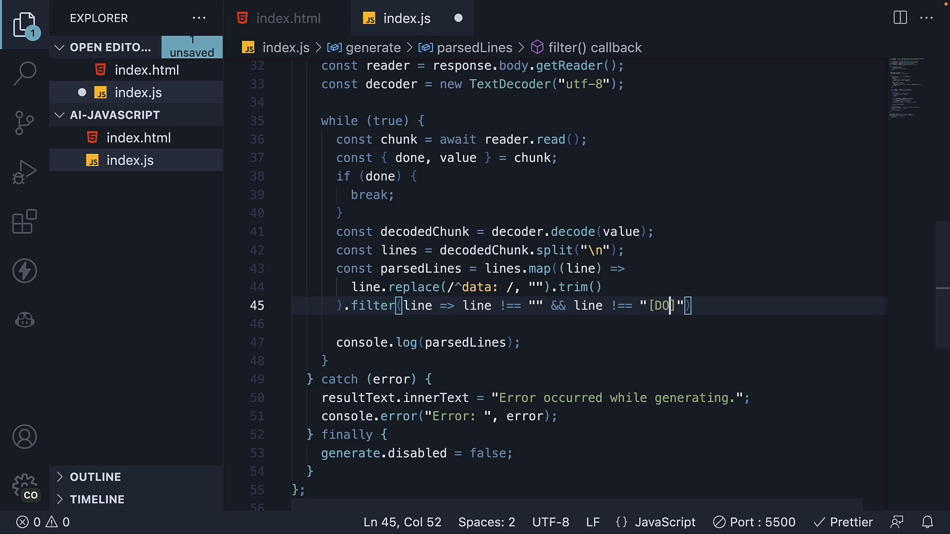
type("NE]")
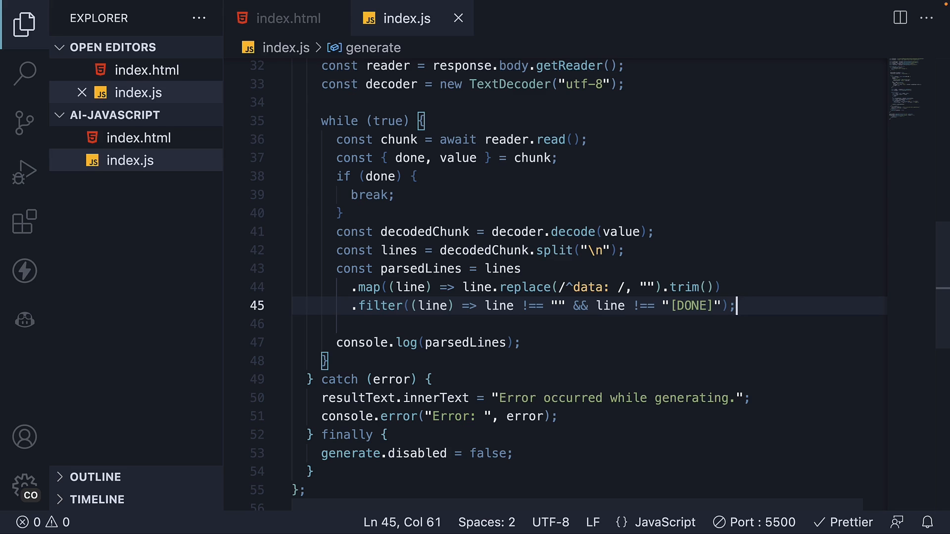
Step: Start chaining .map((line) => JSON.parse(line)) on a new line after the filter
key("Enter")
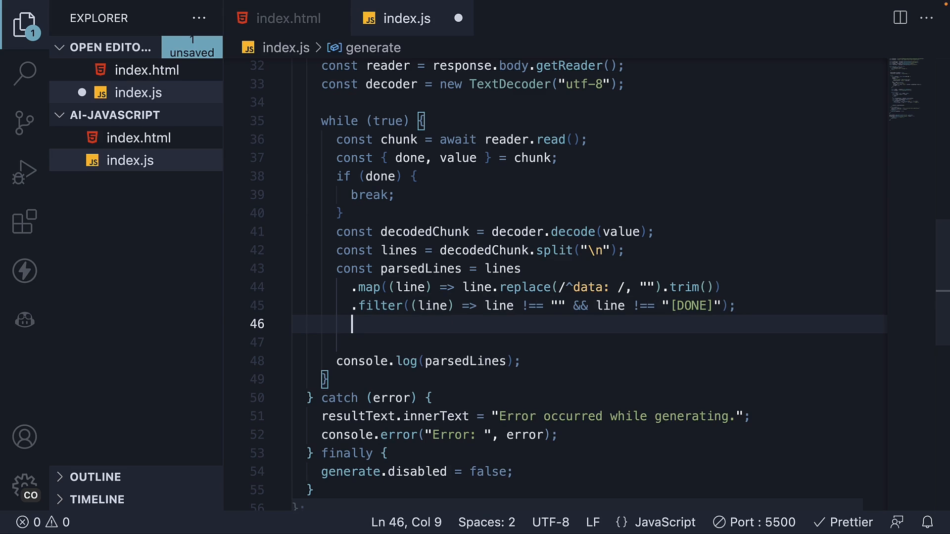
type(".map")
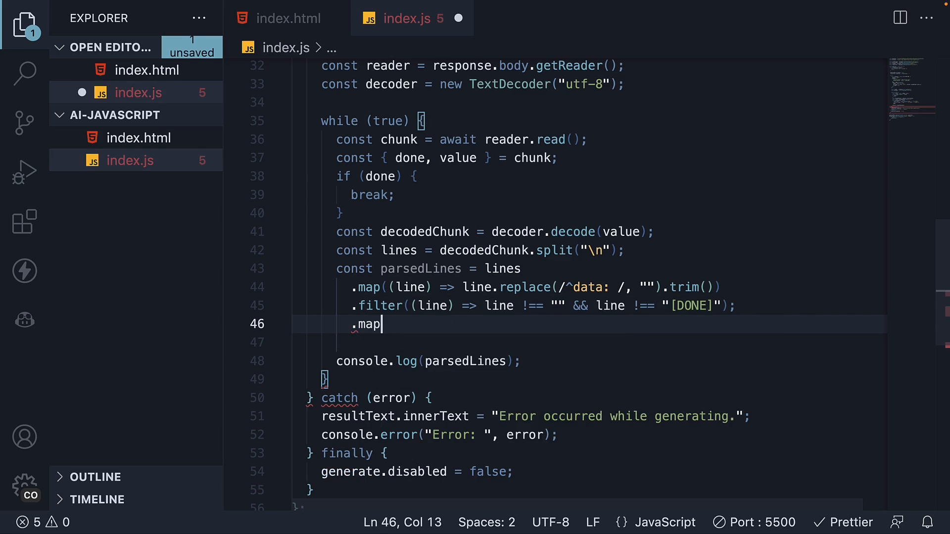
type("(line =>")
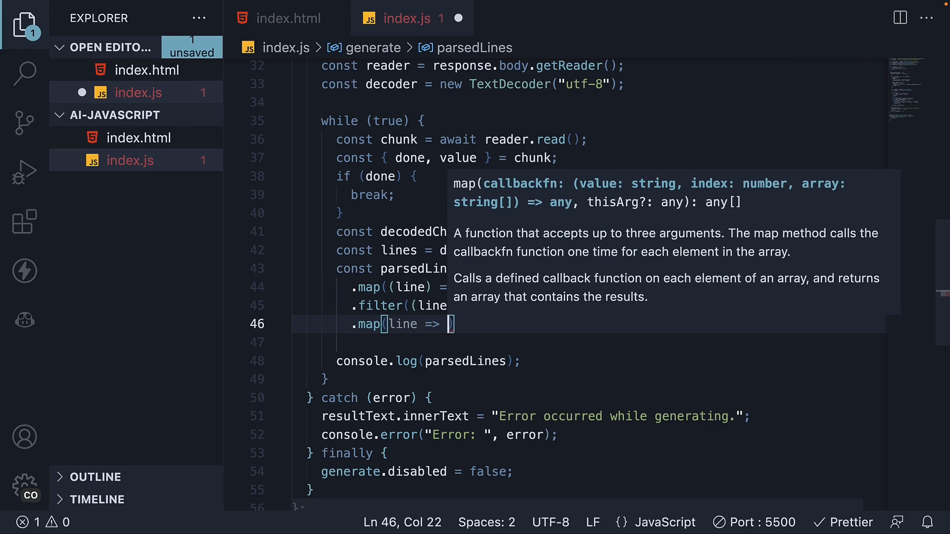
type(".par")
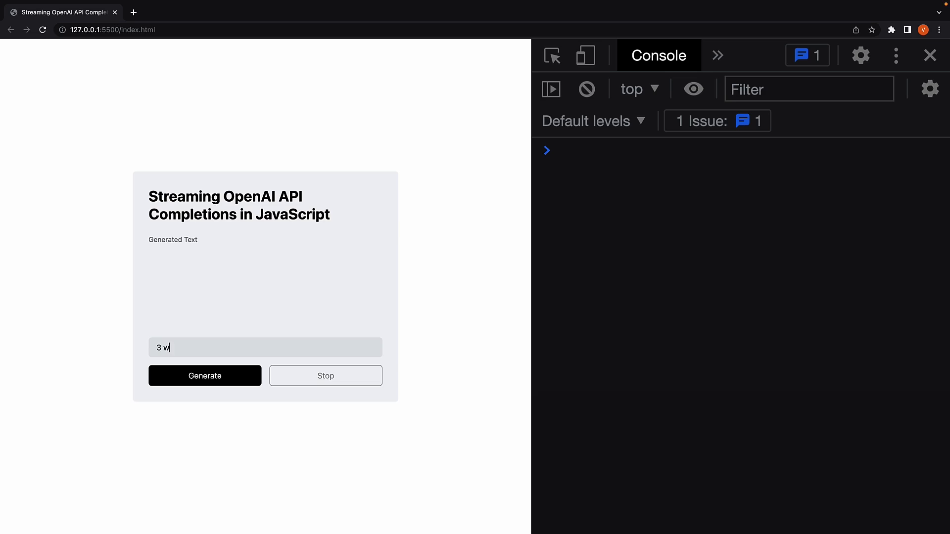
Step: Generate the '3 word sentence' prompt so the console logs arrays of parsed chunk objects
type("ord sentence")
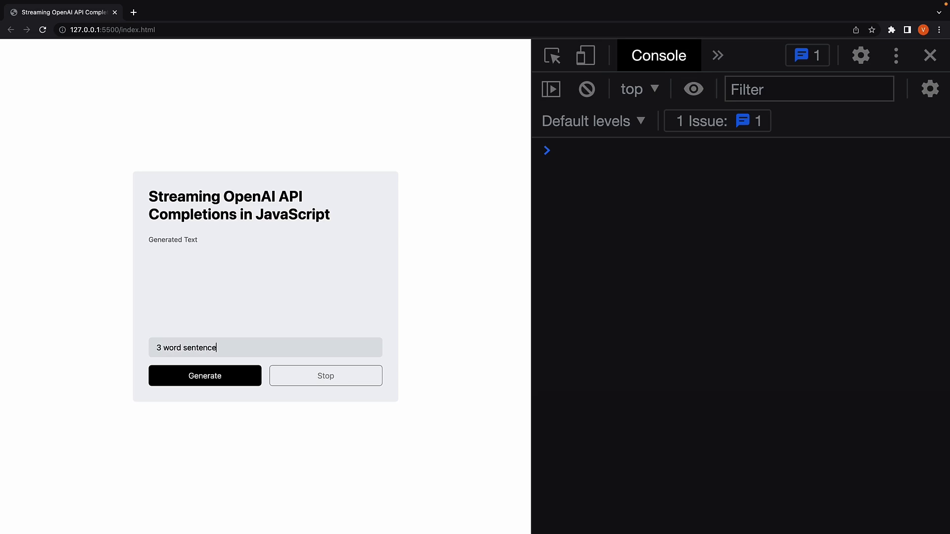
left_click(204, 376)
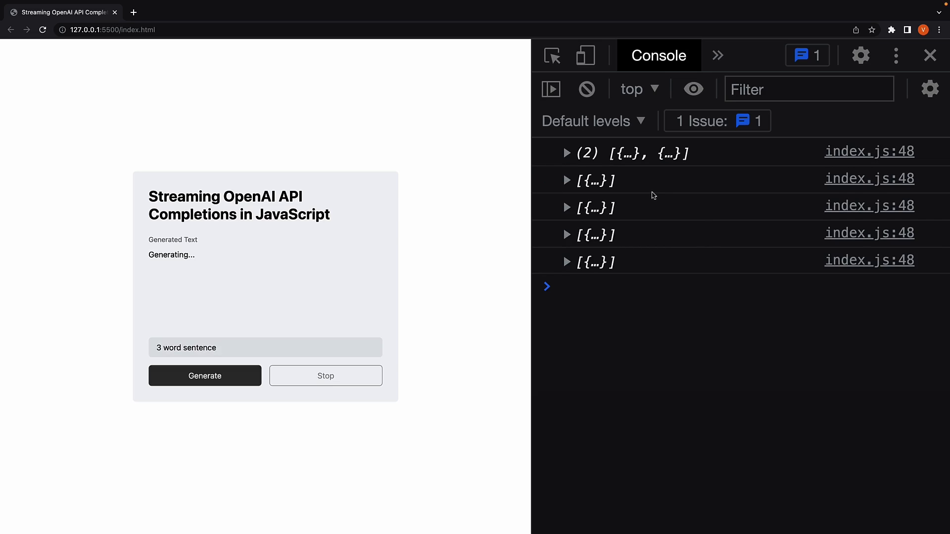
mouse_move(637, 194)
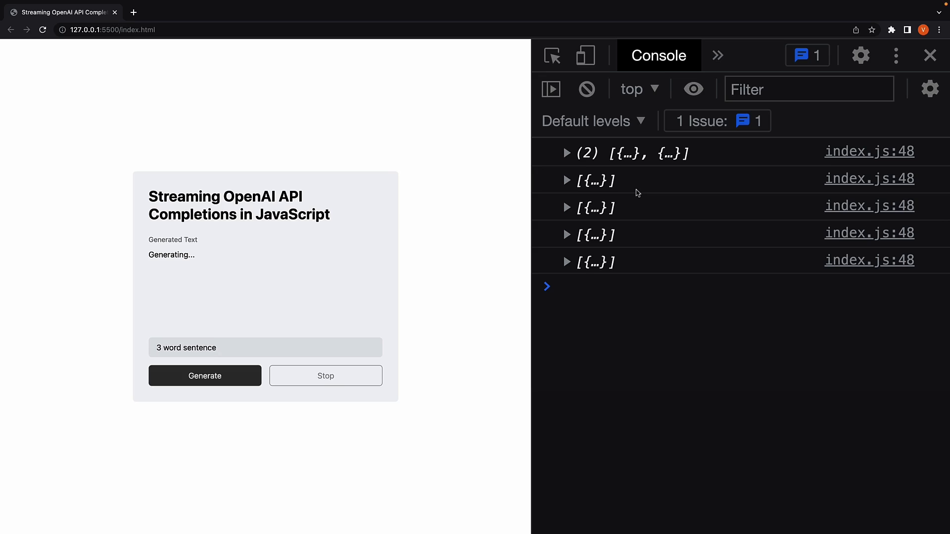
Step: Expand the first logged chunk array, its first object, choices and first choice
left_click(567, 153)
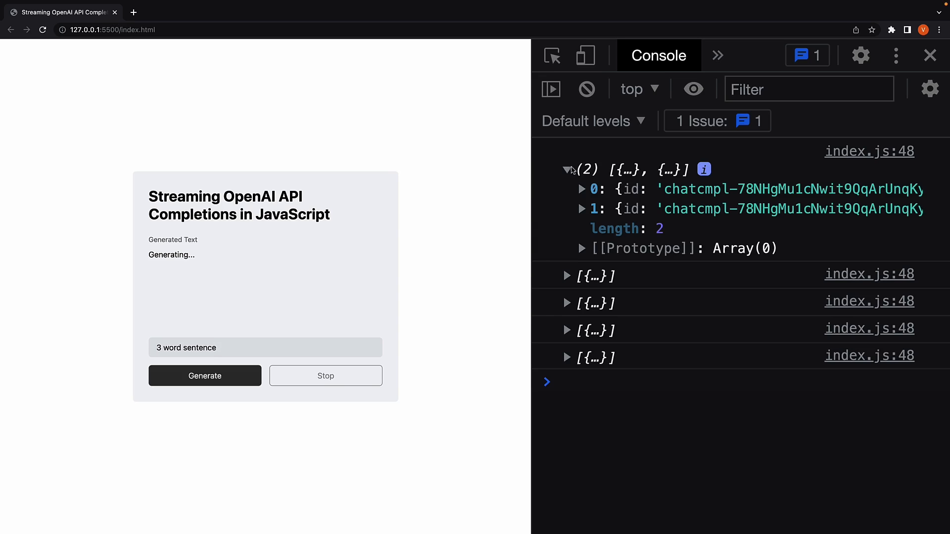
left_click(581, 189)
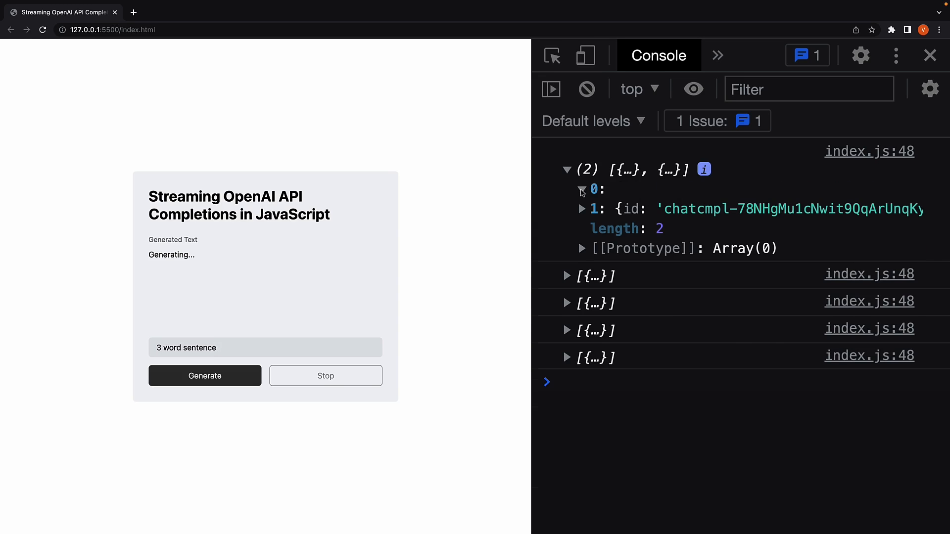
left_click(580, 190)
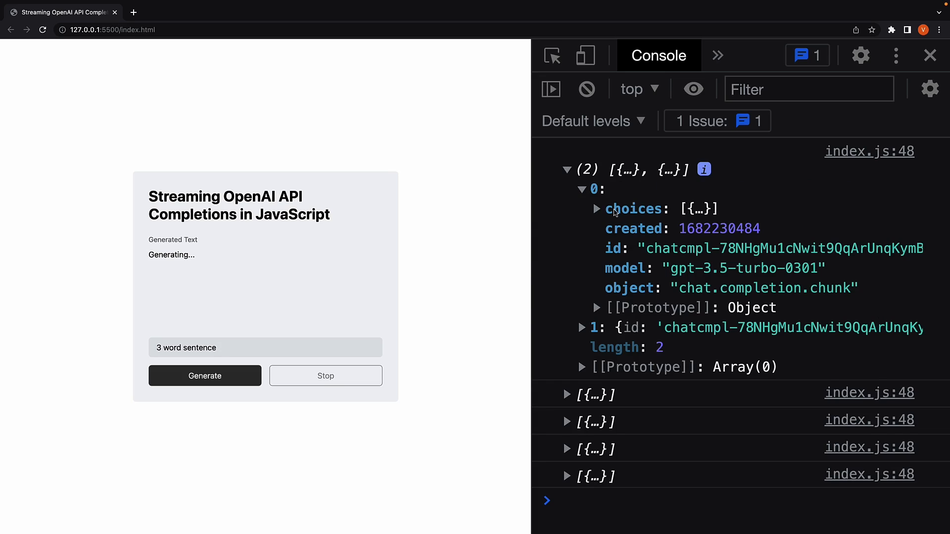
mouse_move(634, 209)
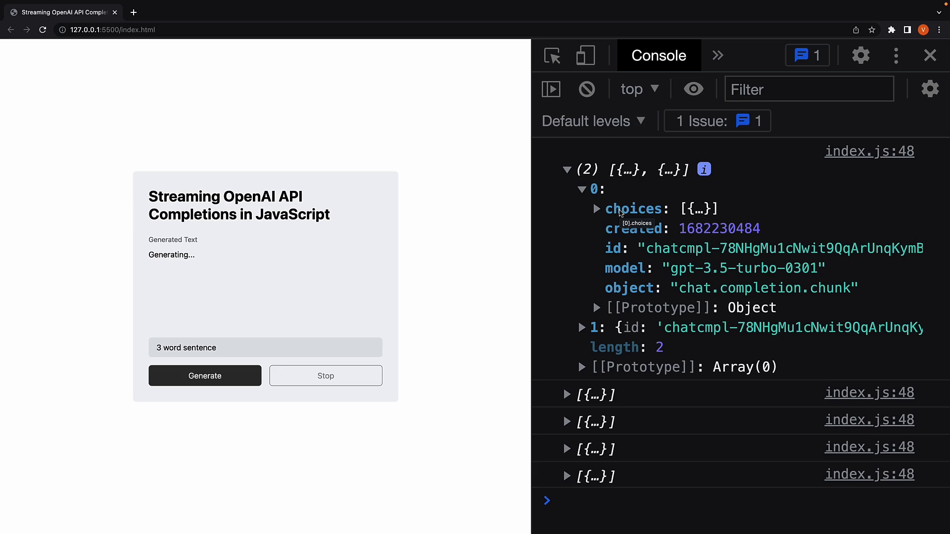
left_click(597, 208)
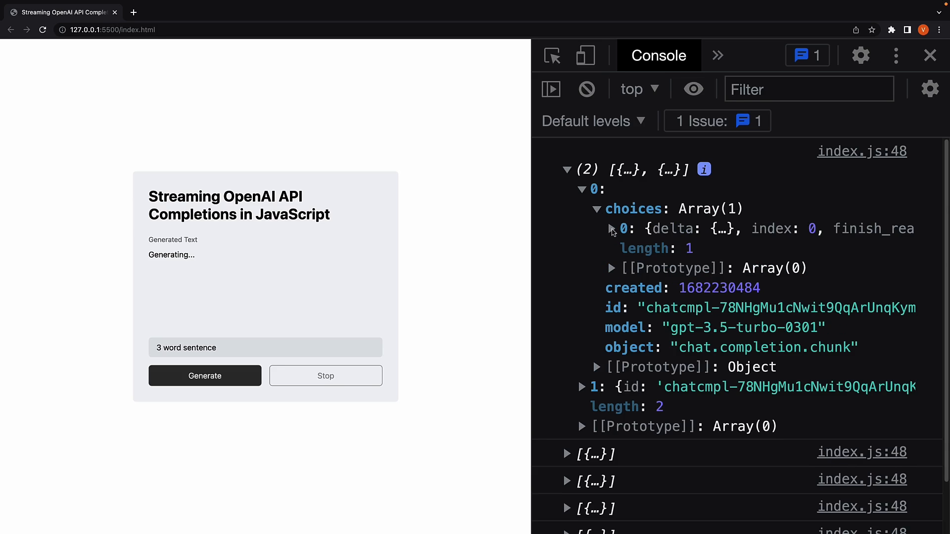
left_click(613, 229)
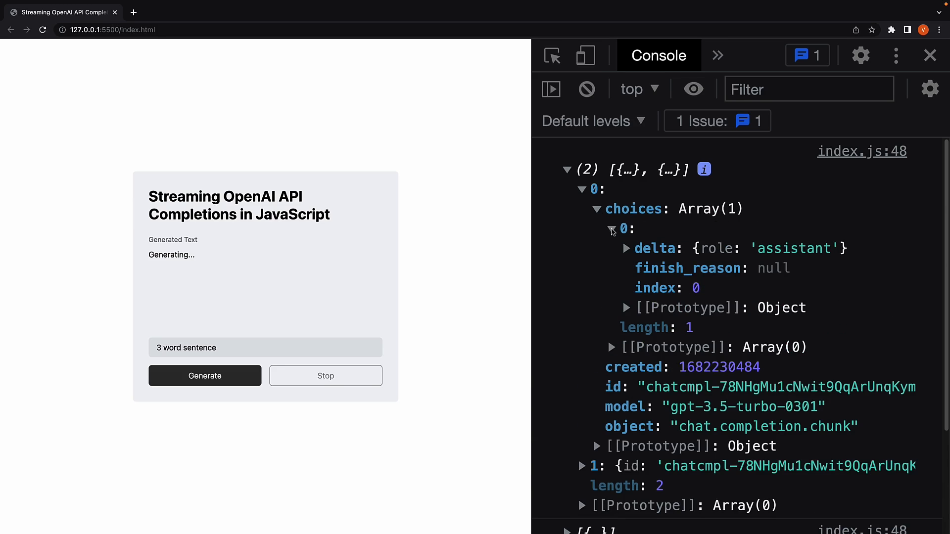
mouse_move(756, 260)
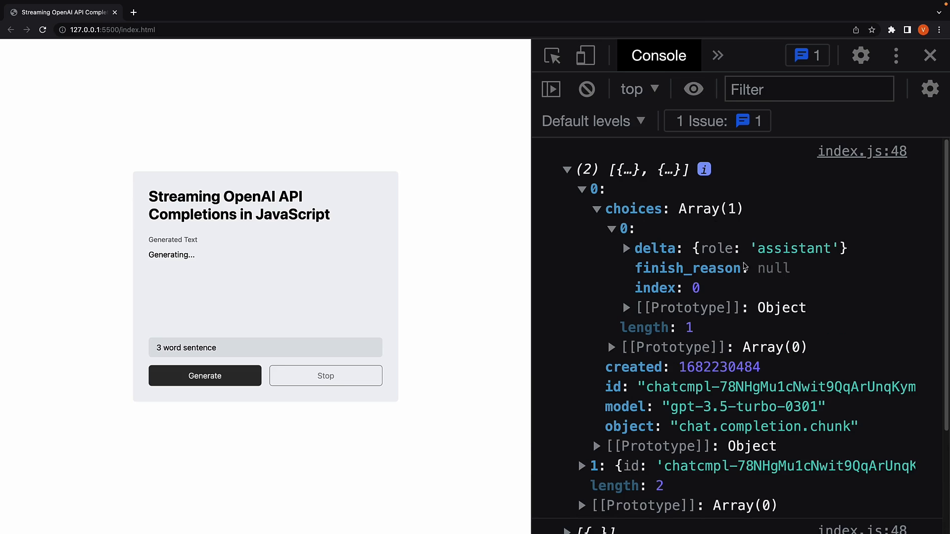
Step: Expand the second chunk's choices, first choice and delta to reveal content "I"
scroll("down", 3)
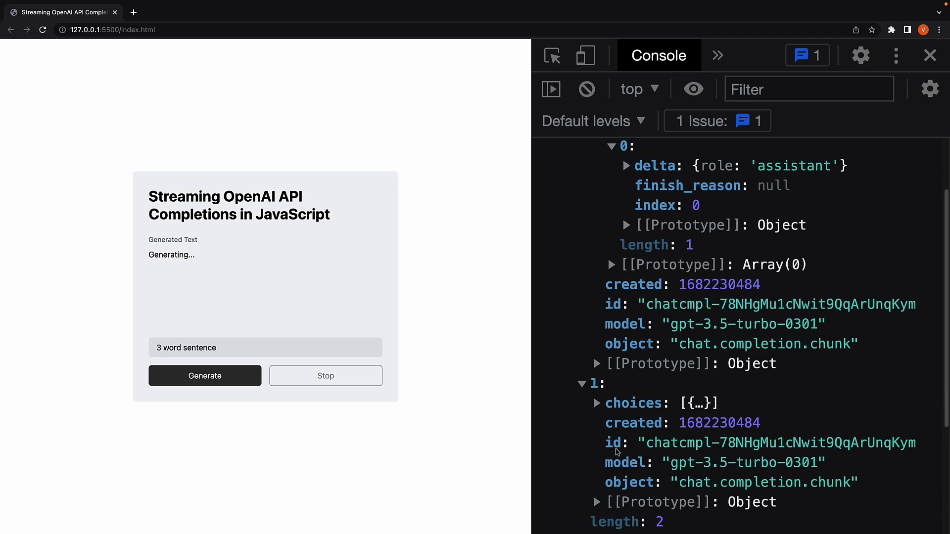
scroll("down", 3)
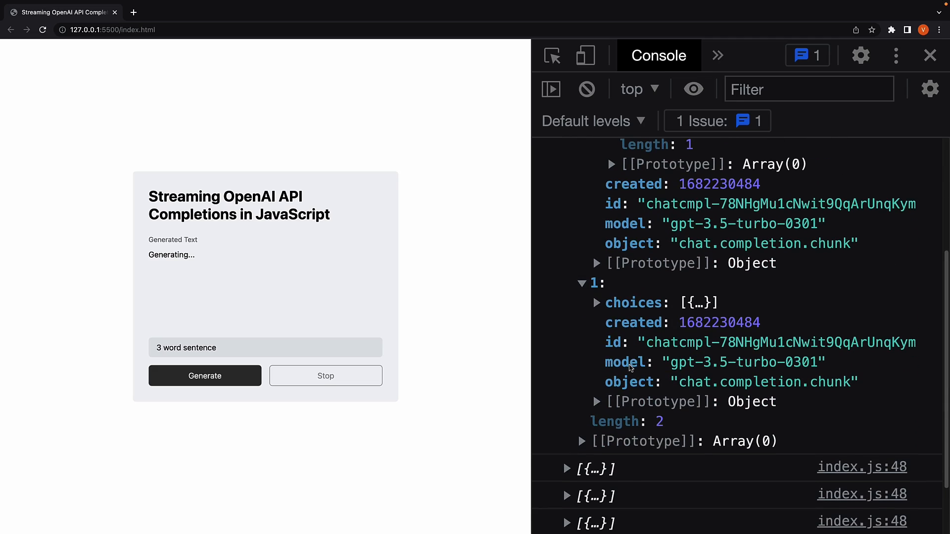
left_click(597, 303)
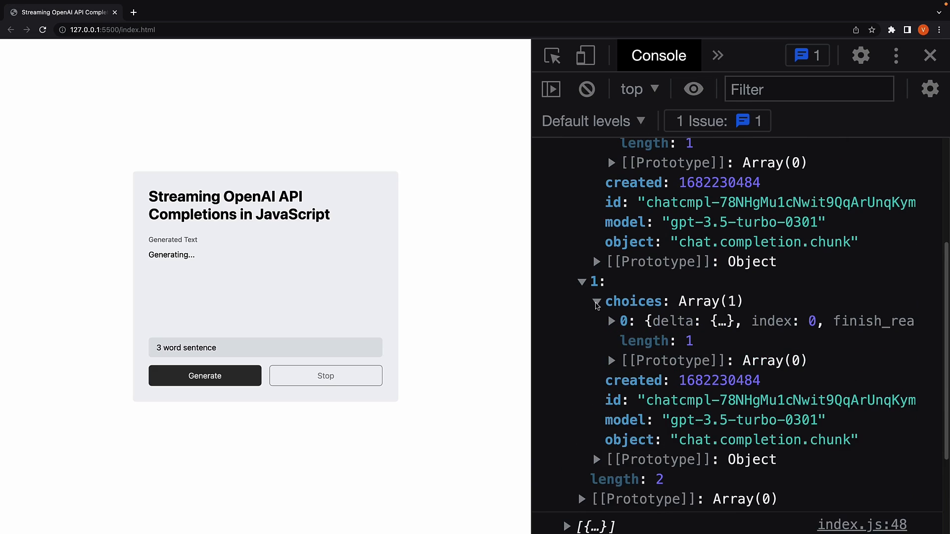
scroll("down", 3)
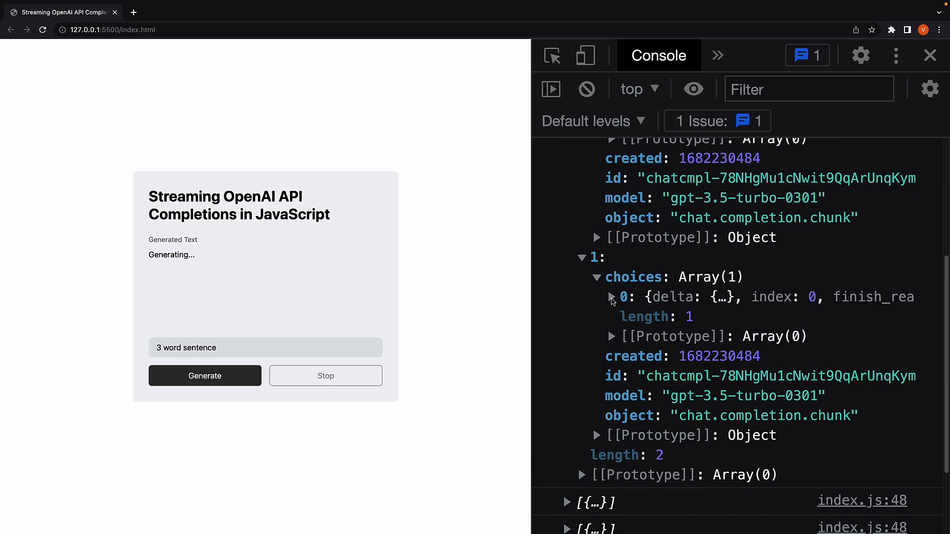
left_click(611, 297)
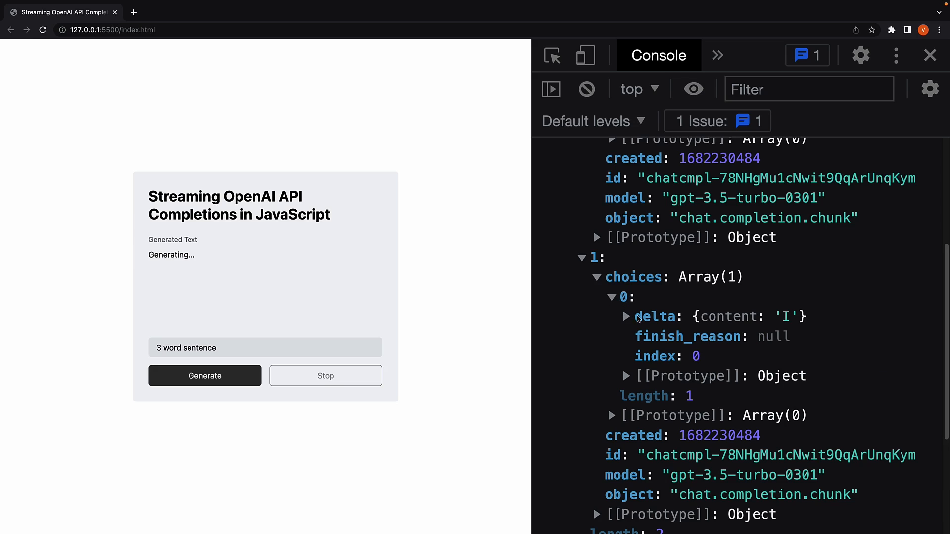
mouse_move(630, 322)
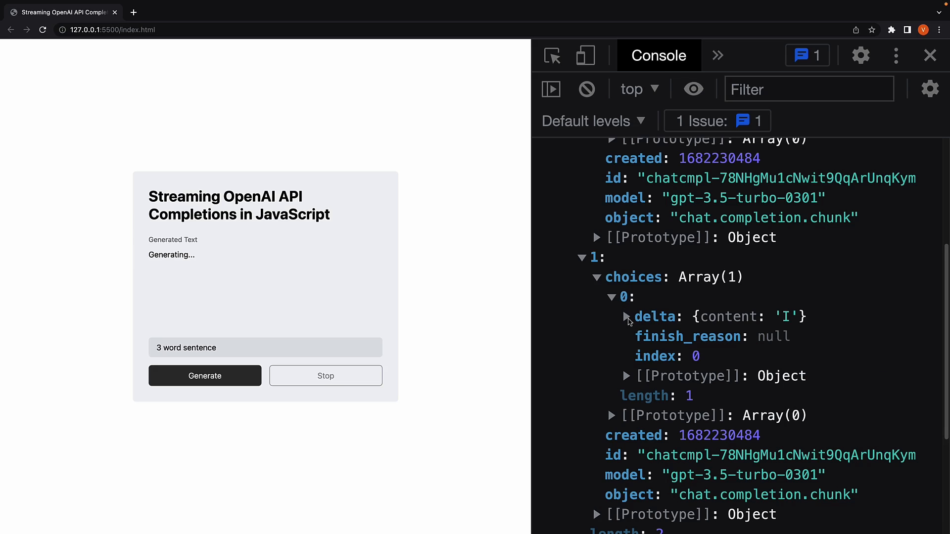
left_click(626, 316)
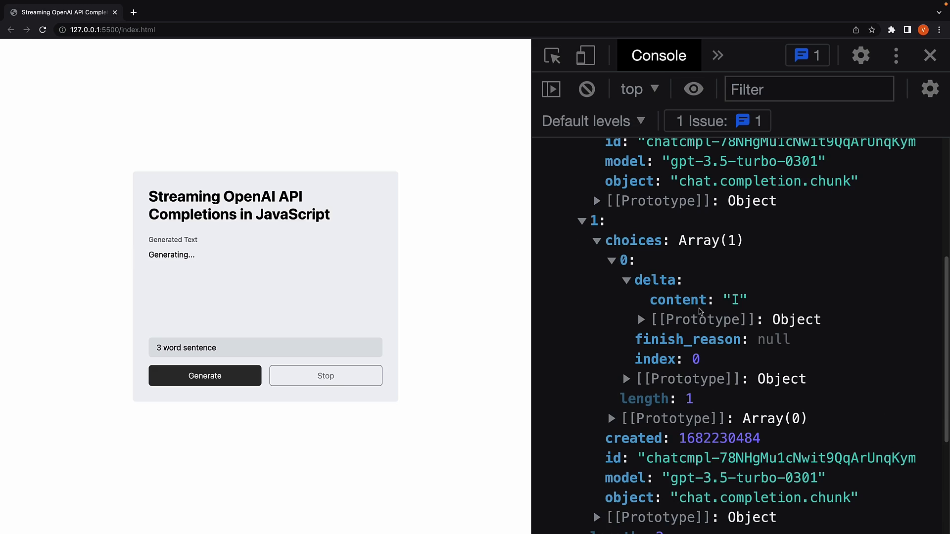
scroll("down", 3)
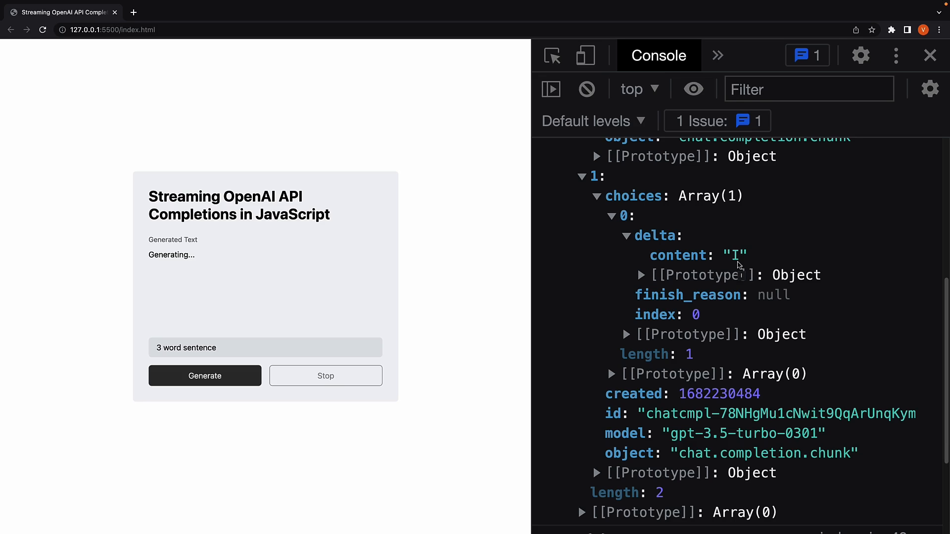
scroll("down", 3)
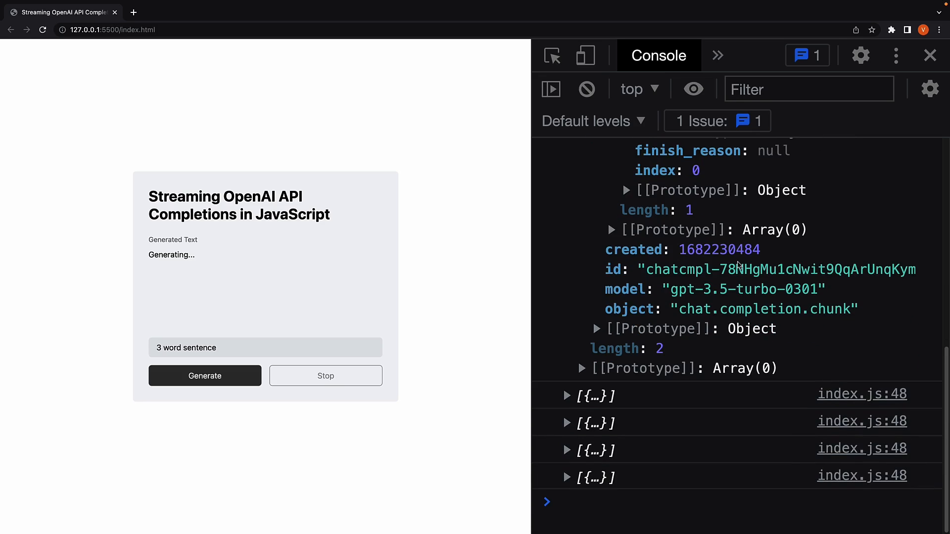
Step: Expand the next logged chunk down to its delta, revealing content " am"
left_click(568, 395)
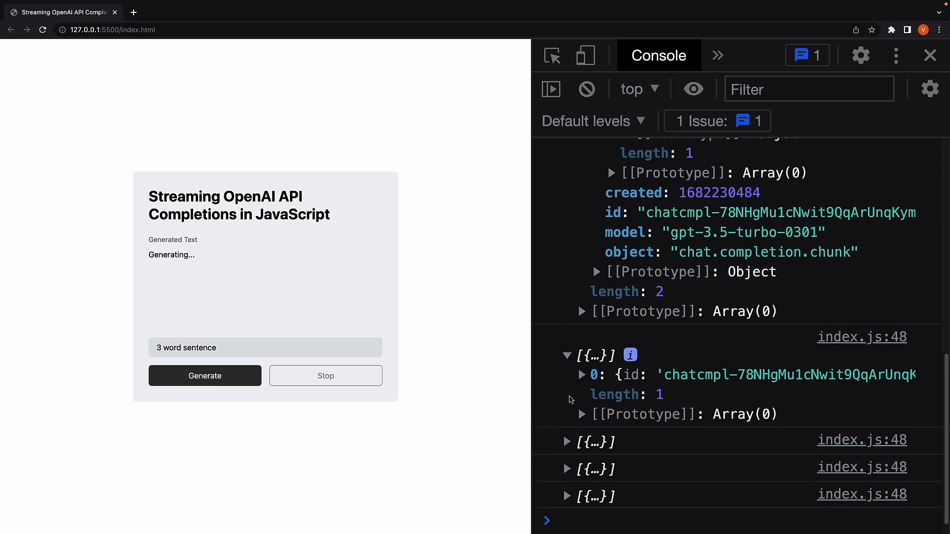
left_click(581, 375)
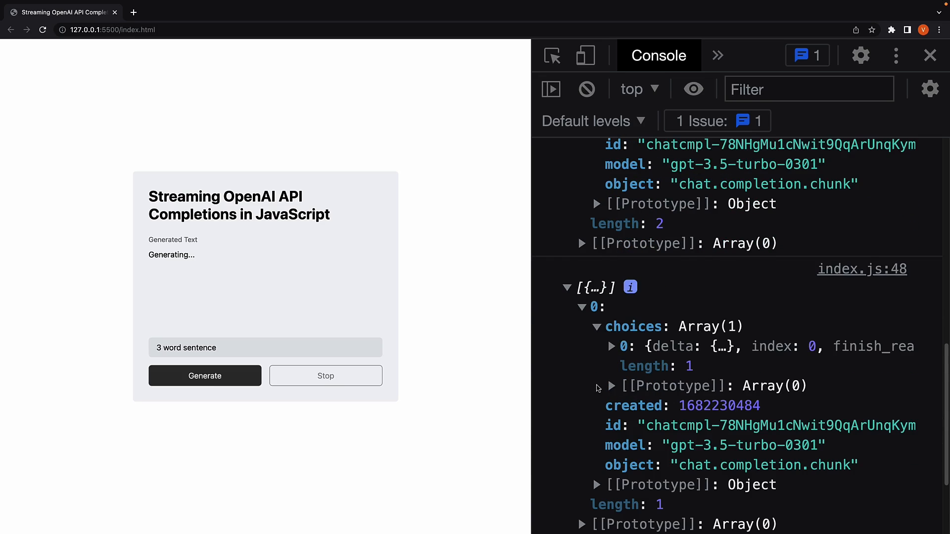
left_click(612, 346)
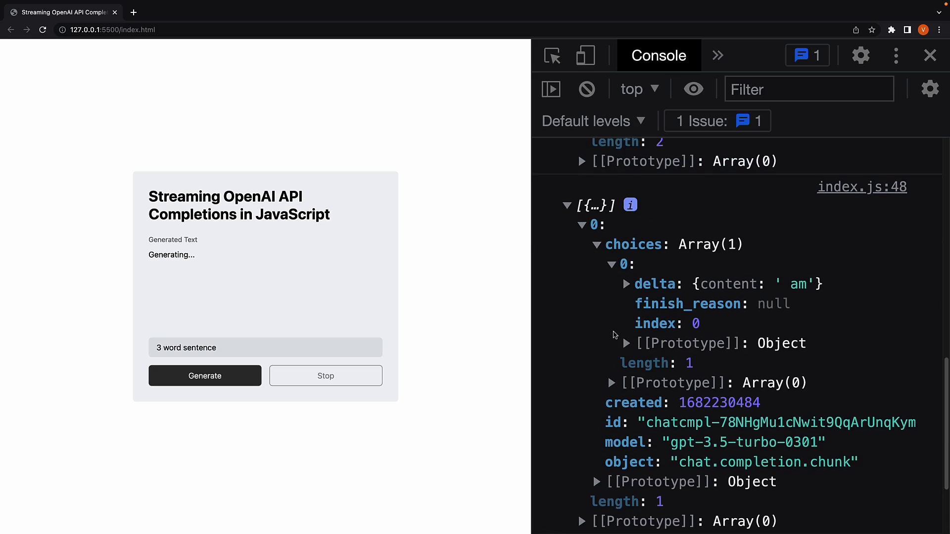
left_click(629, 284)
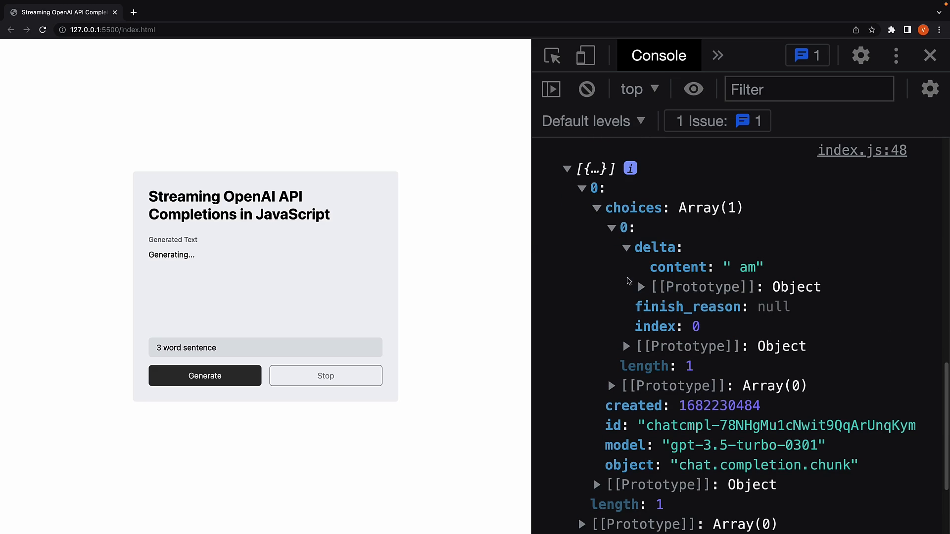
mouse_move(754, 279)
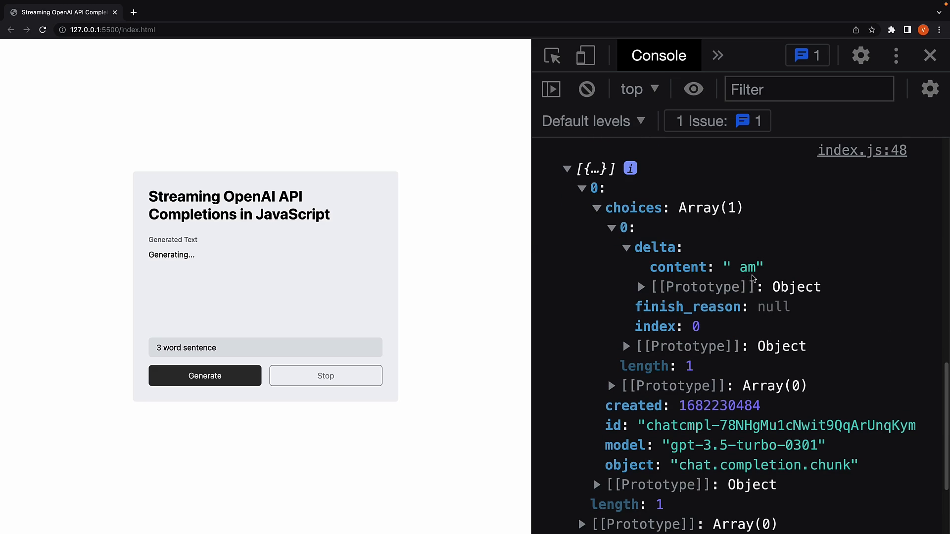
Step: Expand the following chunk's choices, first choice and delta, revealing content " here"
scroll("down", 3)
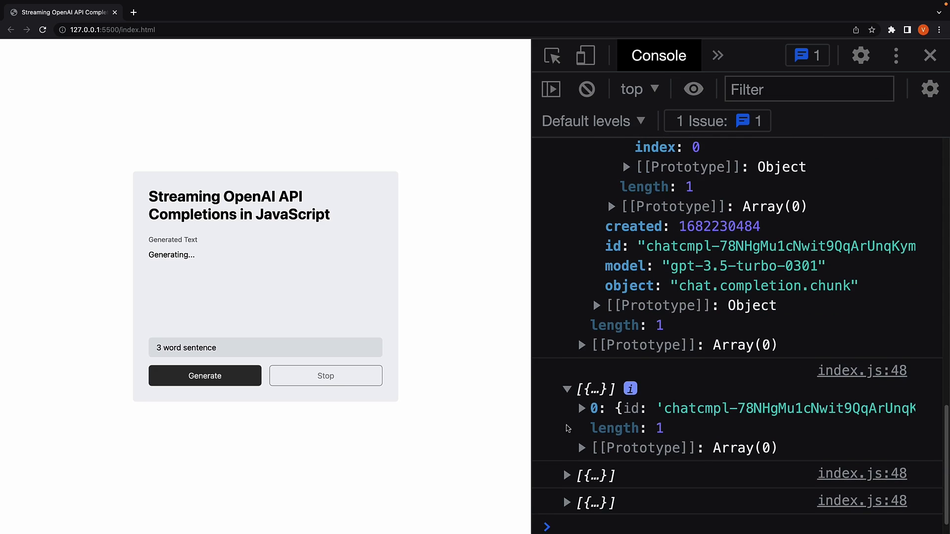
left_click(581, 407)
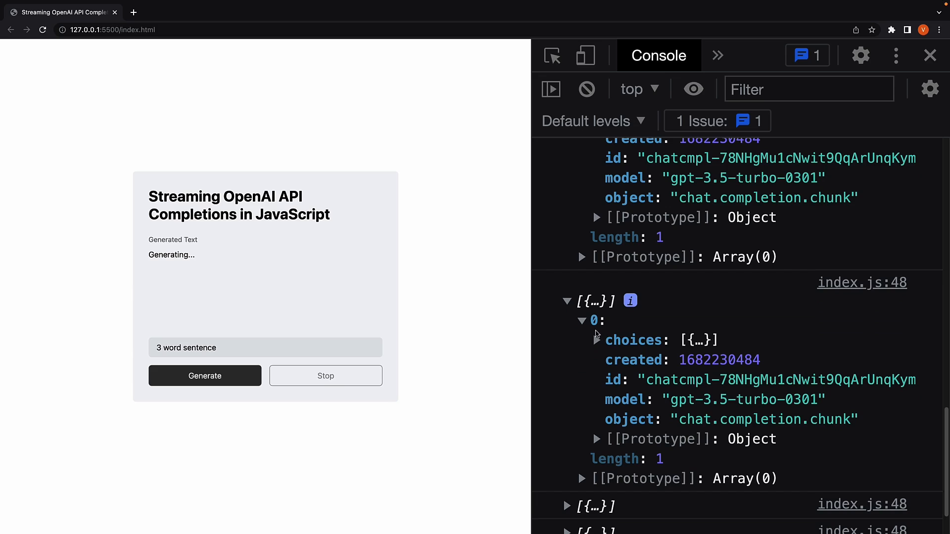
left_click(597, 340)
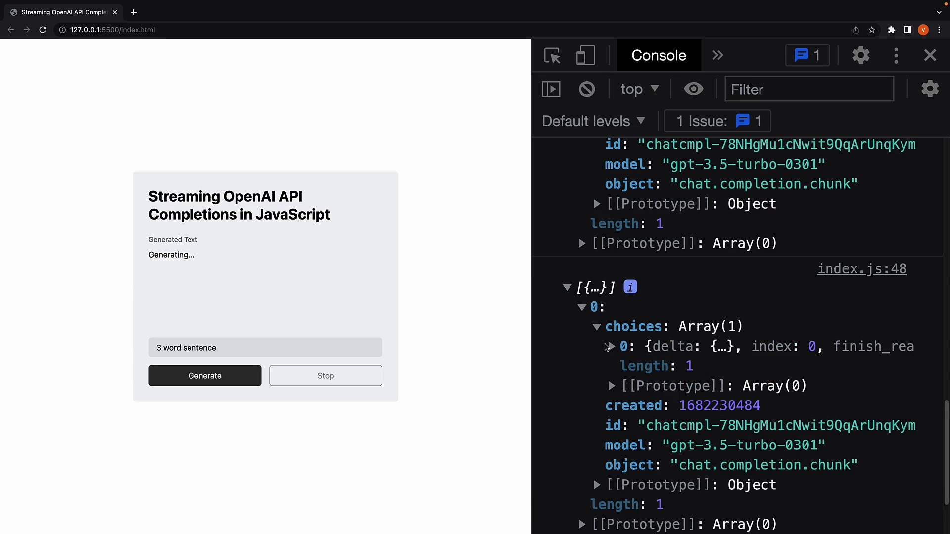
left_click(612, 346)
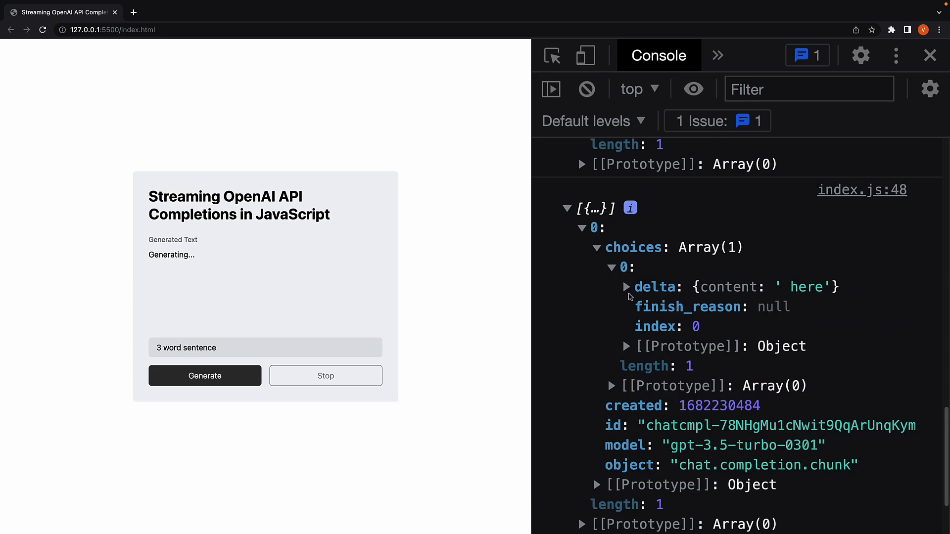
left_click(627, 287)
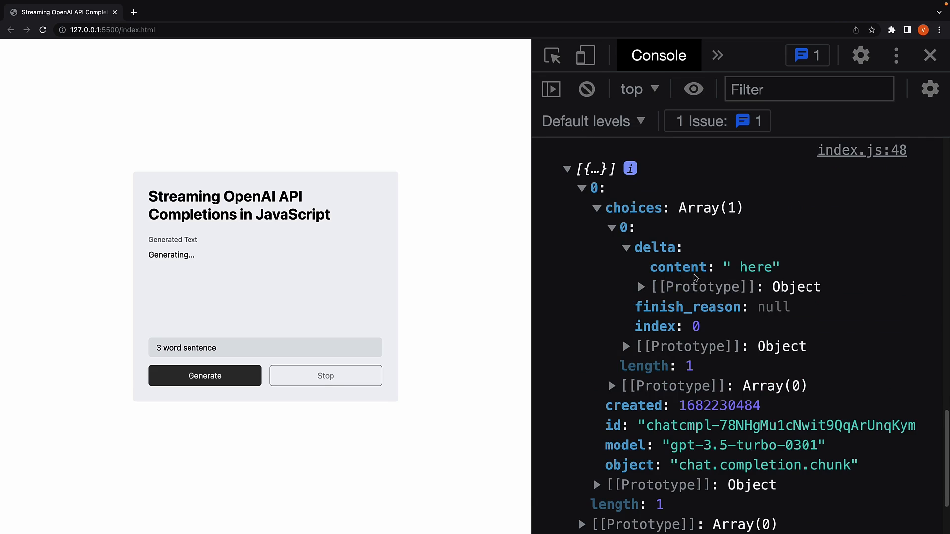
mouse_move(806, 275)
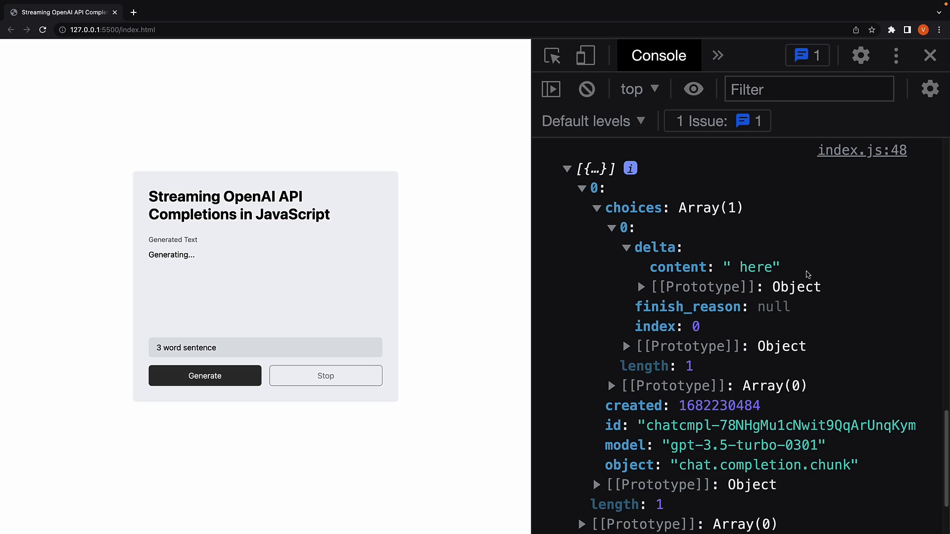
mouse_move(802, 272)
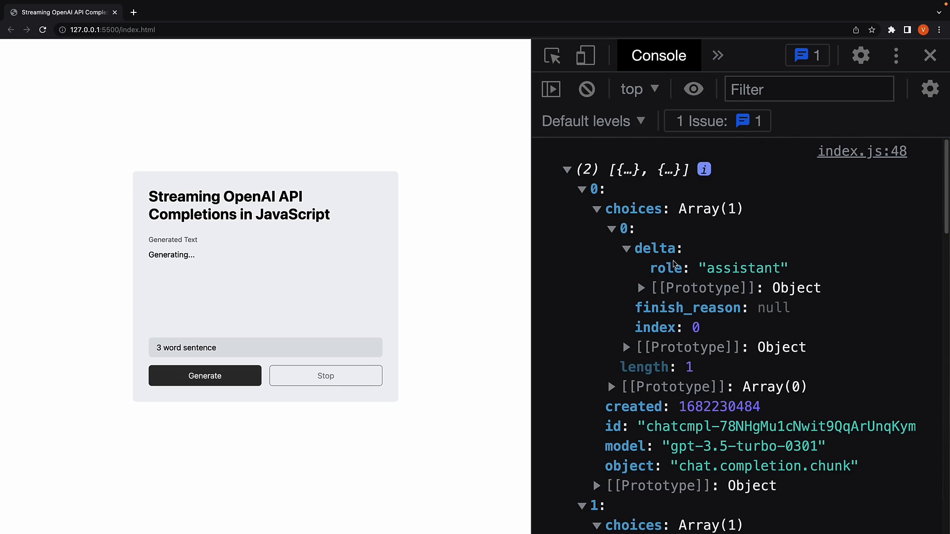
mouse_move(697, 265)
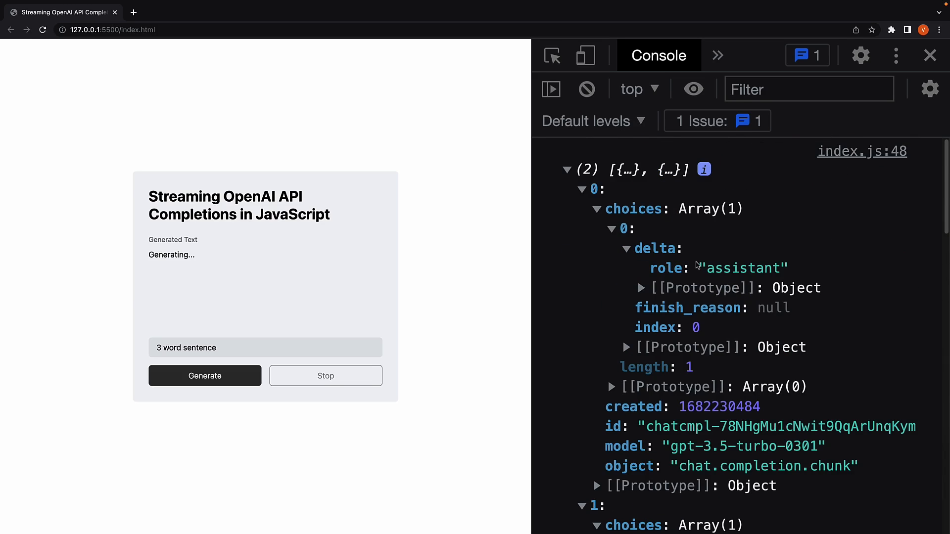
Step: Scroll the console down to the final chunk with an empty delta and finish_reason "stop"
scroll("down", 3)
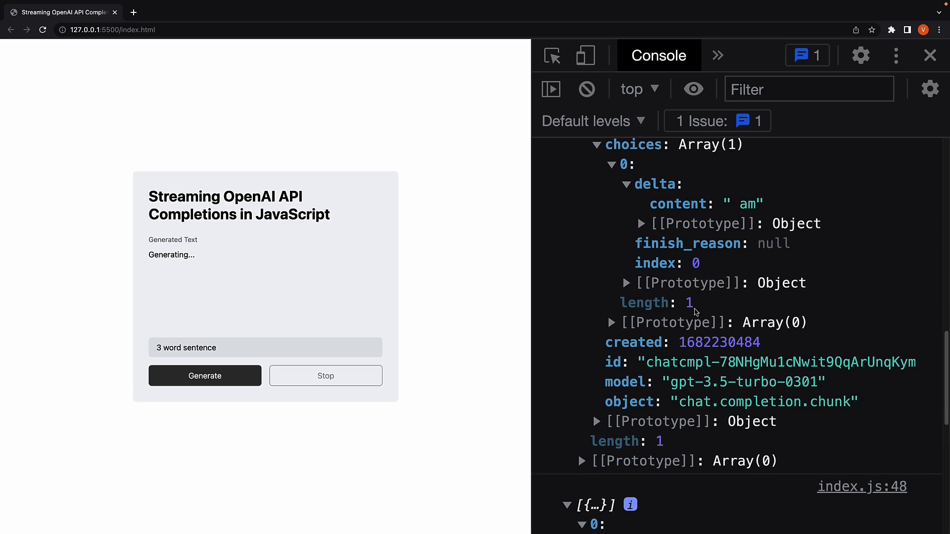
scroll("down", 3)
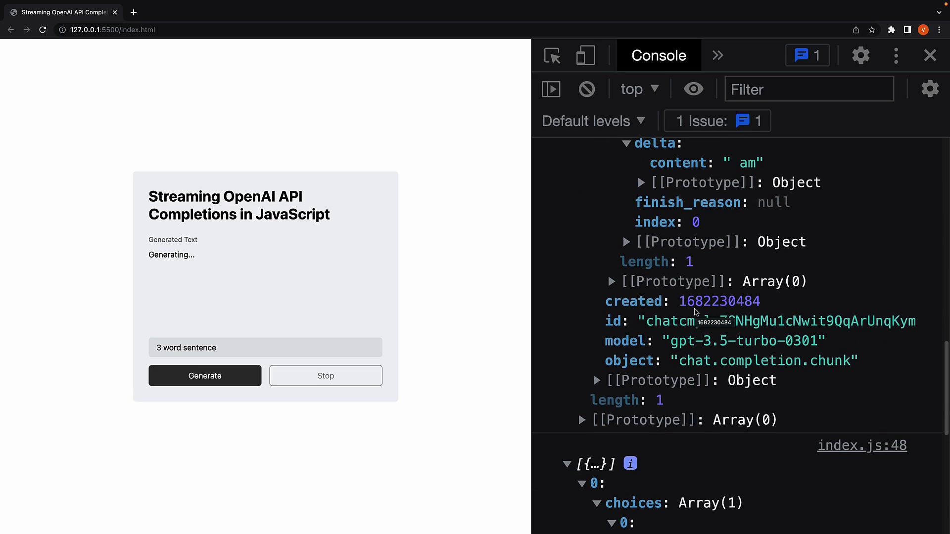
scroll("down", 3)
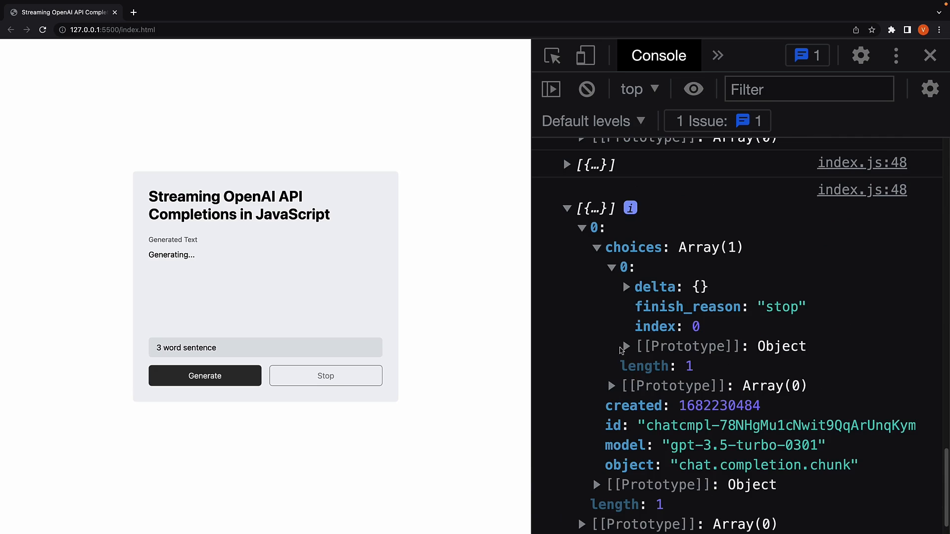
mouse_move(710, 294)
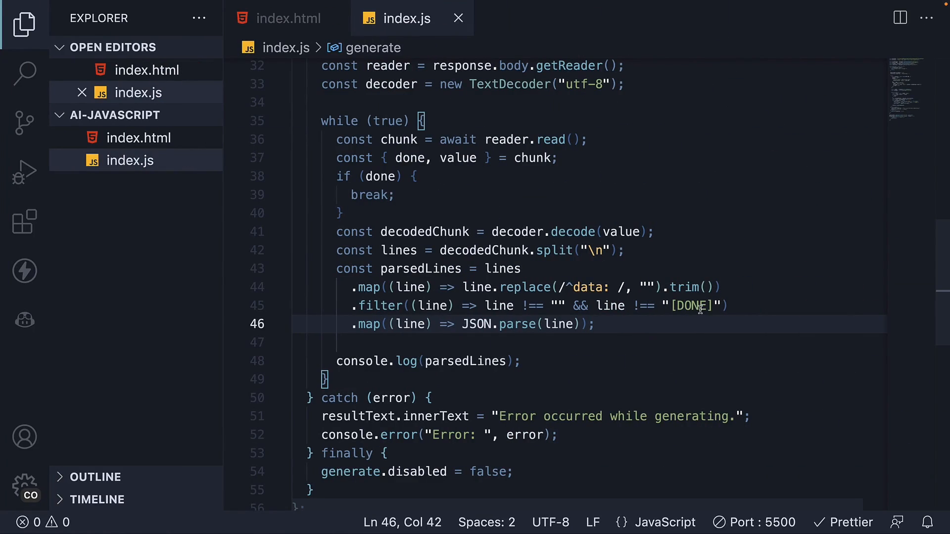
mouse_move(614, 302)
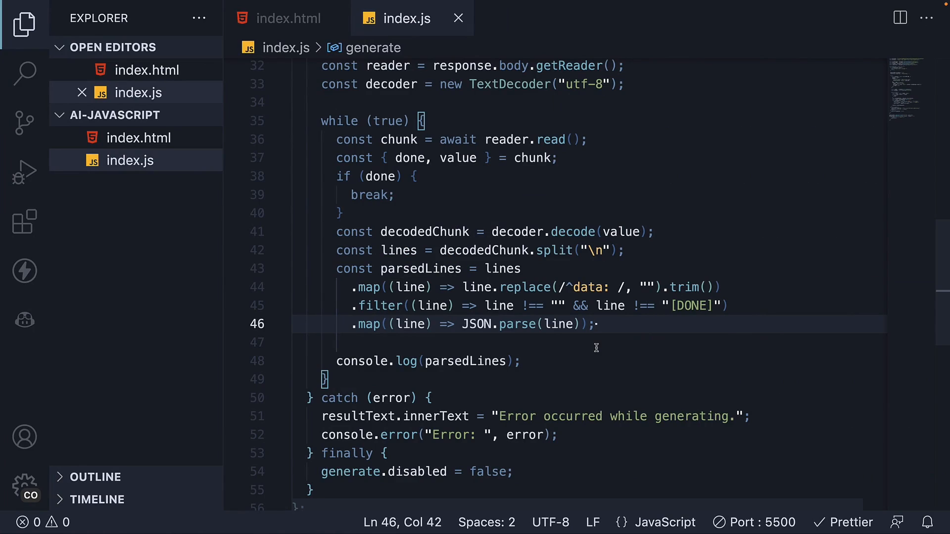
Step: Add a for...of loop over parsedLines destructuring delta content and console.logging it when present
key("Enter")
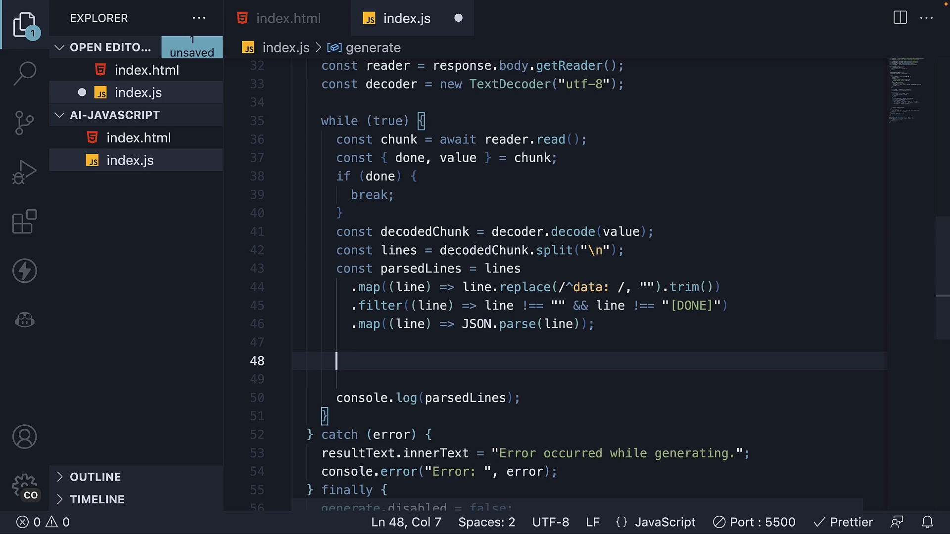
type("for(const parsedL")
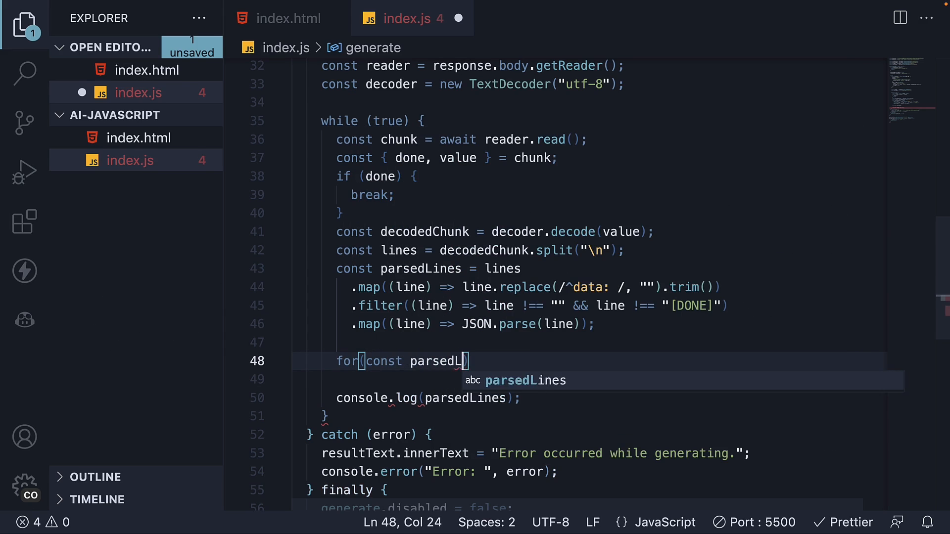
type("ine of par")
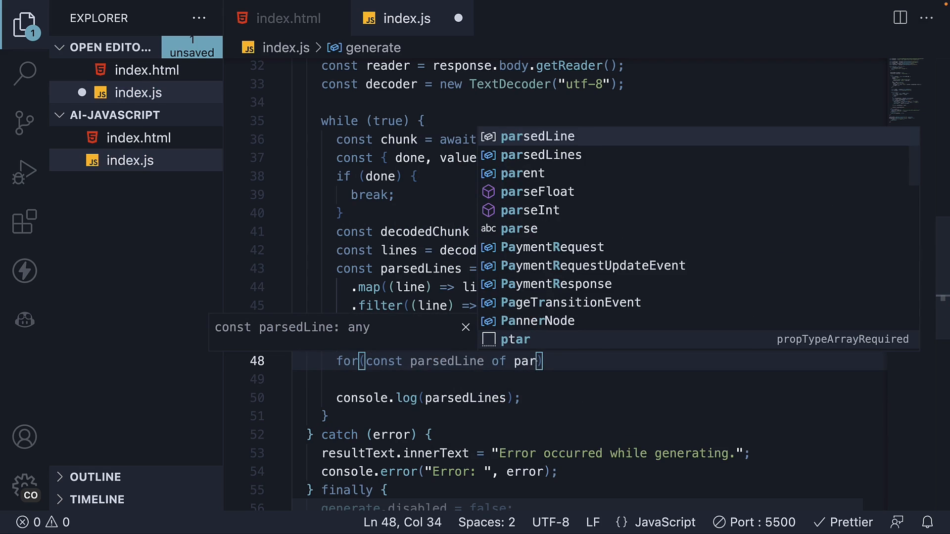
type("const { choices")
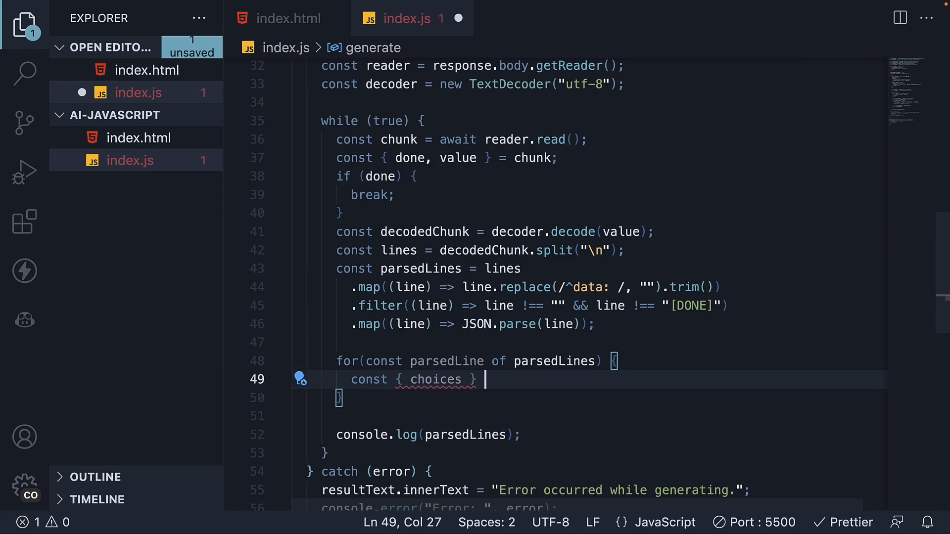
type("= parsedLine")
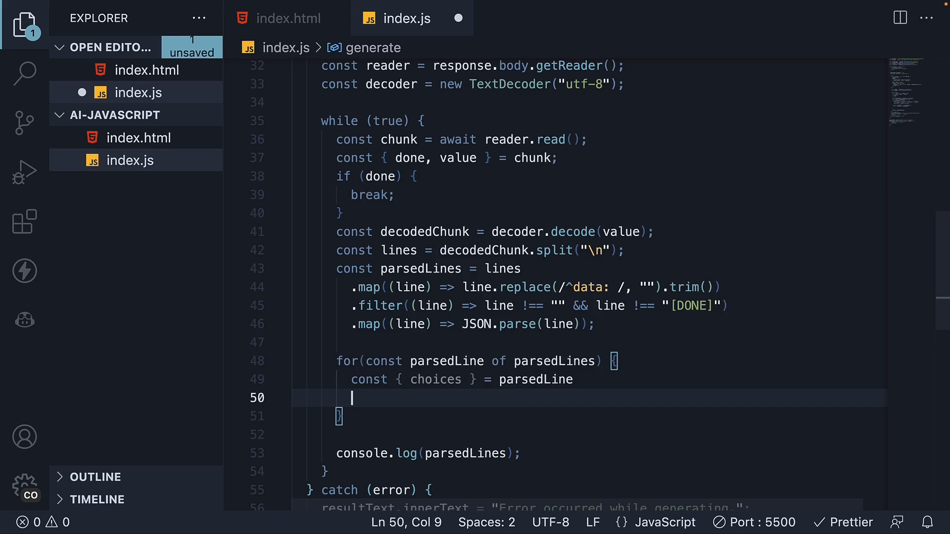
type("choices[0")
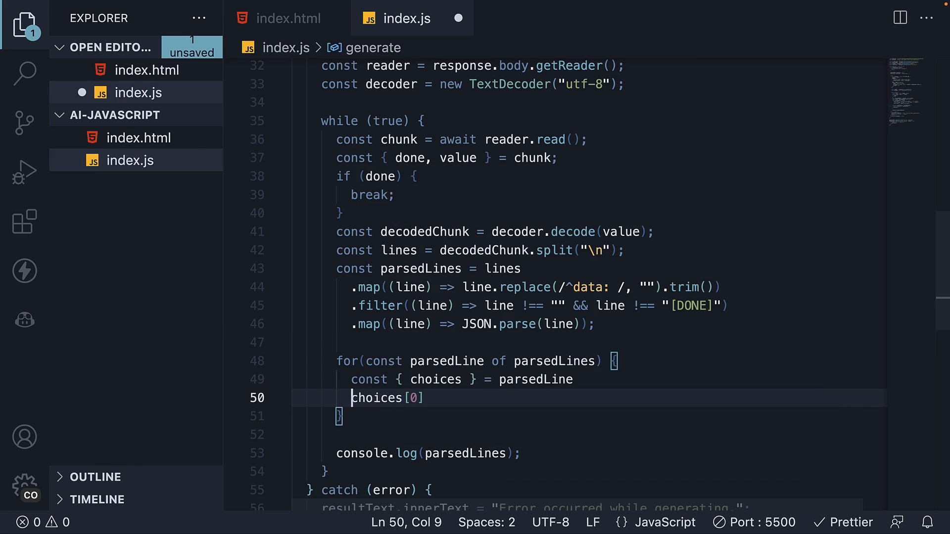
type("const")
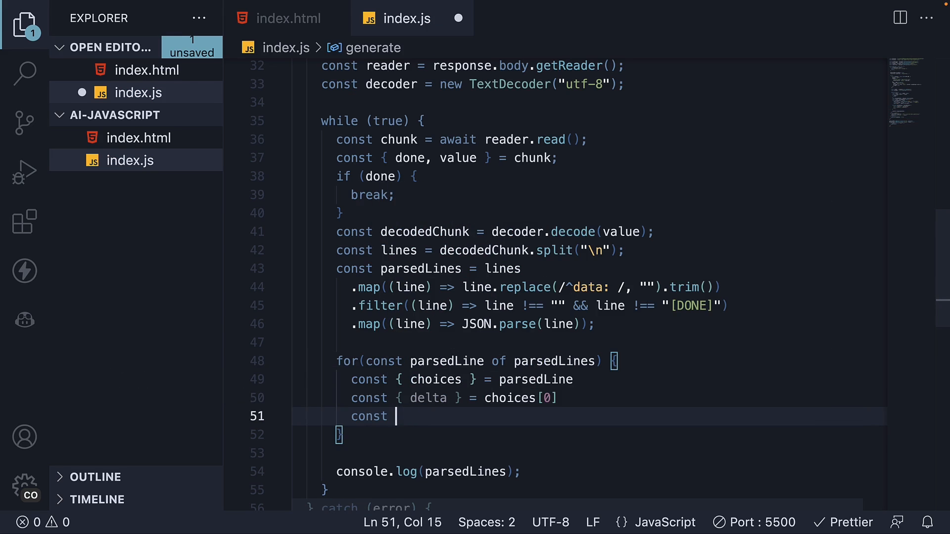
type("{ content } = delta;")
type("if(")
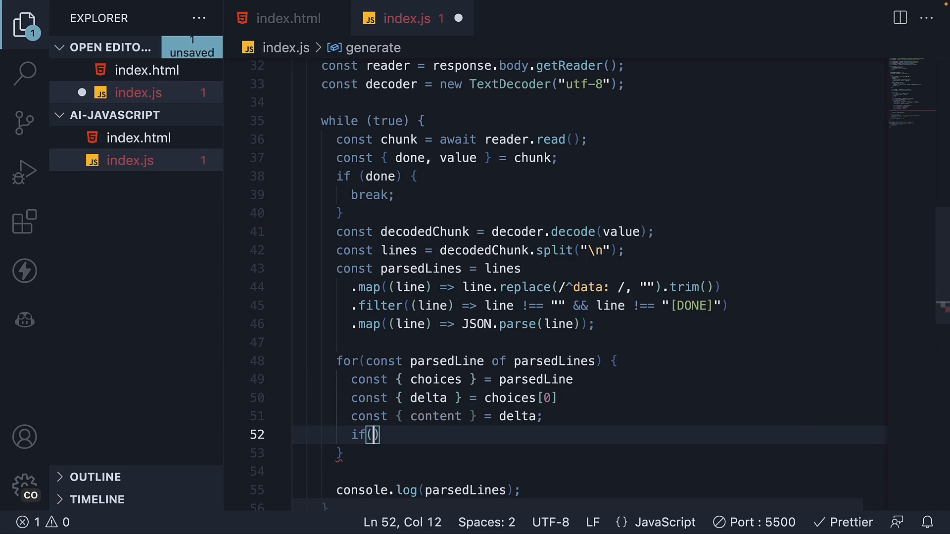
type("cone")
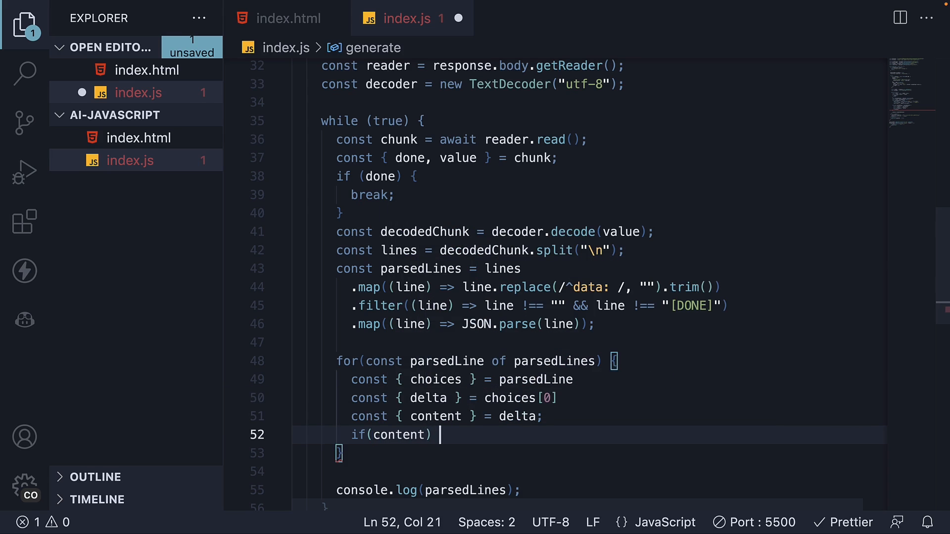
type("clg")
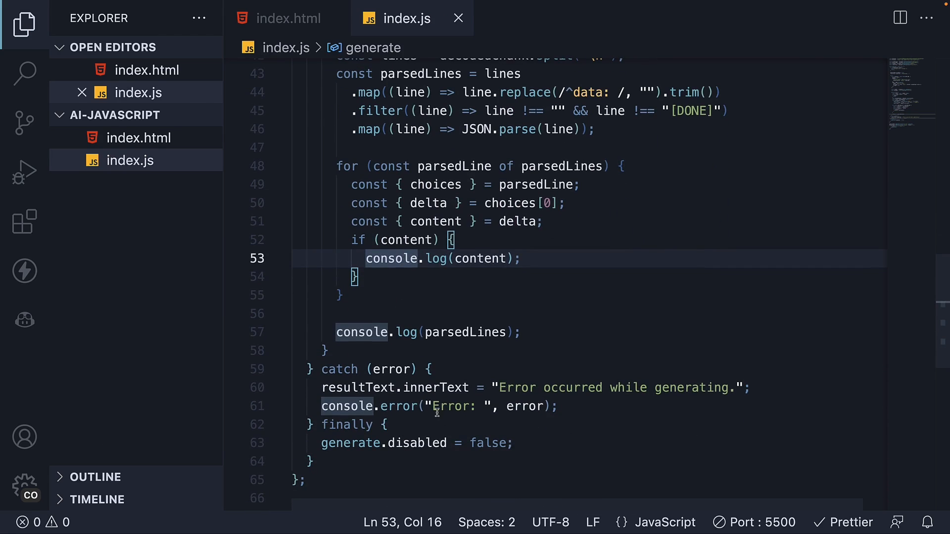
left_click(521, 332)
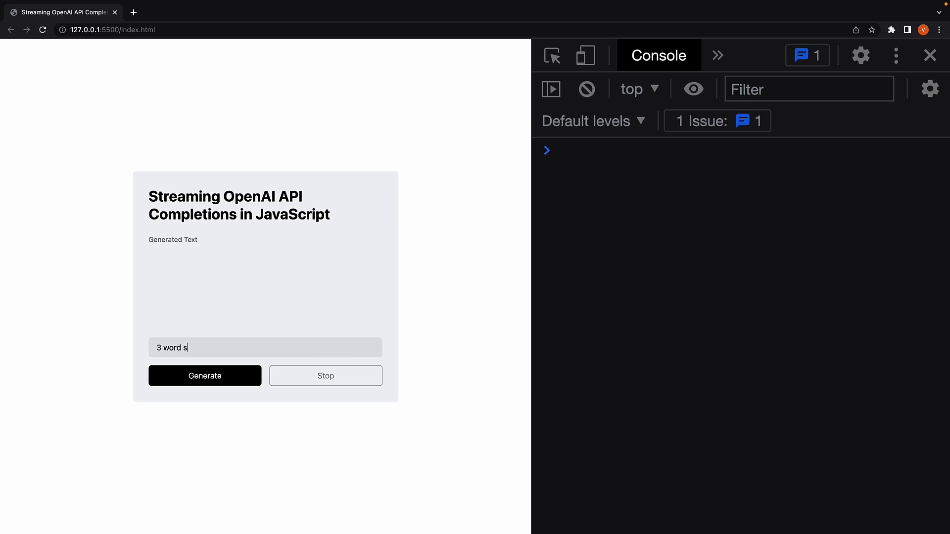
Step: Generate '3 word sentence' and see I, am, here and a period logged separately
type("entence")
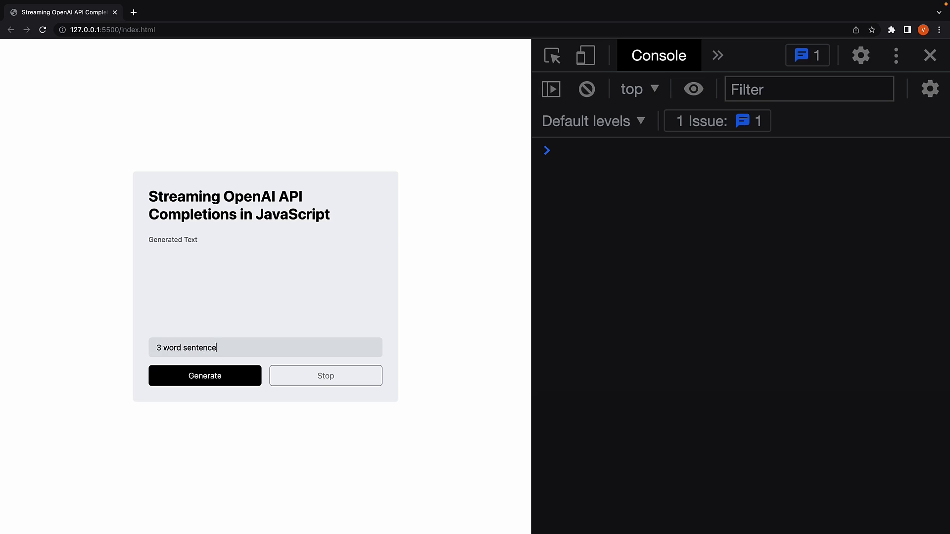
left_click(204, 375)
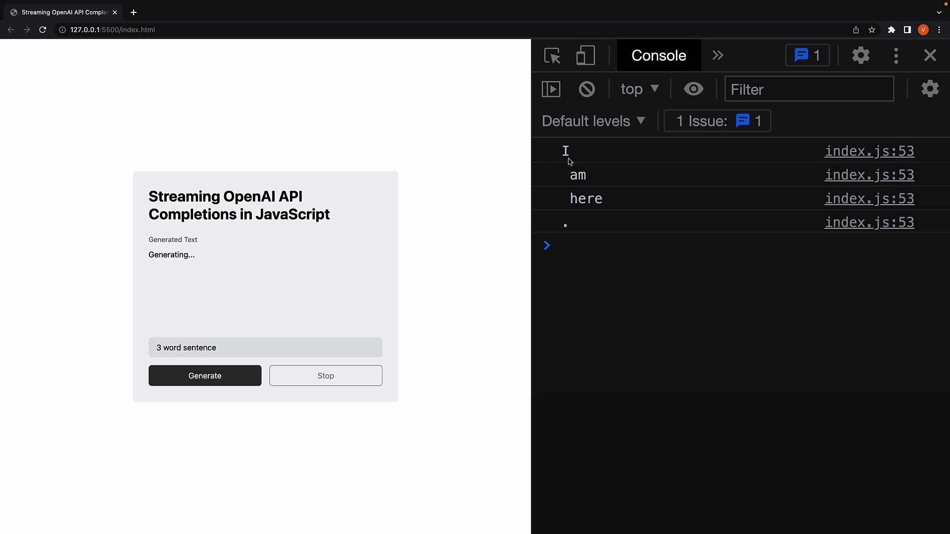
mouse_move(473, 280)
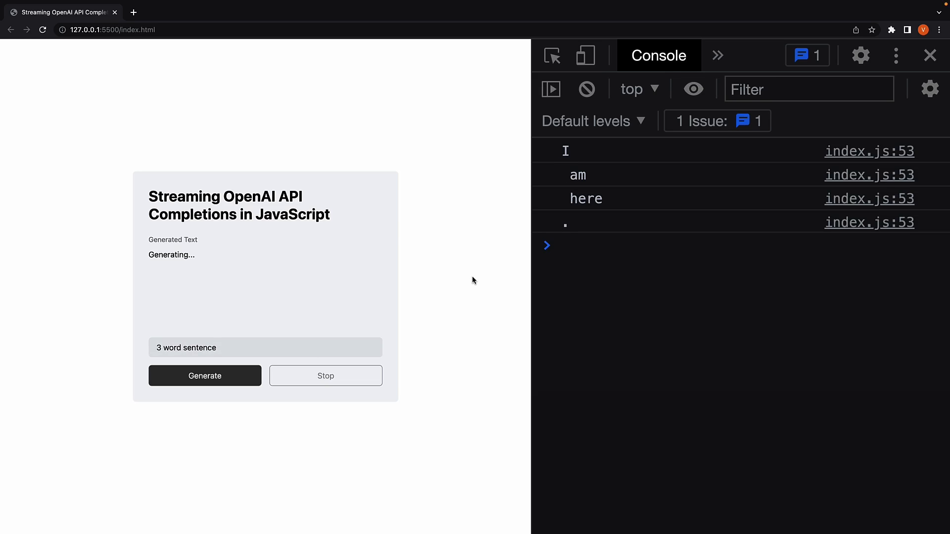
mouse_move(585, 167)
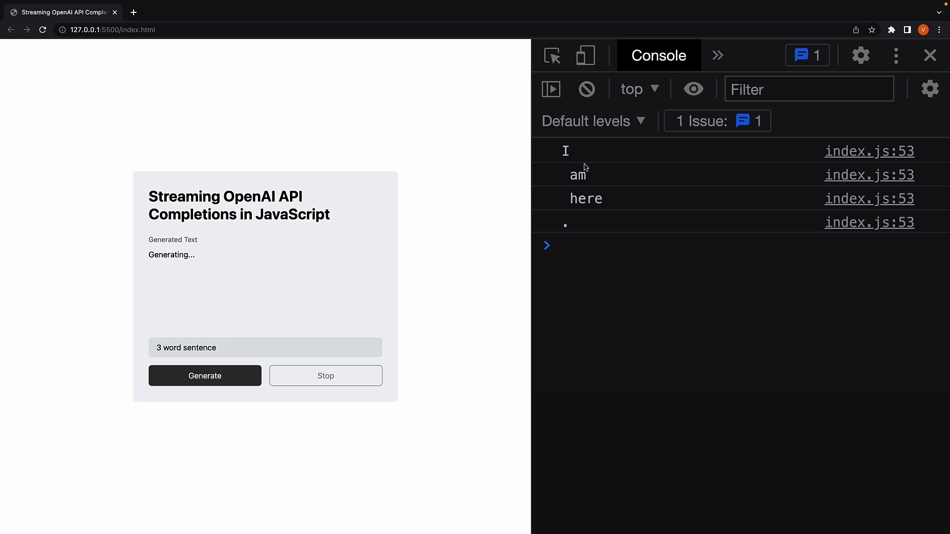
mouse_move(588, 190)
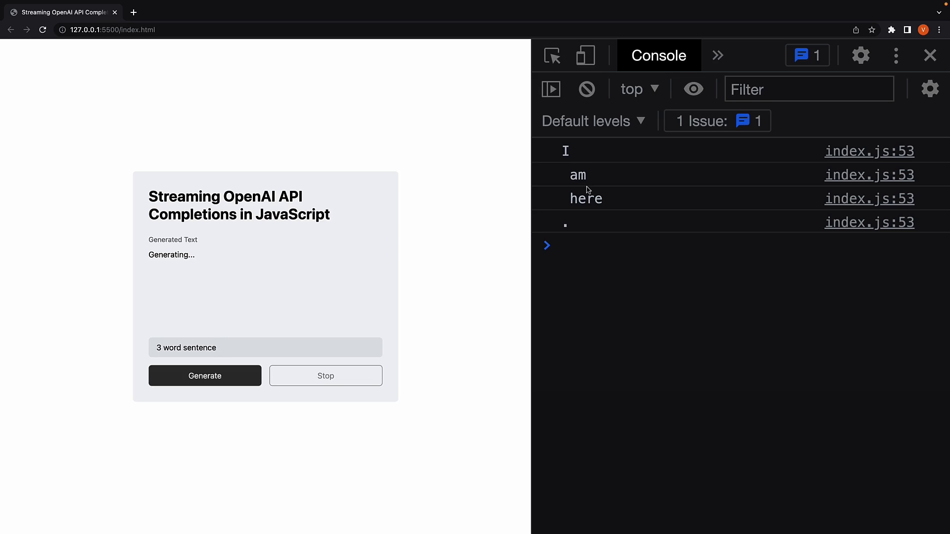
mouse_move(584, 233)
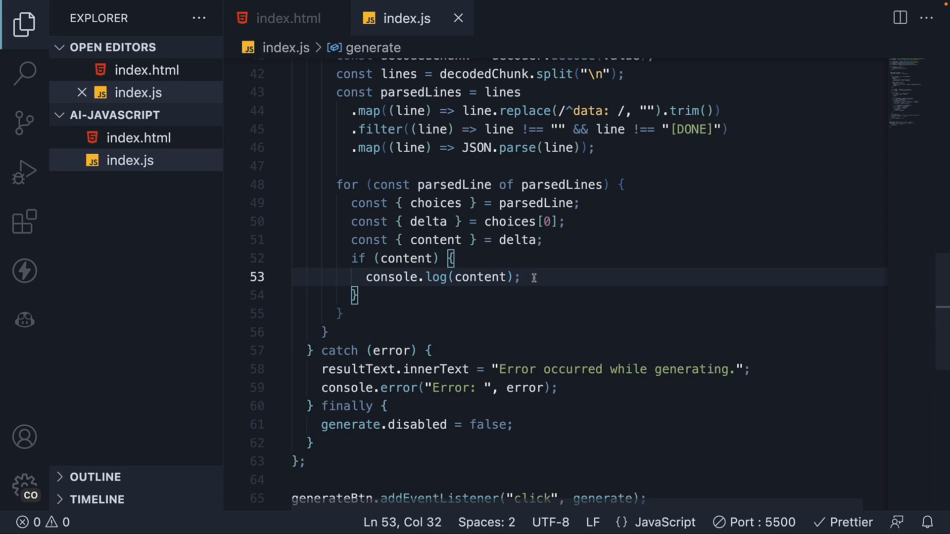
mouse_move(532, 267)
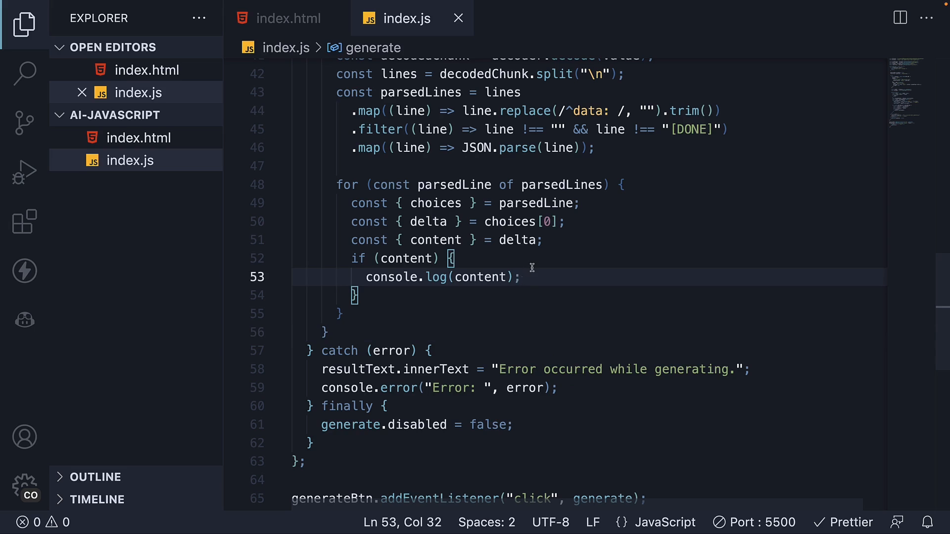
mouse_move(435, 277)
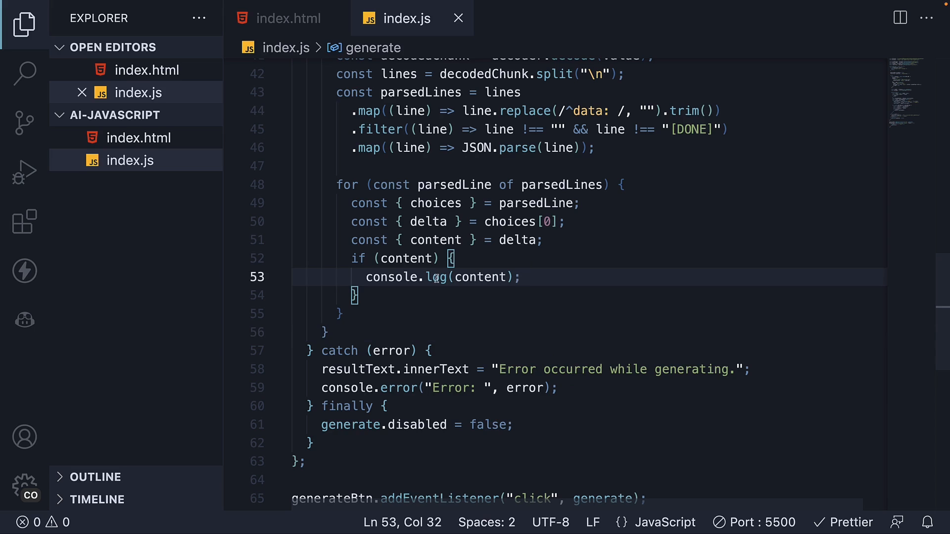
Step: Add resultText.innerText = "" on a new line after the TextDecoder line
scroll("up", 3)
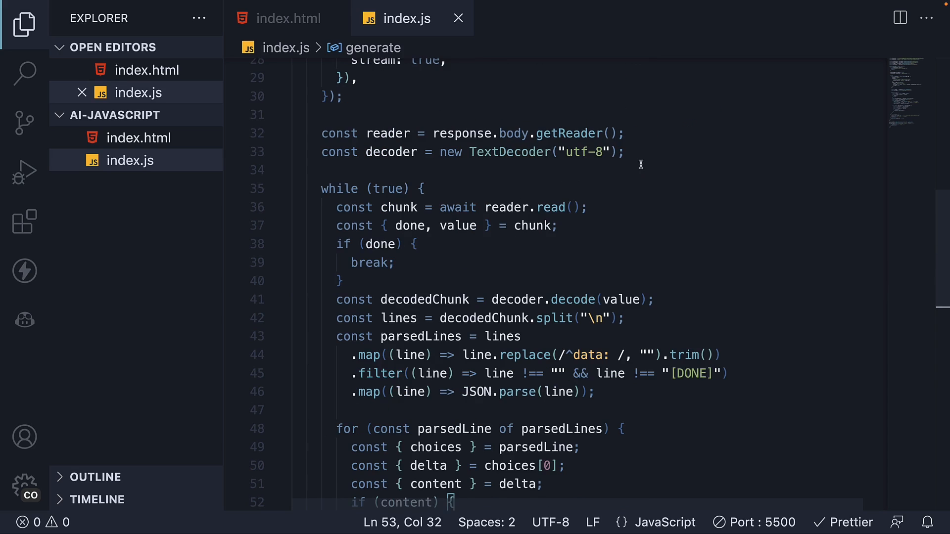
left_click(630, 151)
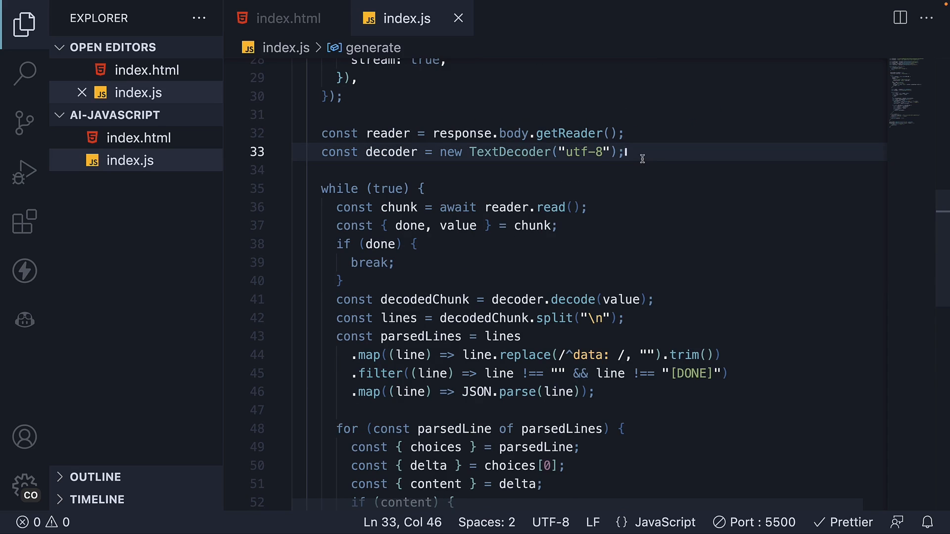
key("Enter")
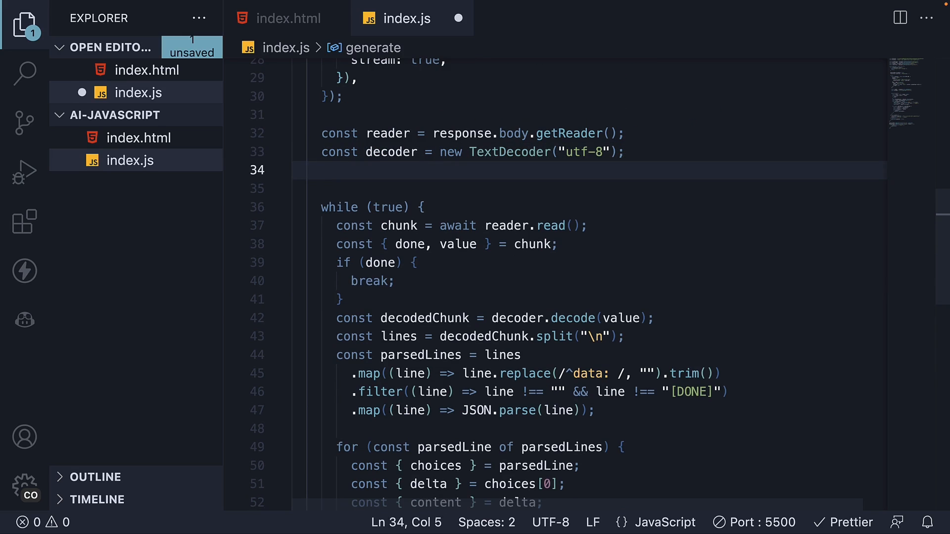
type("resultText.innerText = \"\";")
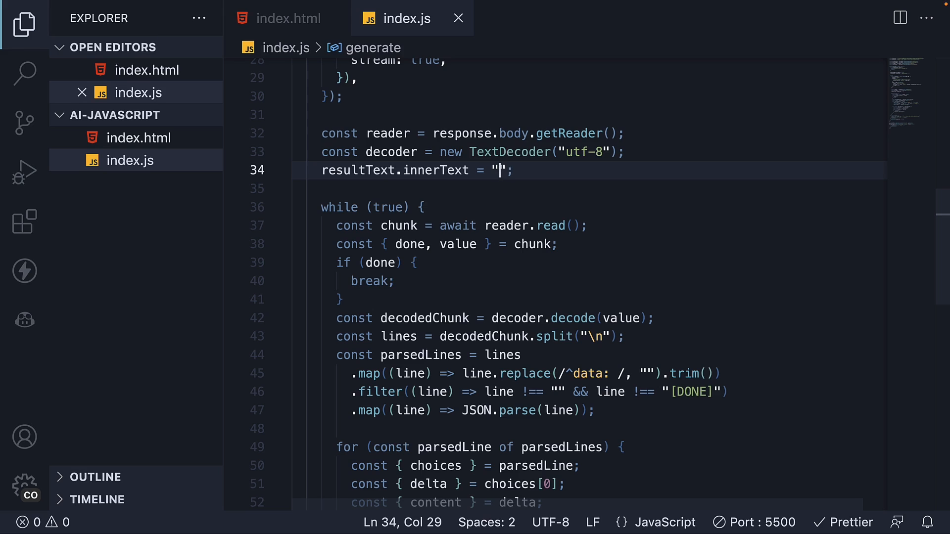
Step: Delete the console.log(content) line and begin writing a resultText update in its place
scroll("down", 3)
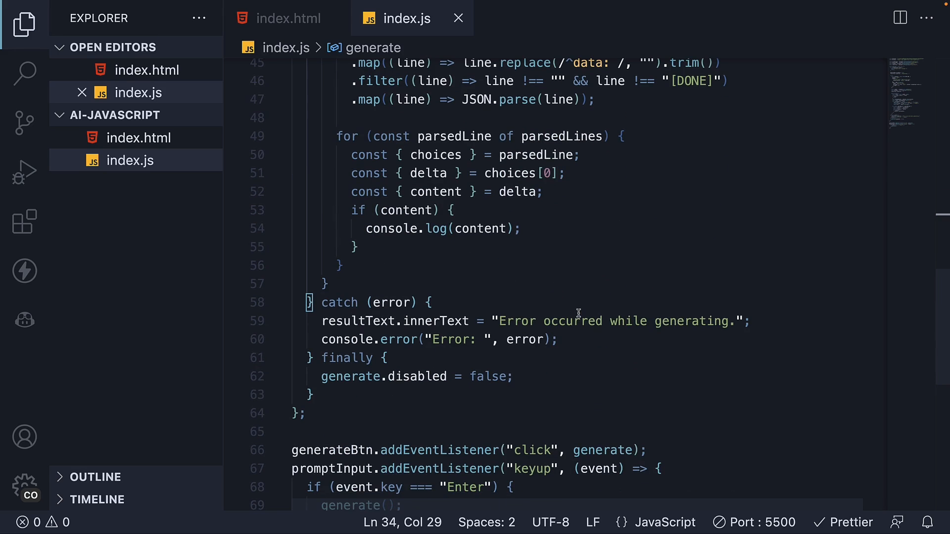
left_click(393, 229)
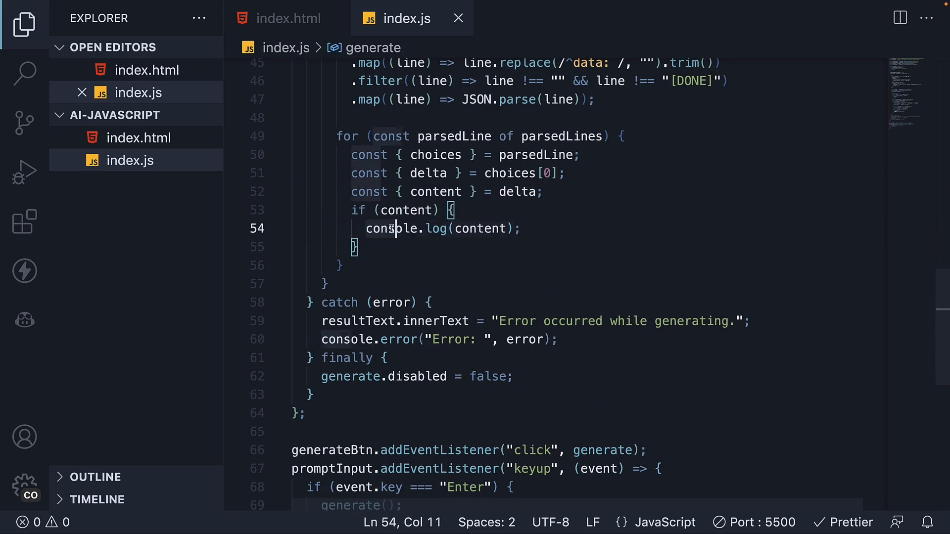
key("Delete")
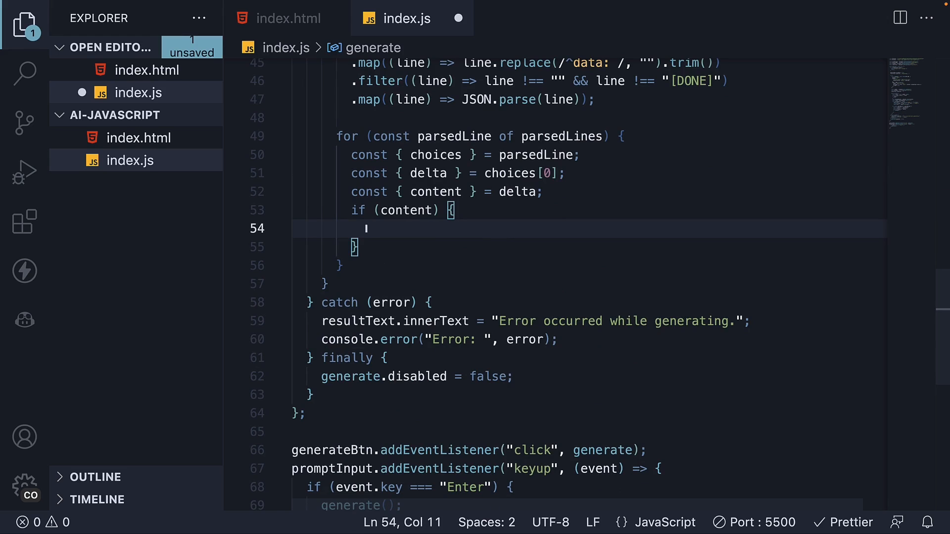
type("resu")
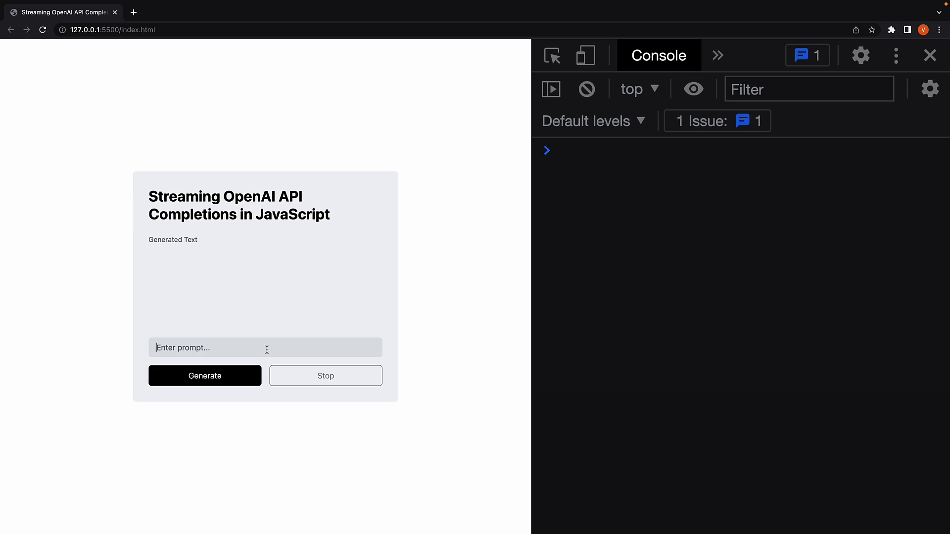
Step: Generate a completion for the prompt '20 word sentence' and see it appear on the page
type("20 w")
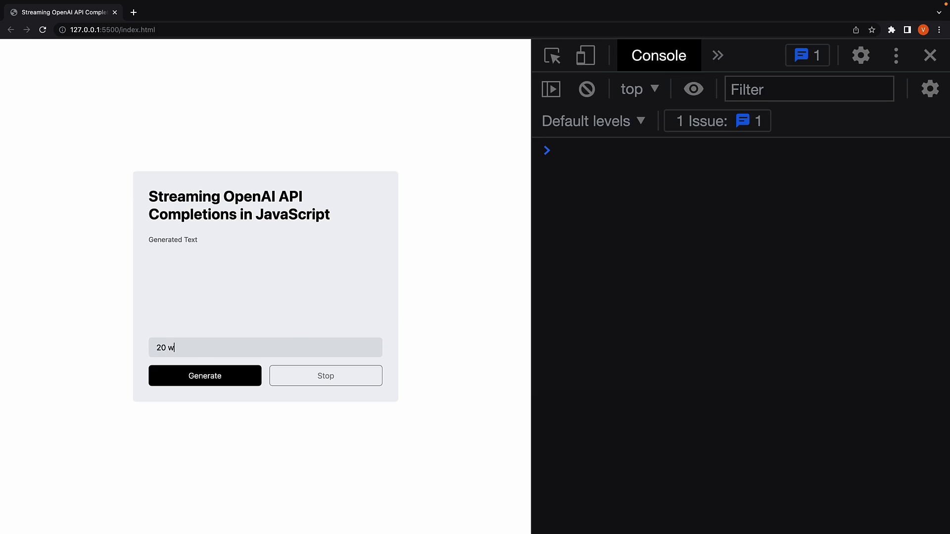
type("ord sentence")
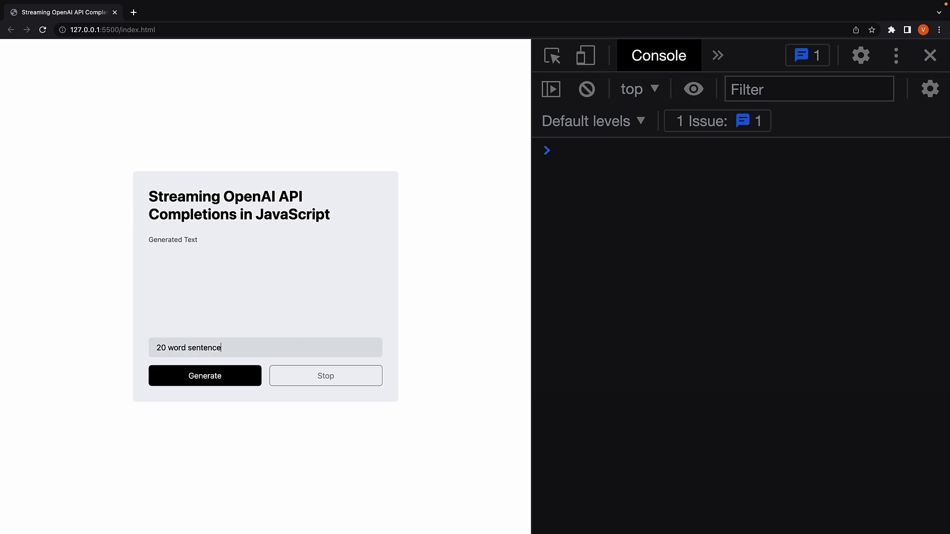
left_click(204, 375)
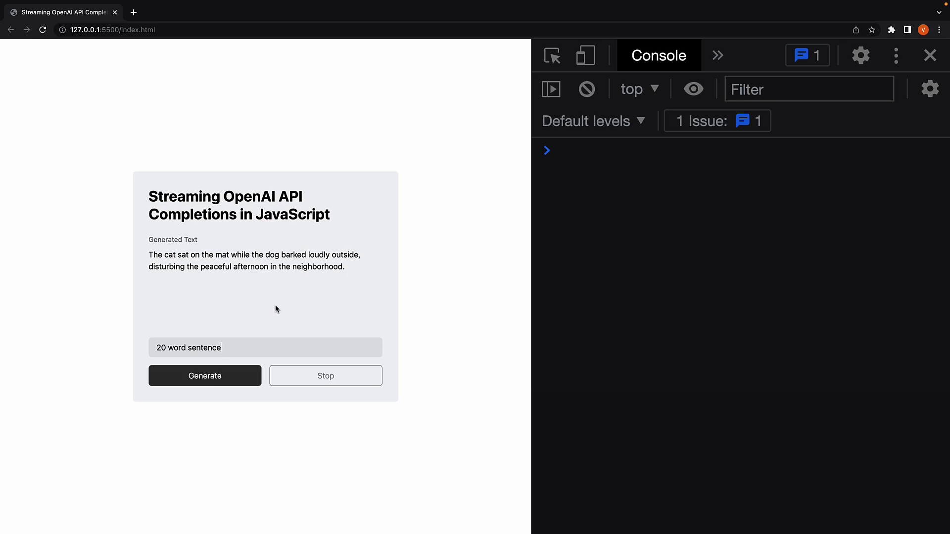
mouse_move(470, 276)
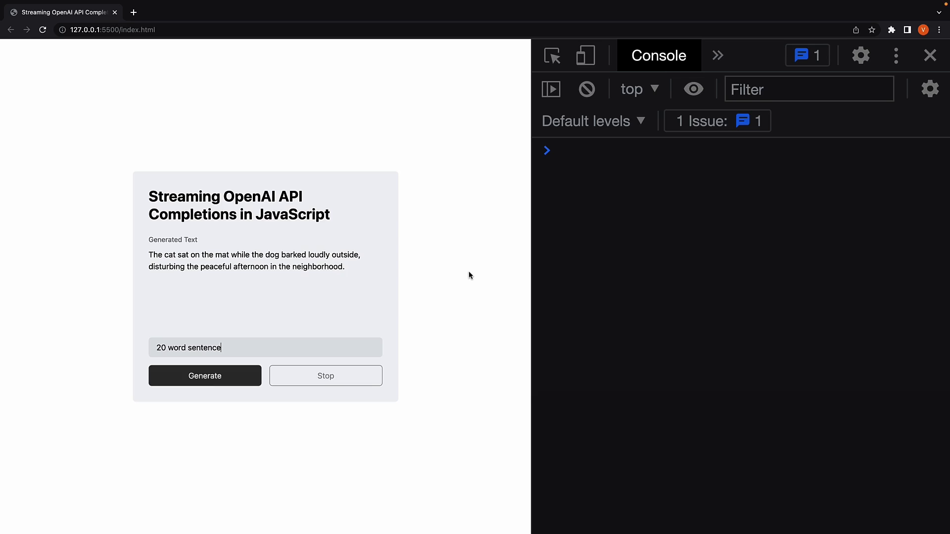
mouse_move(356, 369)
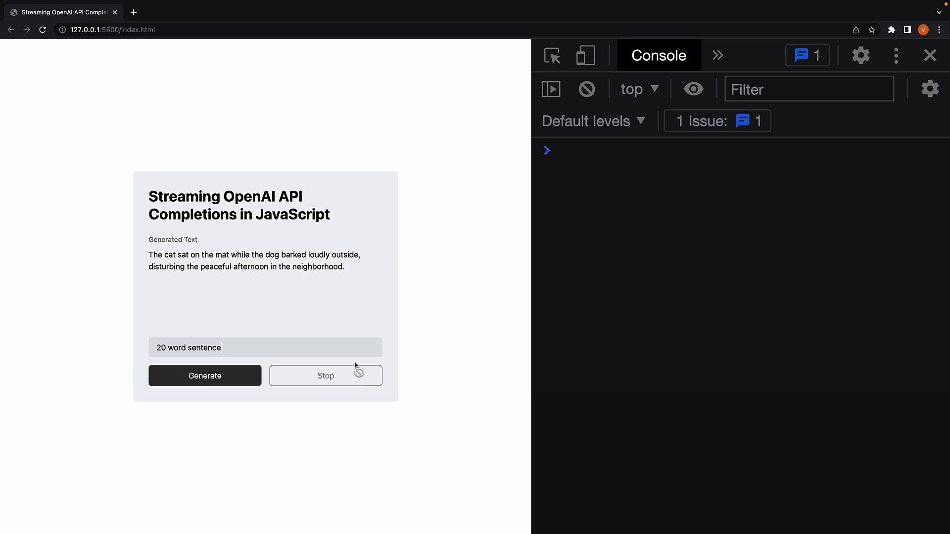
mouse_move(461, 332)
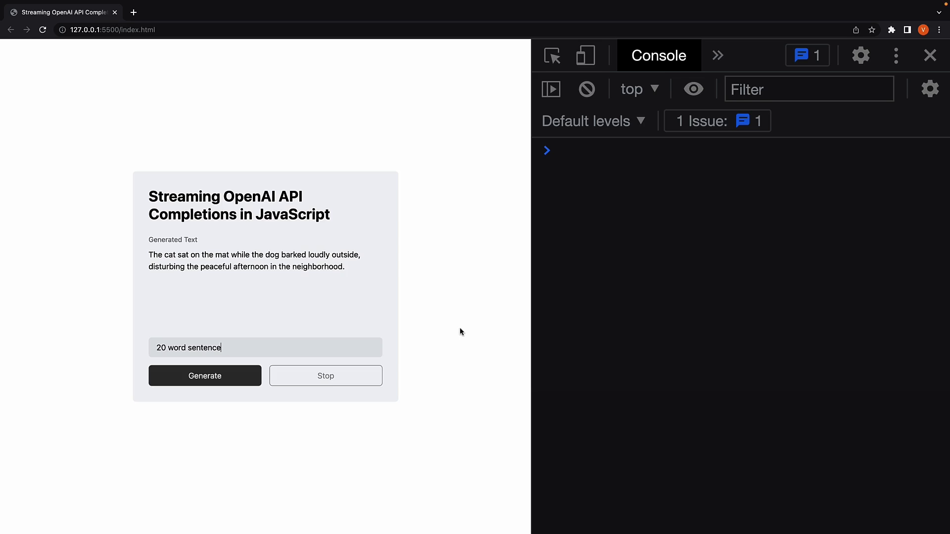
mouse_move(375, 380)
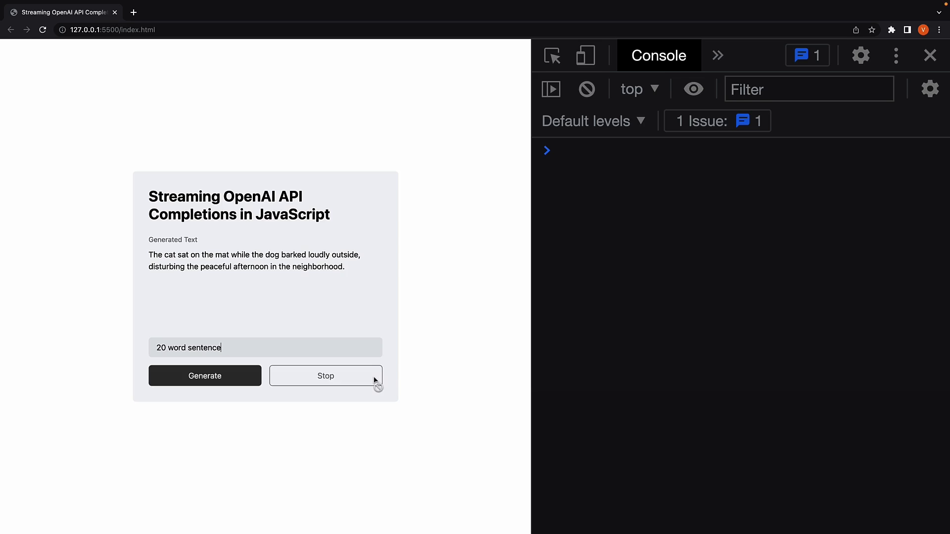
mouse_move(438, 376)
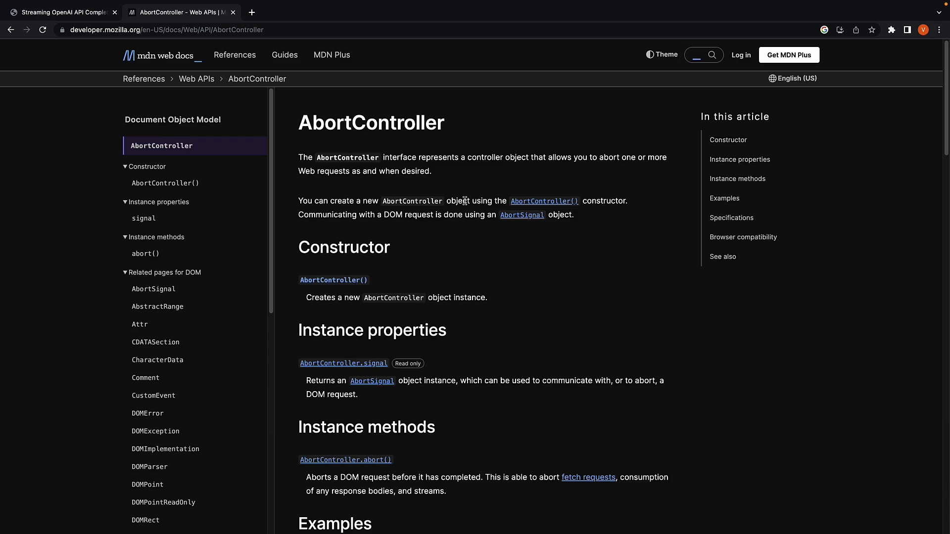
Step: Open a new tab with MDN's AbortController reference page
left_click(61, 11)
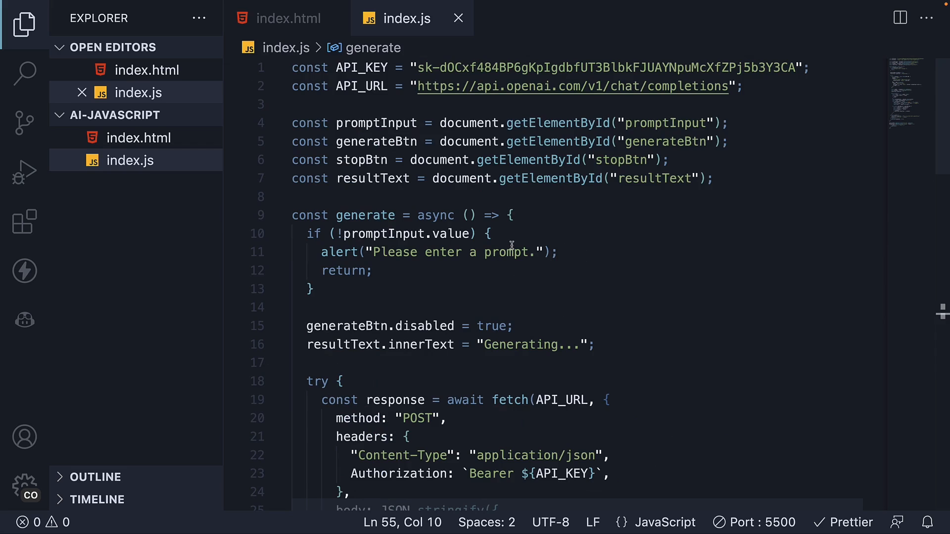
Step: Add 'let controller = null;' and set stopBtn.disabled = false after the Generating... line
key("Enter")
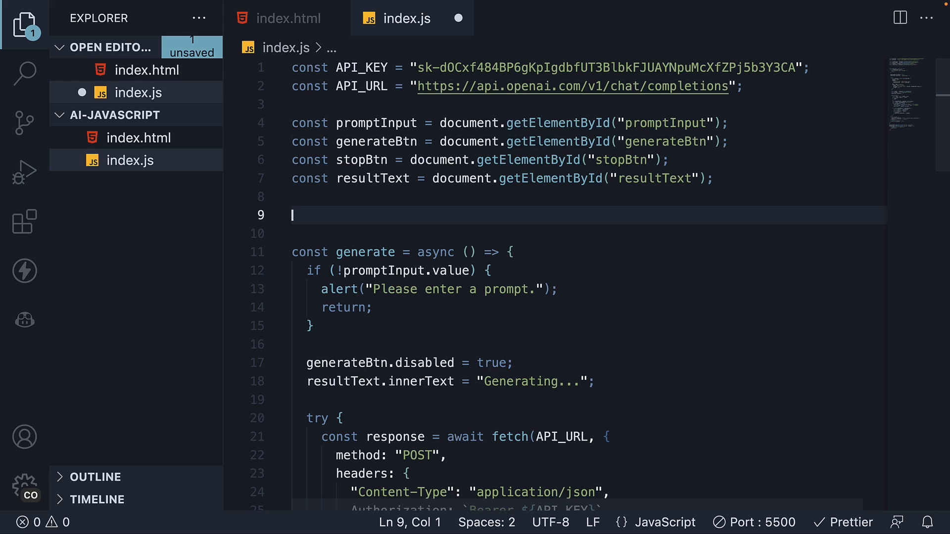
type("let controller = null;")
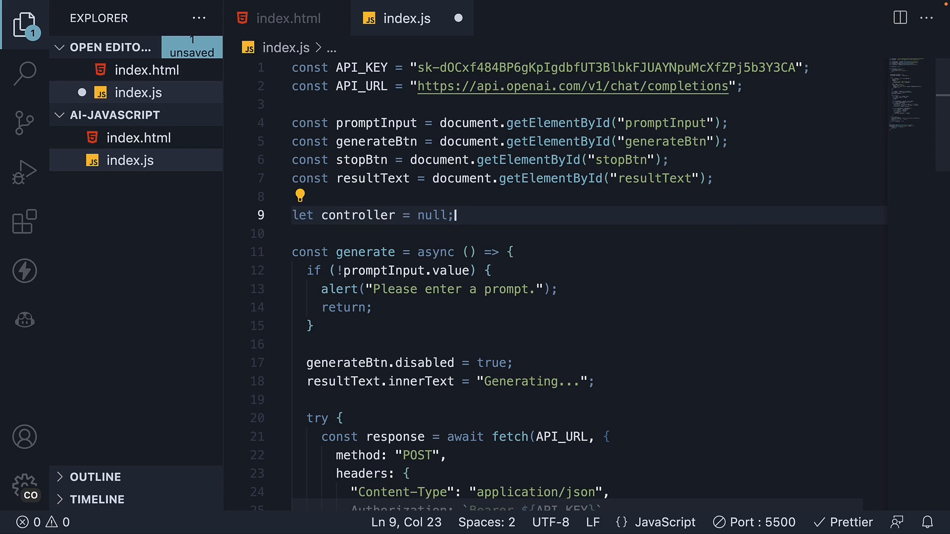
scroll("down", 3)
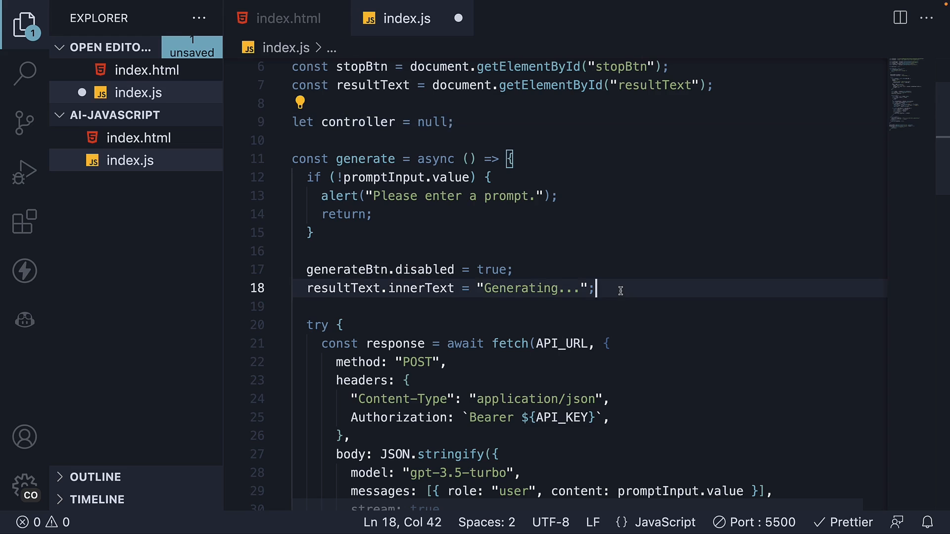
key("Enter")
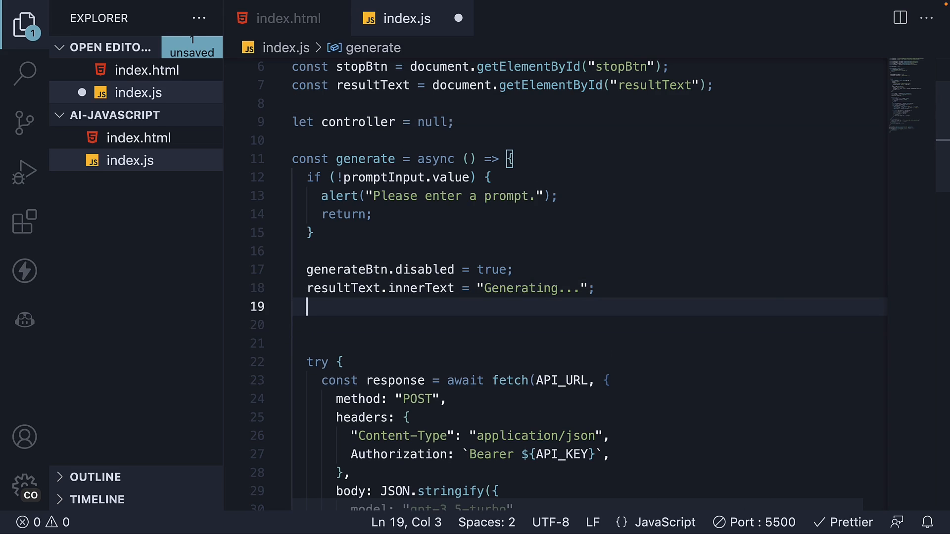
type("stopBtn.disabled")
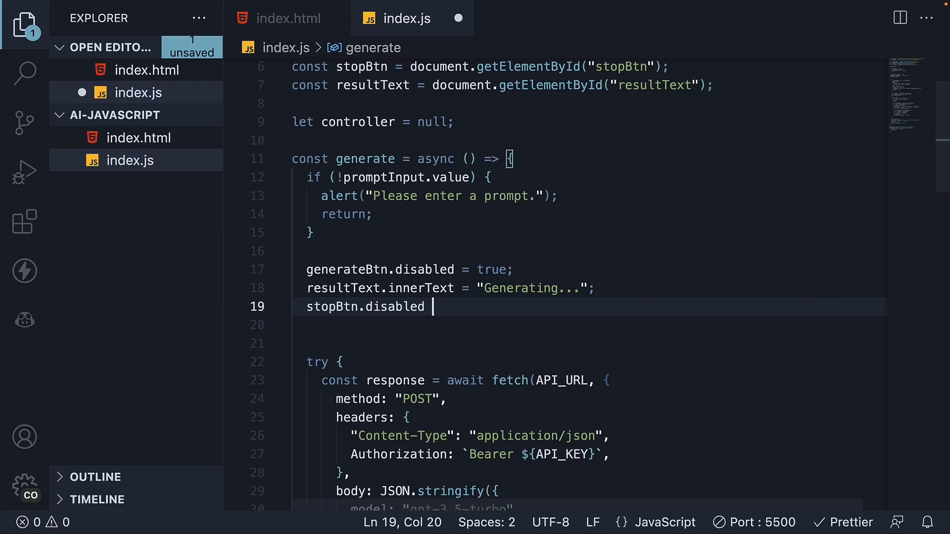
type("= false;")
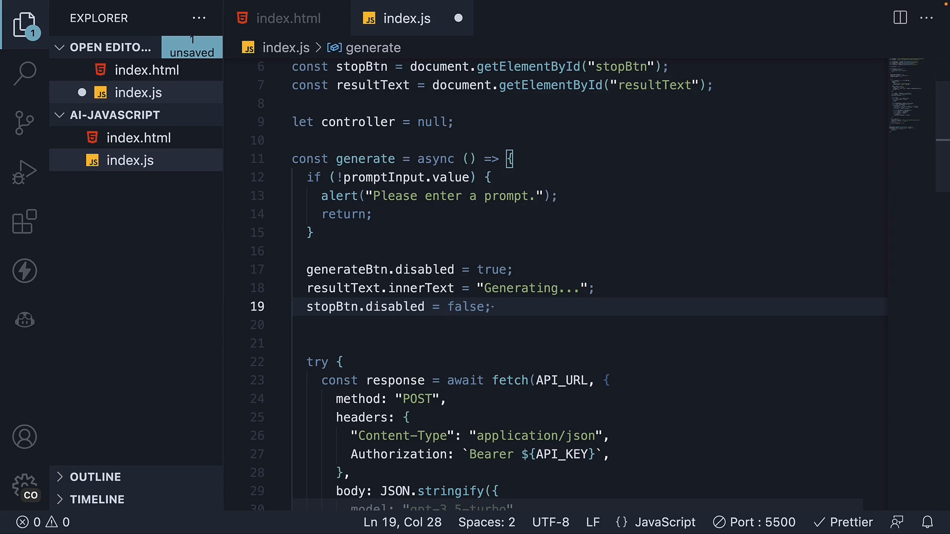
Step: Check the stop button's disabled attribute, then create controller = new AbortController() and its signal in generate
left_click(288, 18)
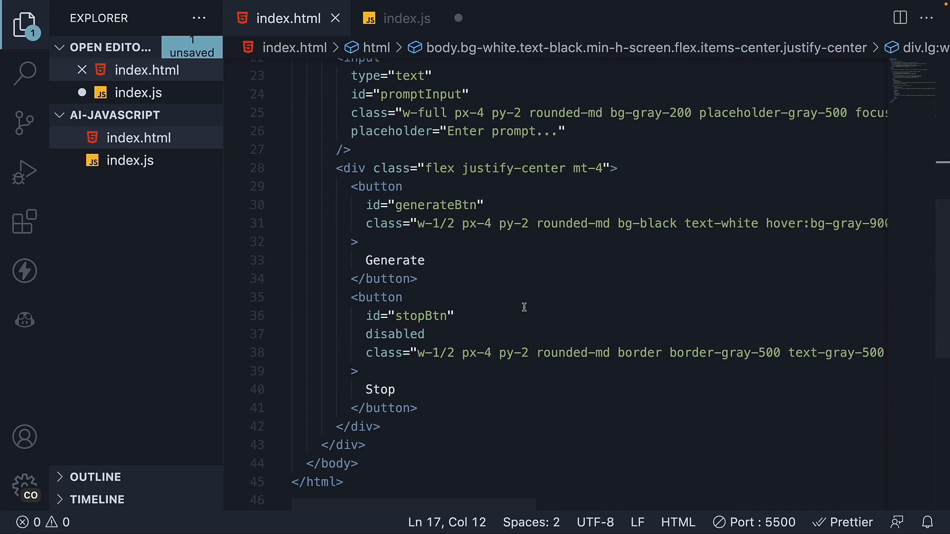
double_click(415, 316)
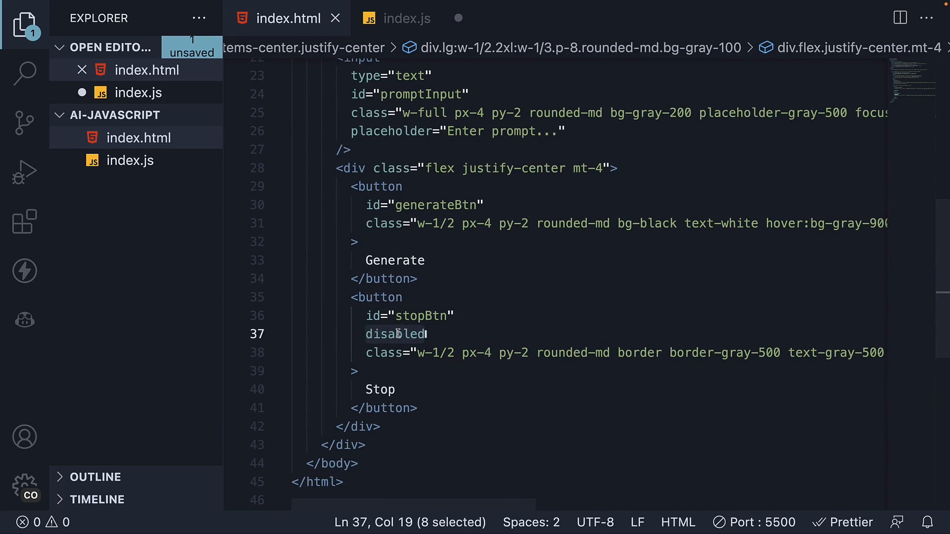
left_click(407, 18)
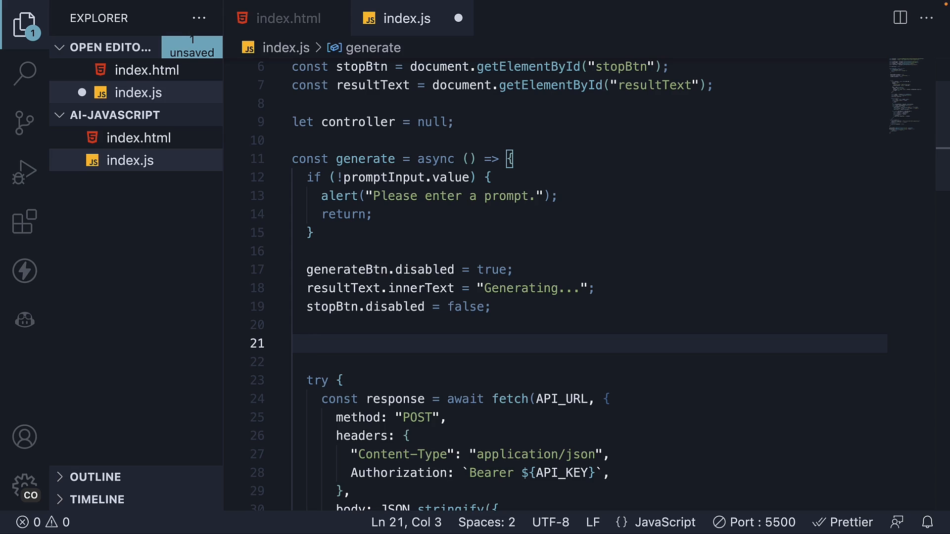
type("controller =")
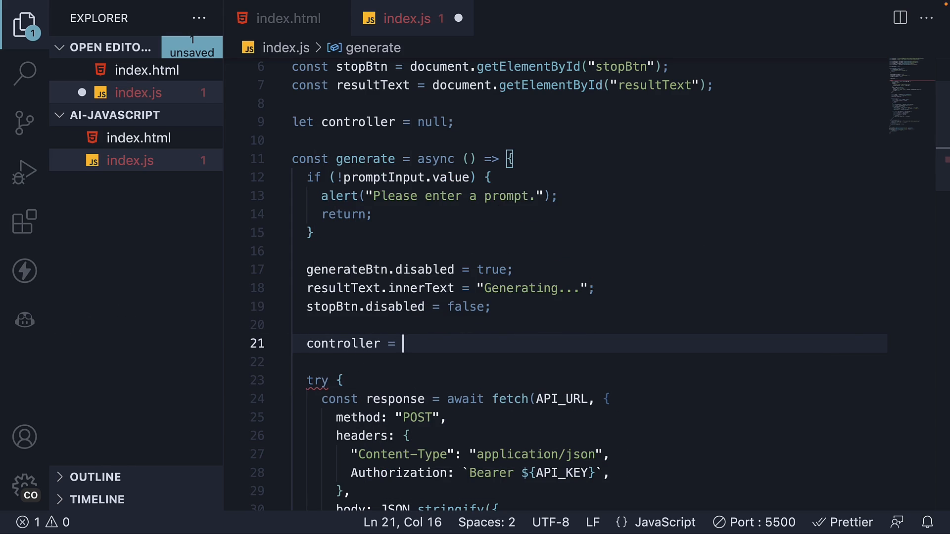
type("new AbortController();")
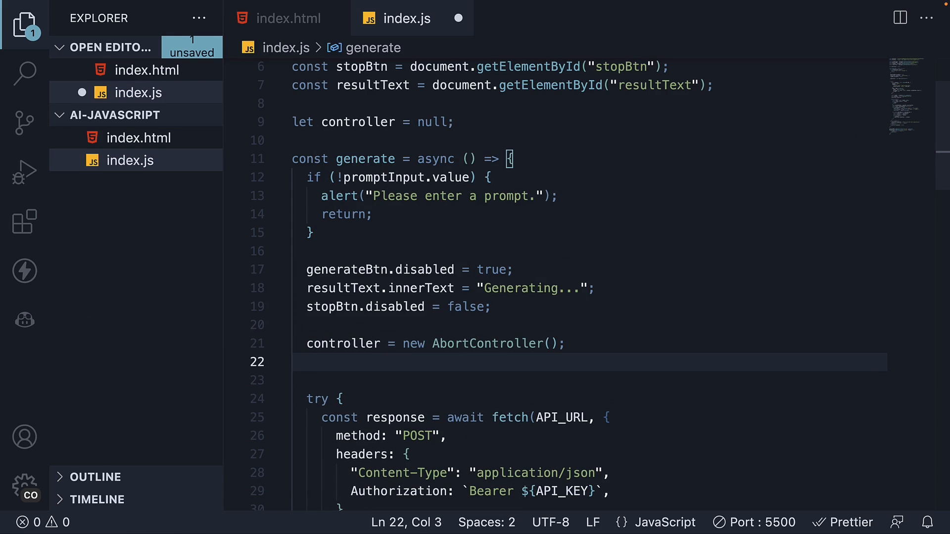
type("controller")
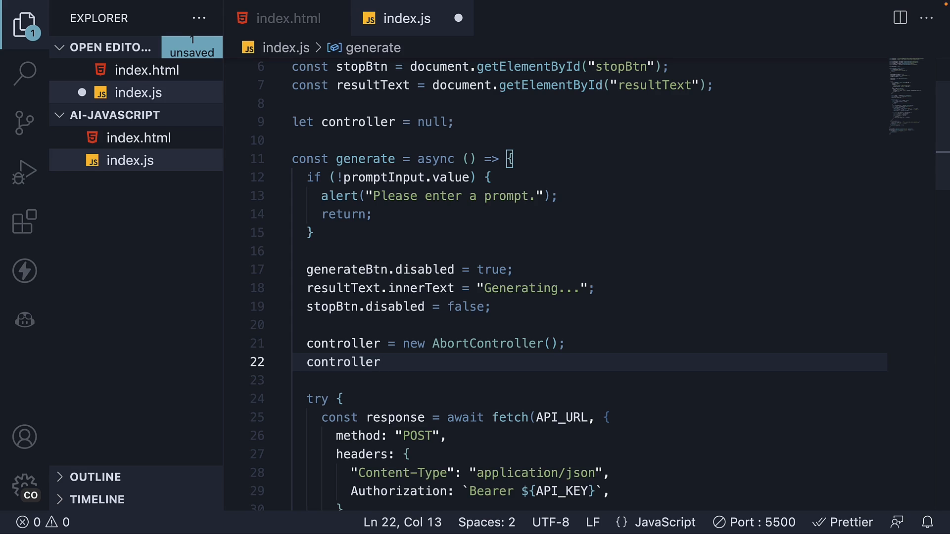
type(".signal;")
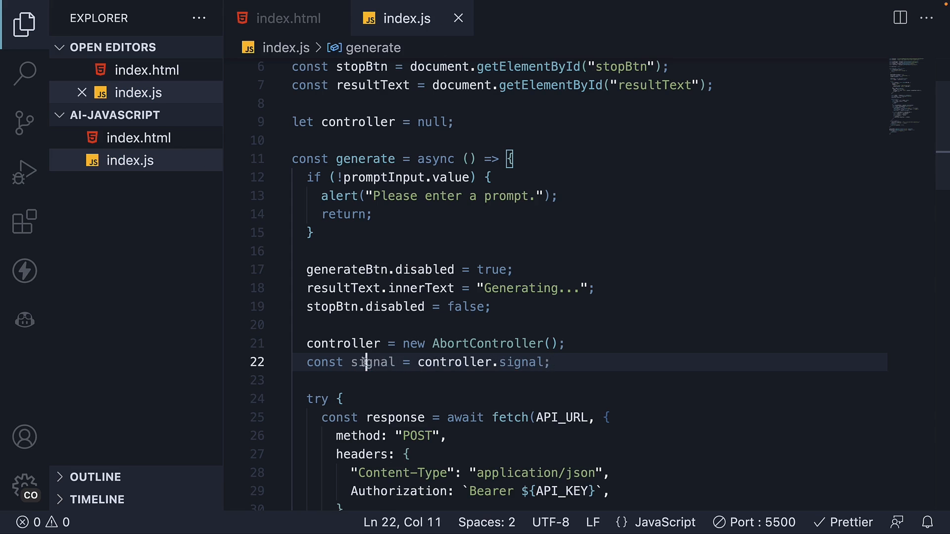
Step: Add 'signal: signal,' to the fetch request options
double_click(372, 362)
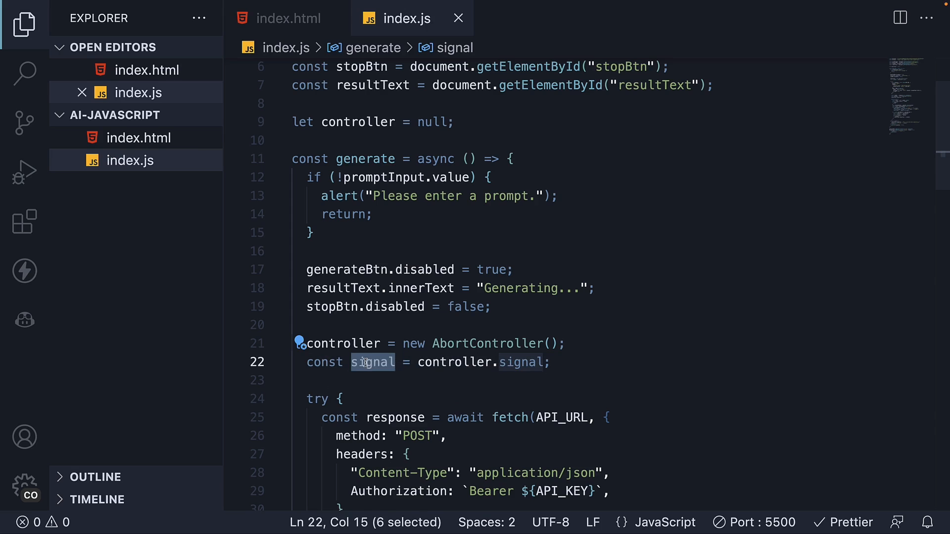
scroll("down", 3)
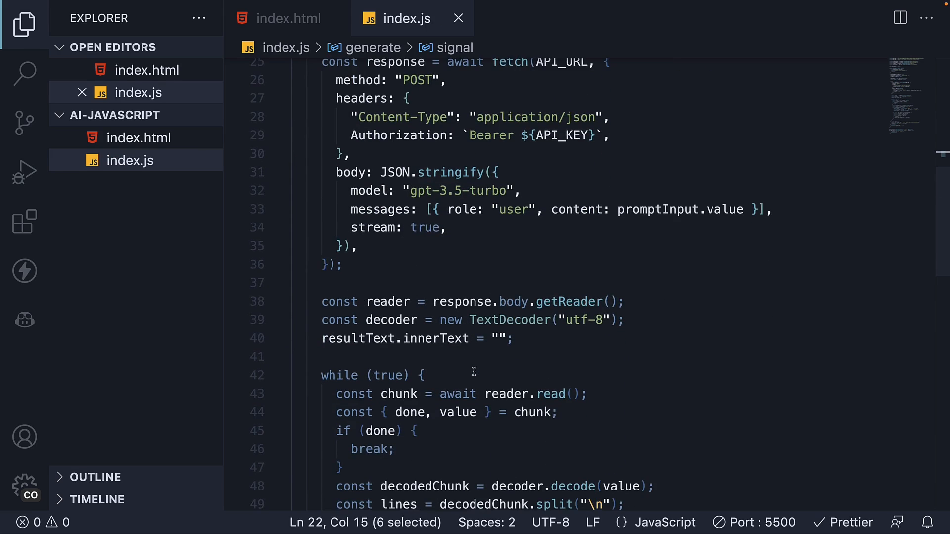
key("Enter")
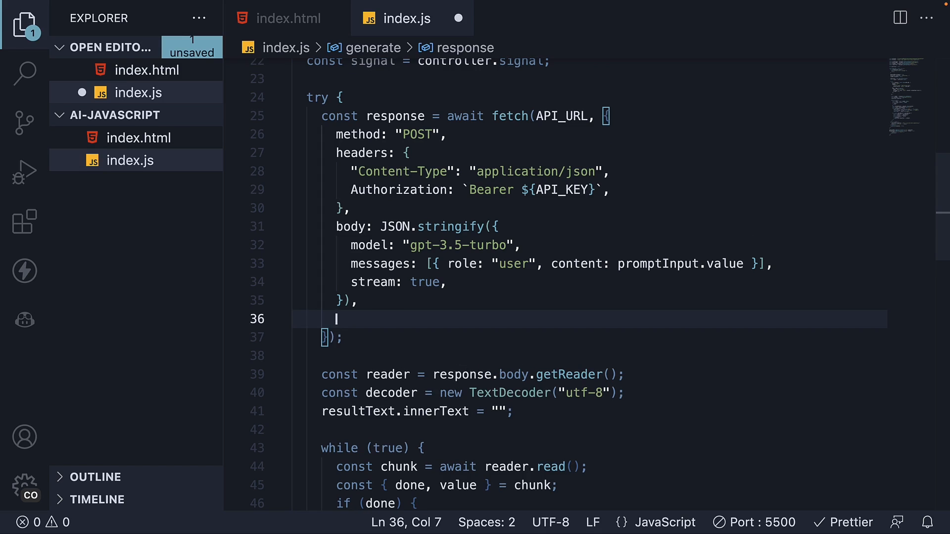
type("signal")
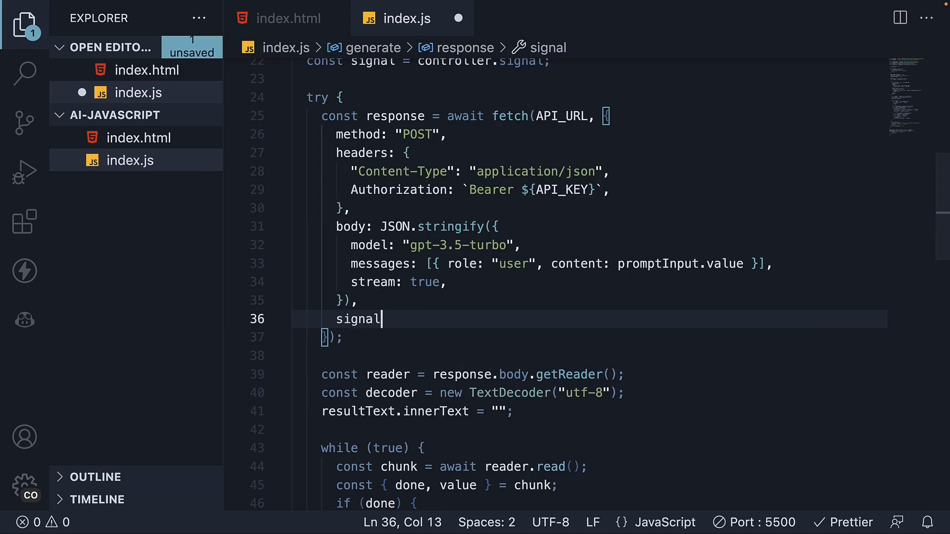
type(": signal")
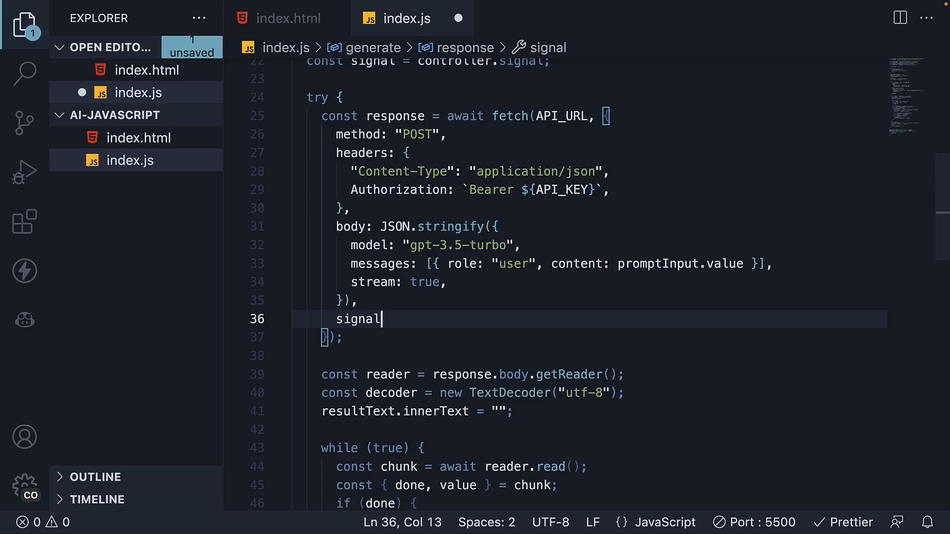
type(",")
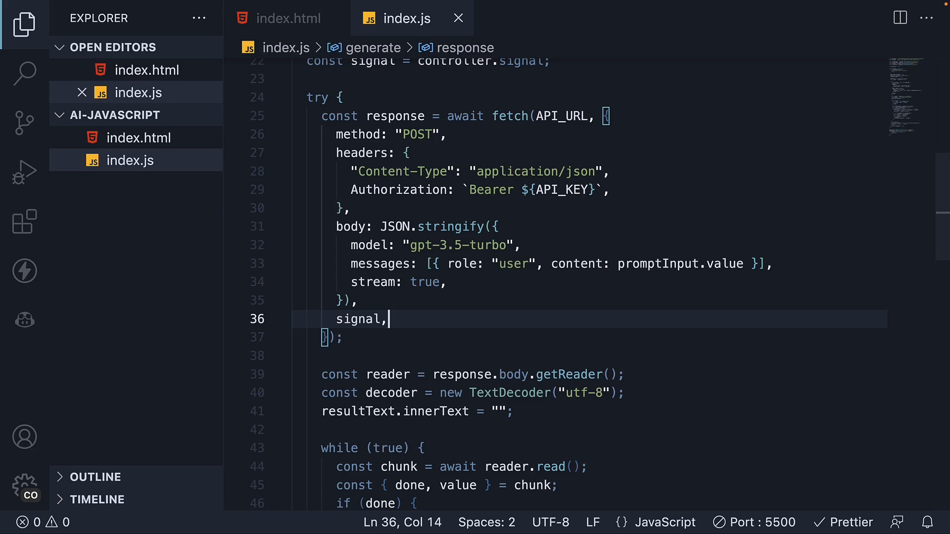
mouse_move(477, 327)
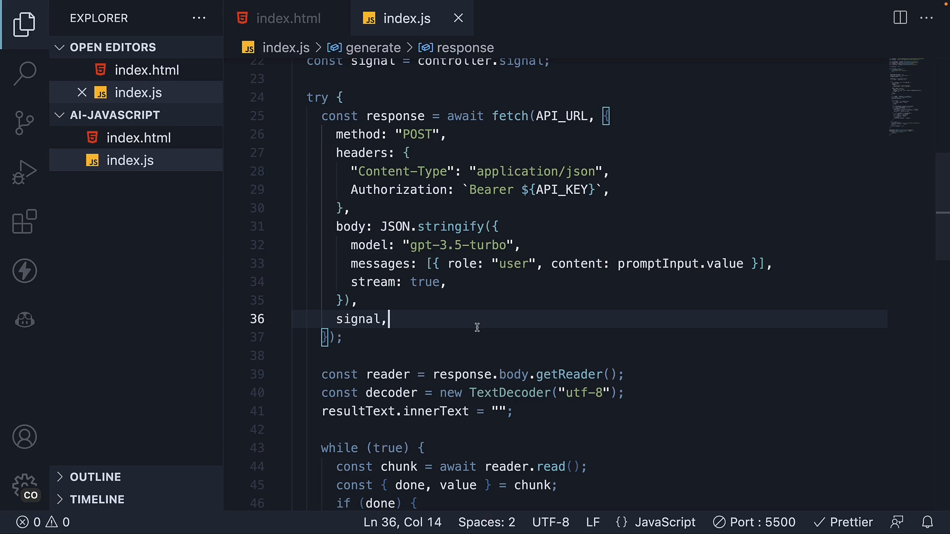
scroll("down", 3)
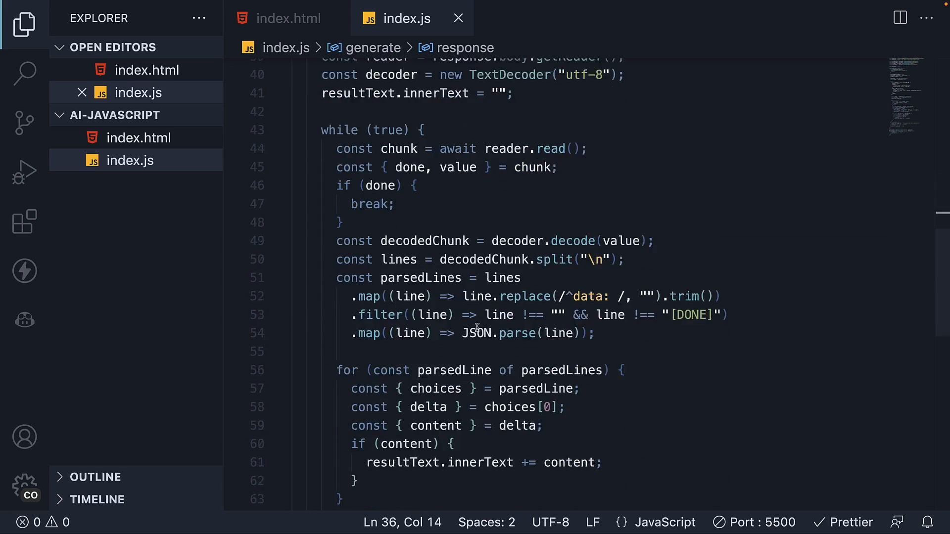
scroll("down", 3)
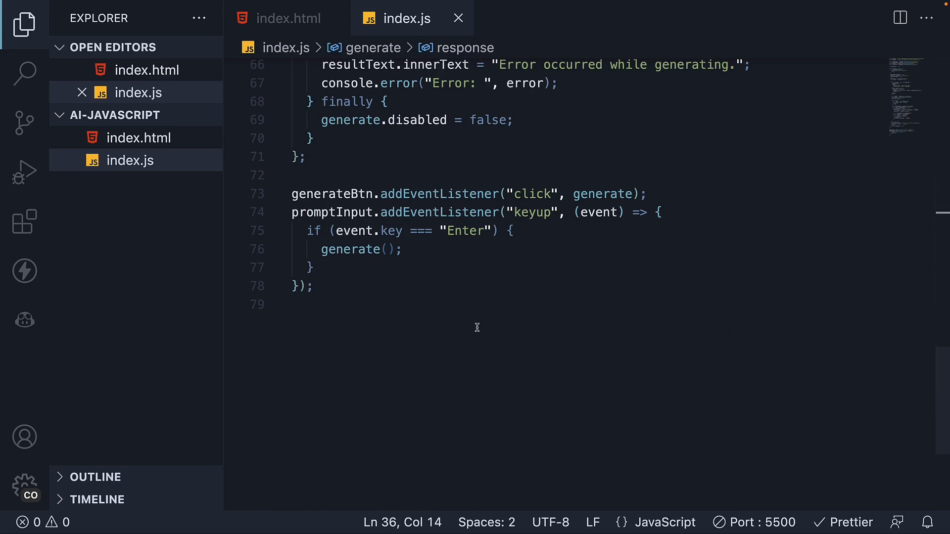
Step: Add a stop function on stopBtn's click that aborts and nulls the controller, then save
type("stop")
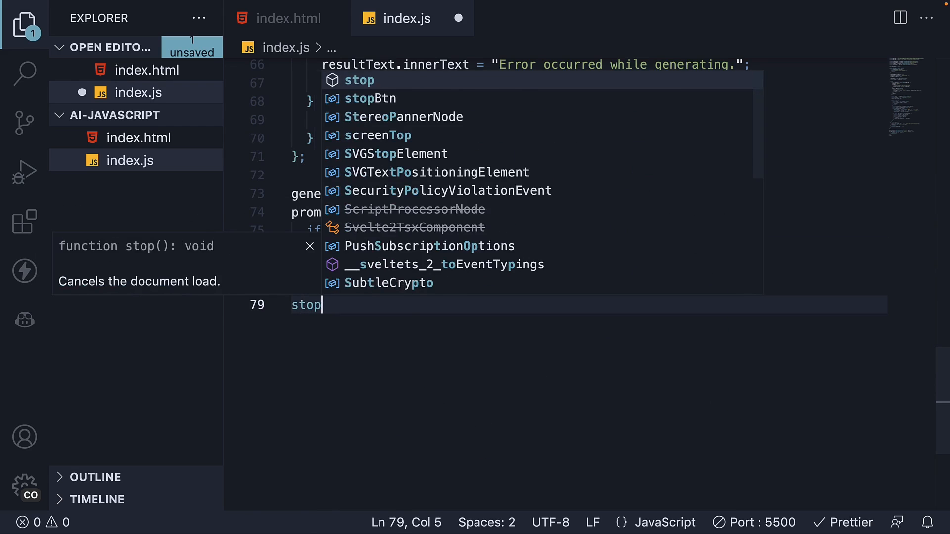
type("Btn.addEventListener(\"")
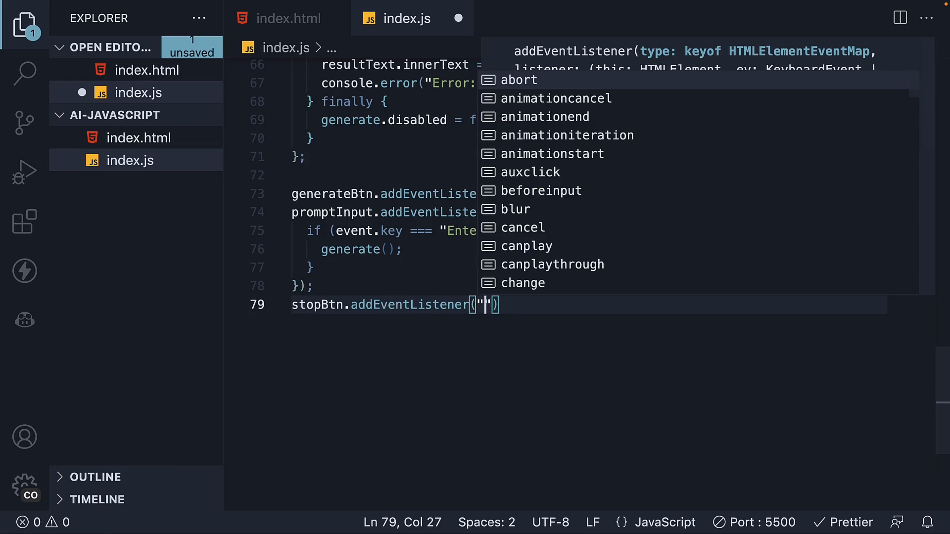
type("click\",")
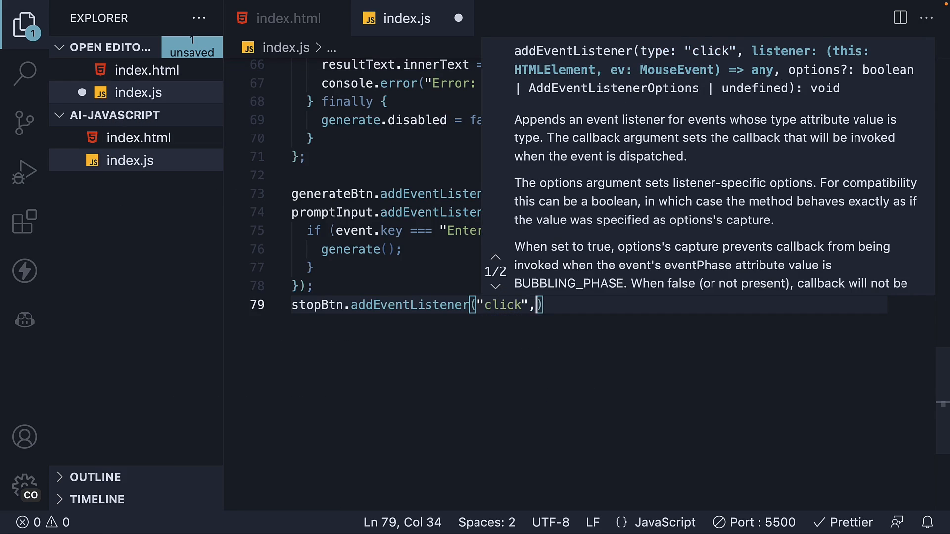
type("stop")
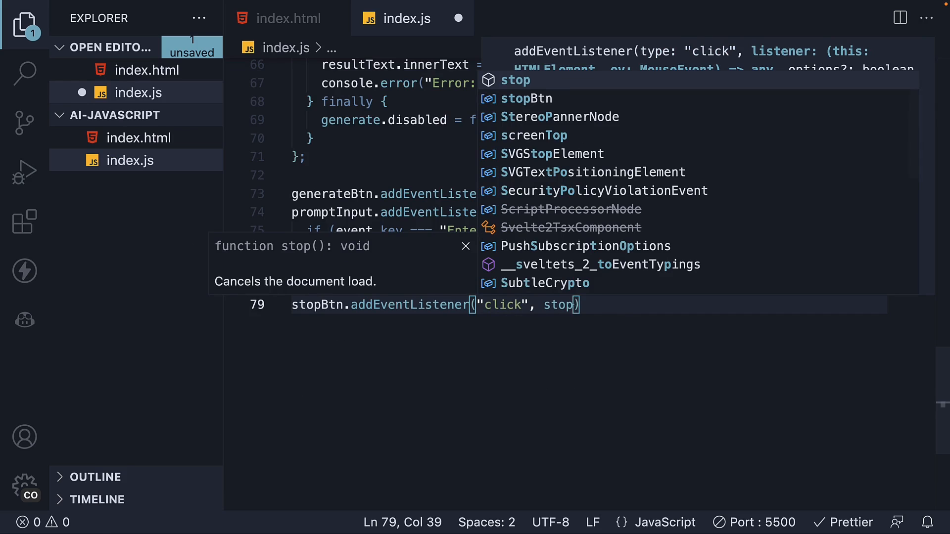
type("cons")
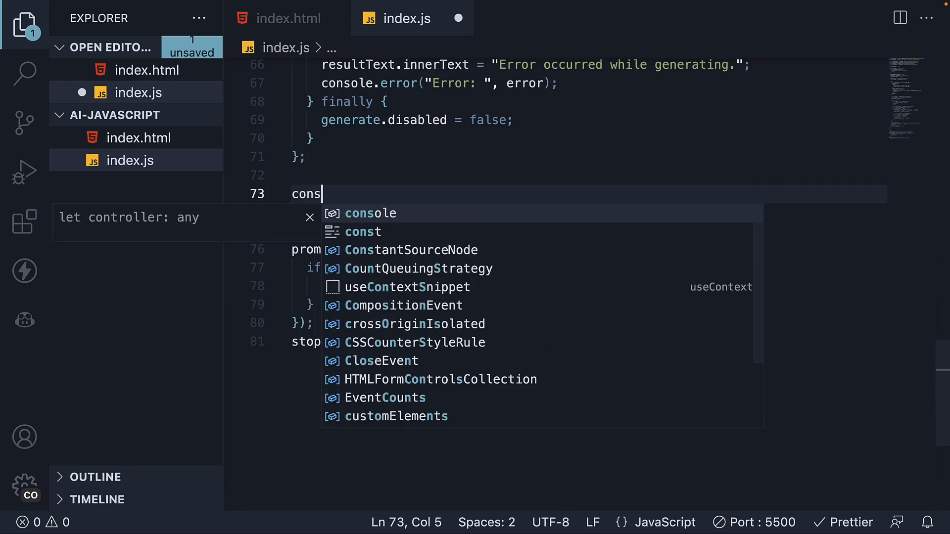
type("t s")
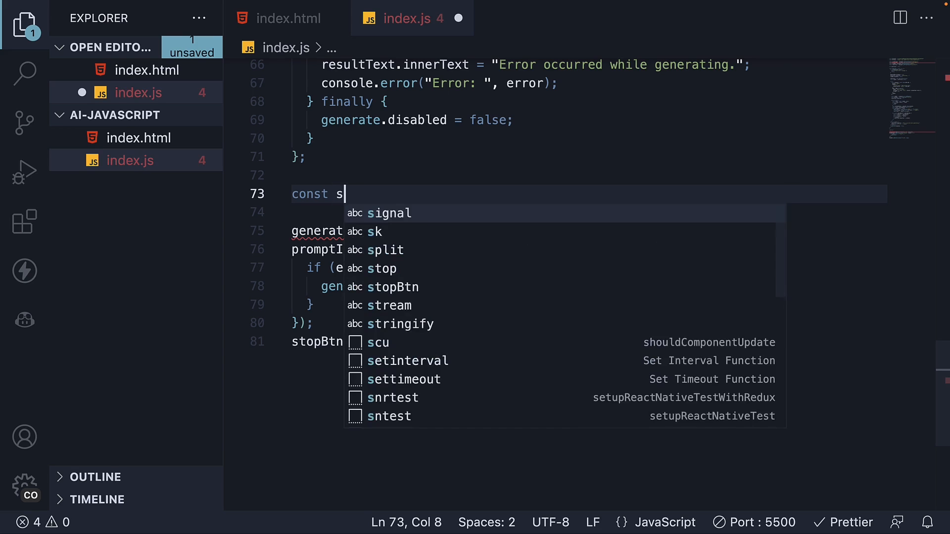
type("top = () => {")
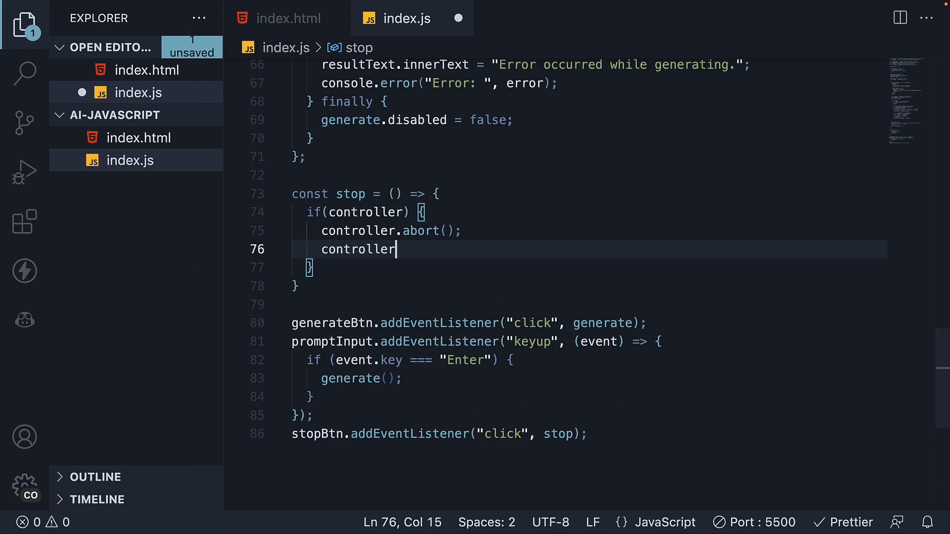
type("= null;")
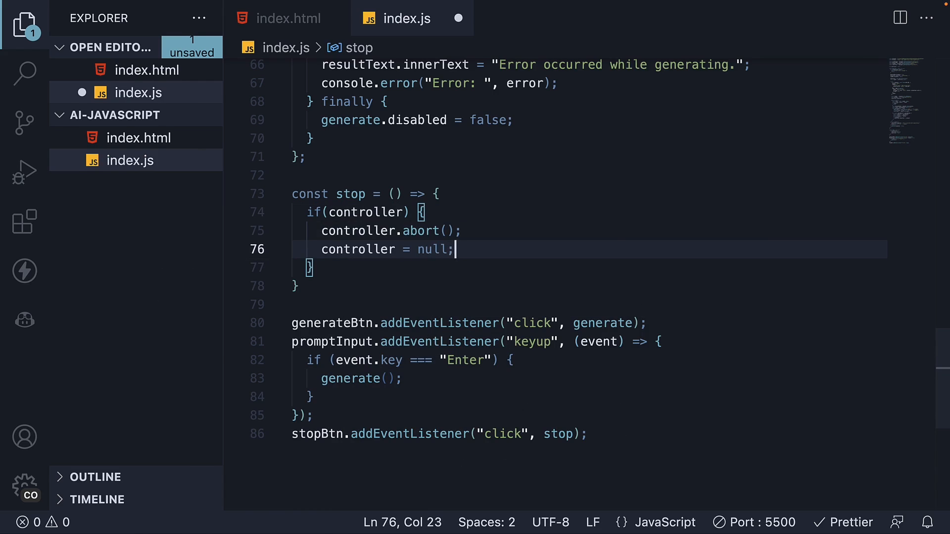
key("ctrl+s")
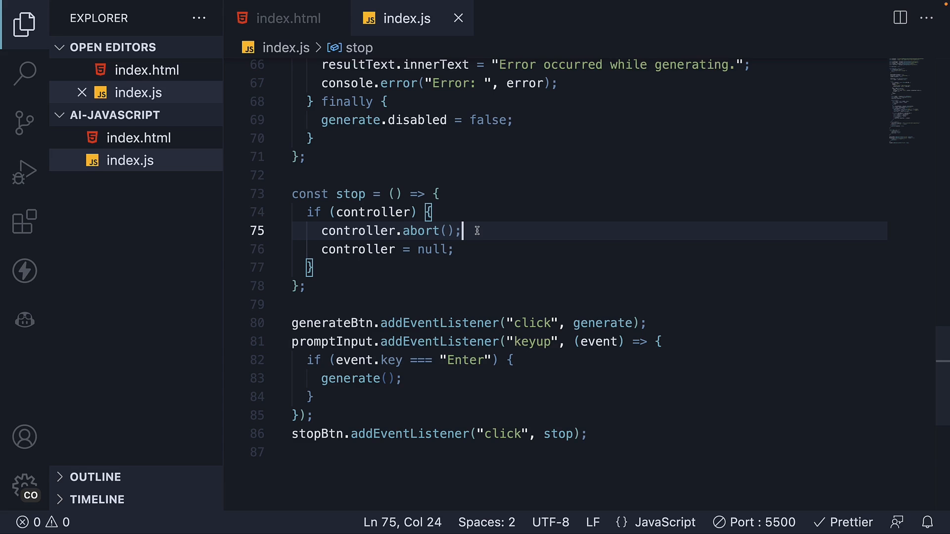
Step: In the catch block, show 'Request aborted.' in resultText when signal.aborted, then save
scroll("up", 3)
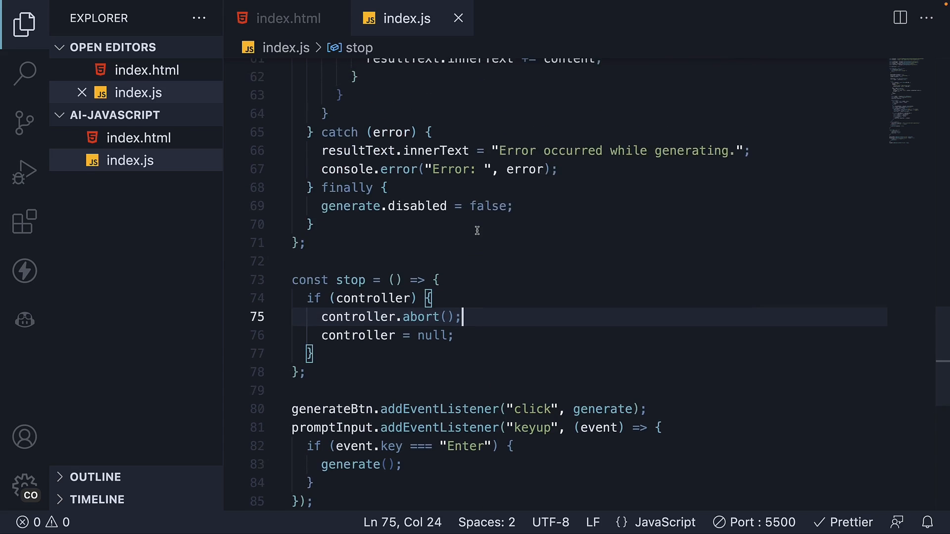
scroll("up", 3)
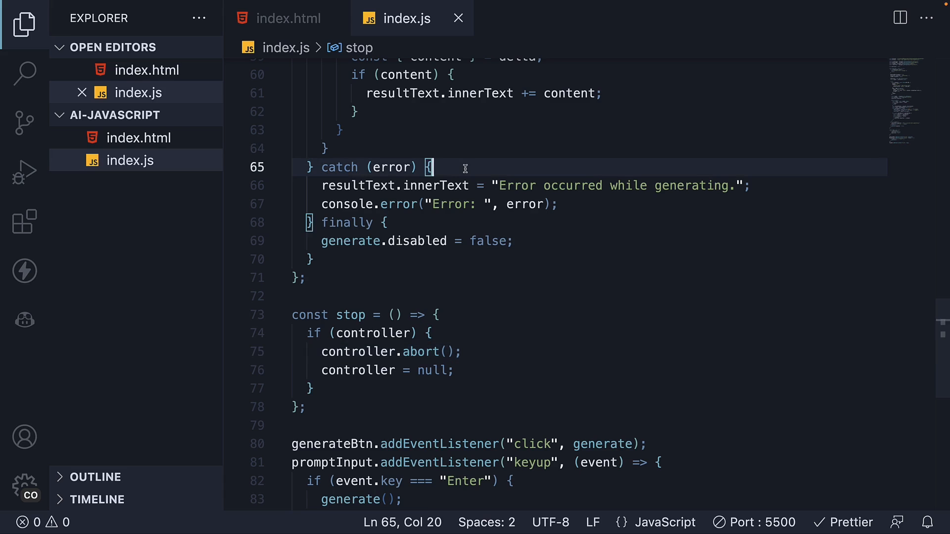
type("i")
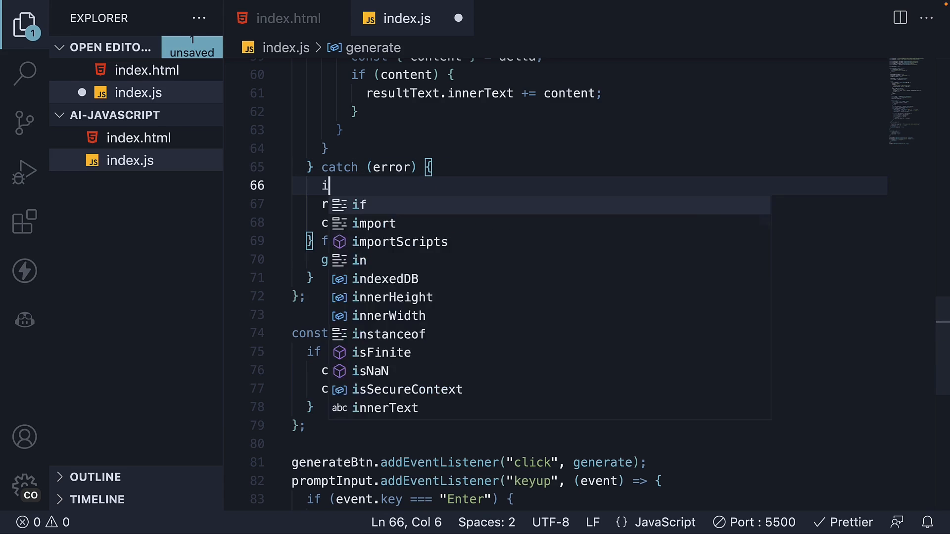
type("f(signal)")
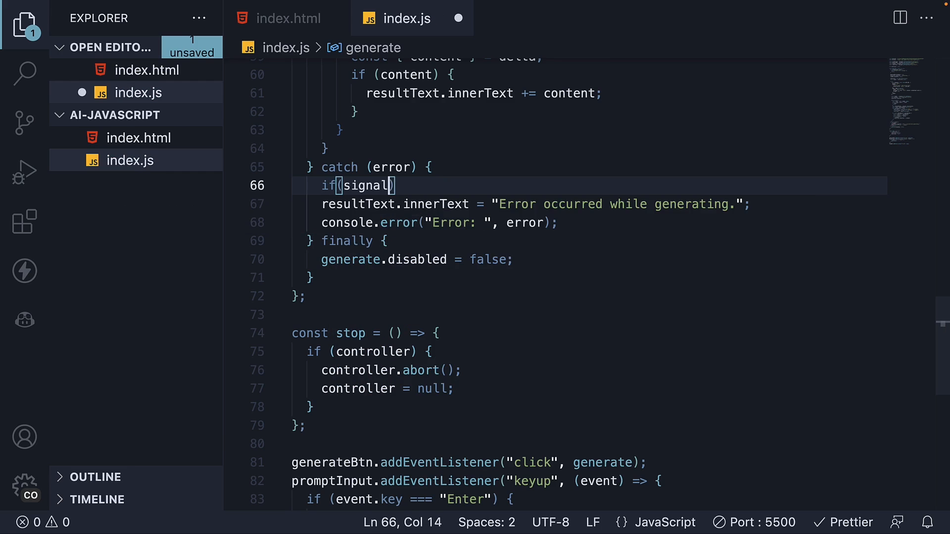
type(".aborted")
type("resul")
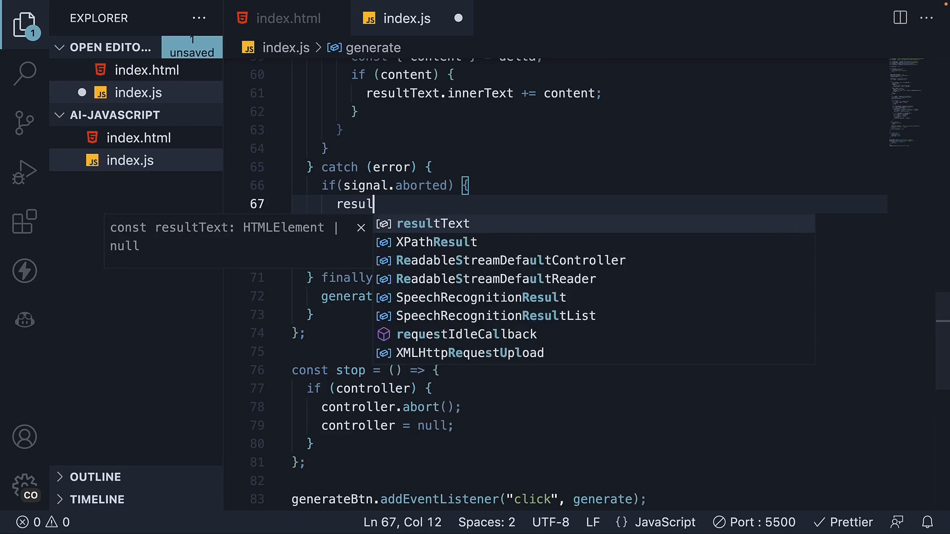
type("tText.innerText")
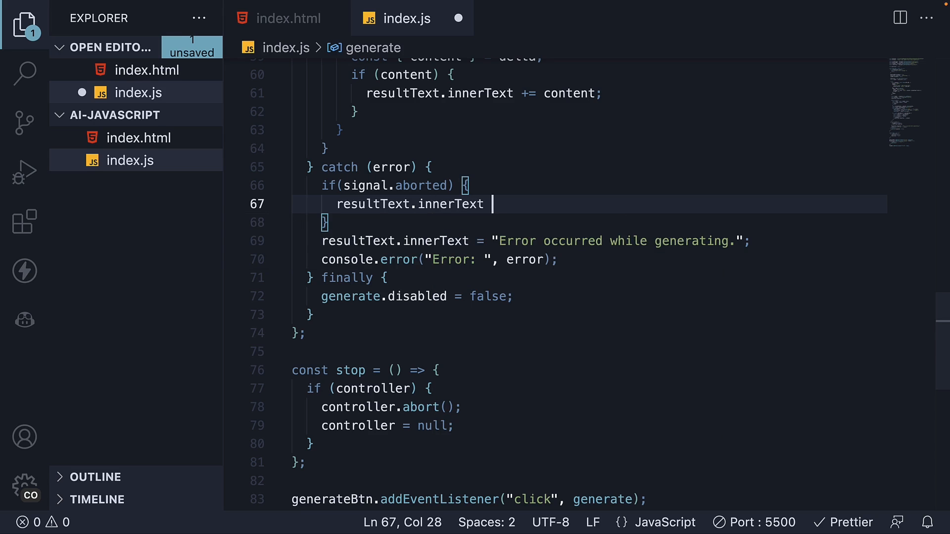
type("= \"Requ")
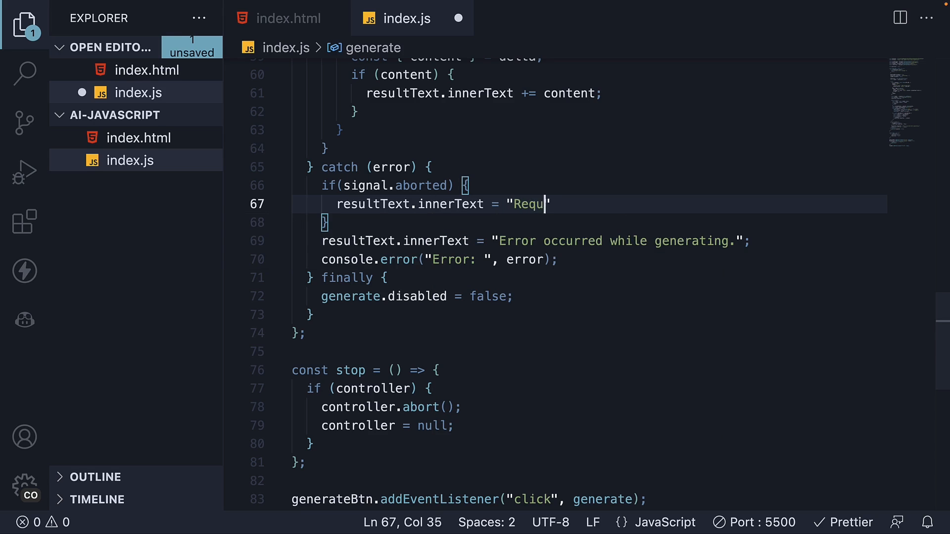
type("est aborted\"")
left_click(590, 223)
type(" else {")
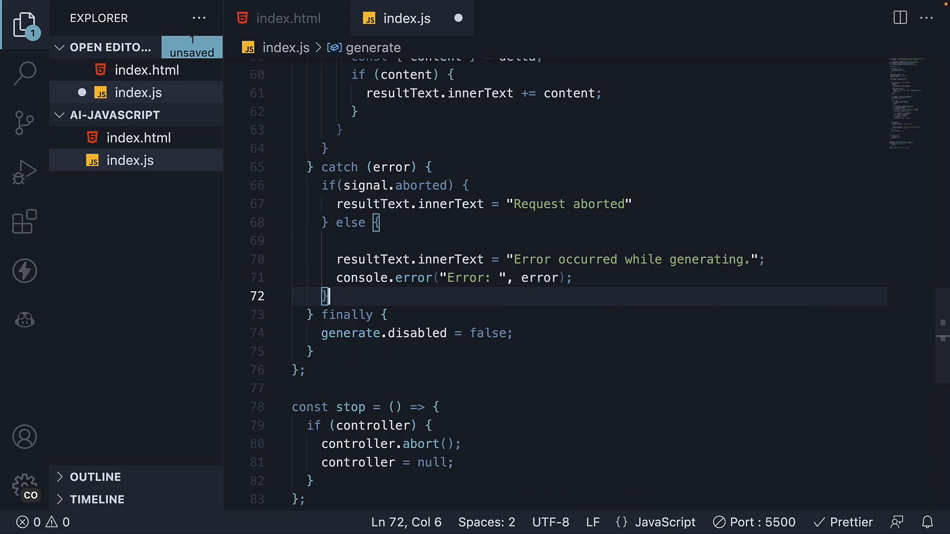
key("ctrl+s")
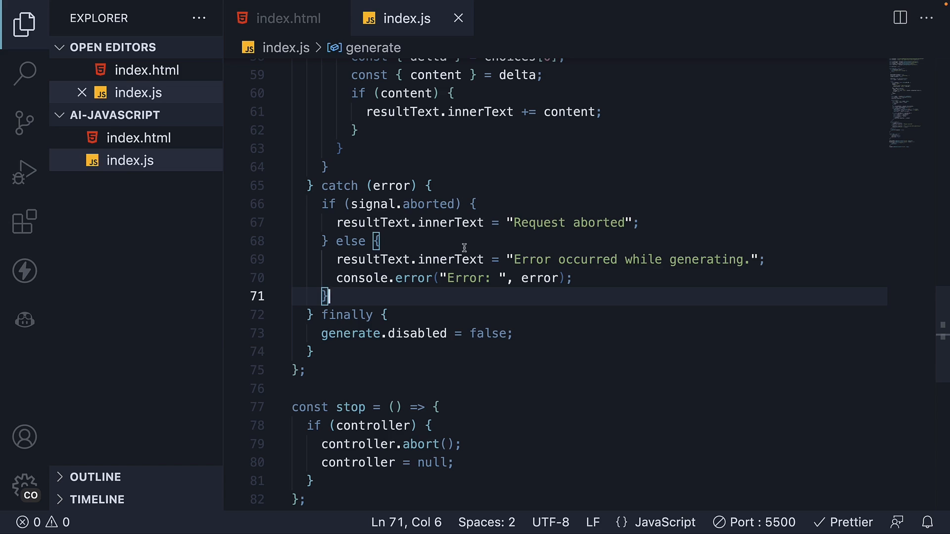
mouse_move(660, 273)
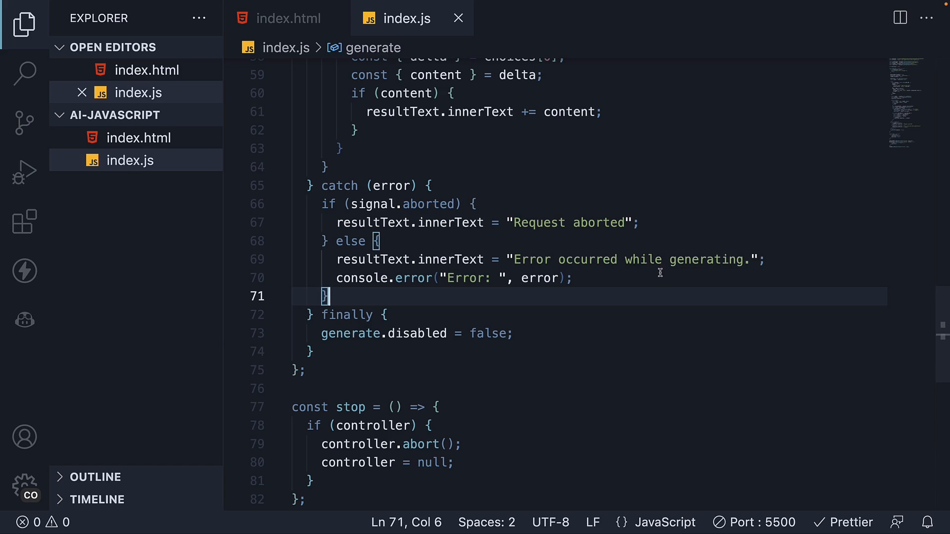
left_click(381, 240)
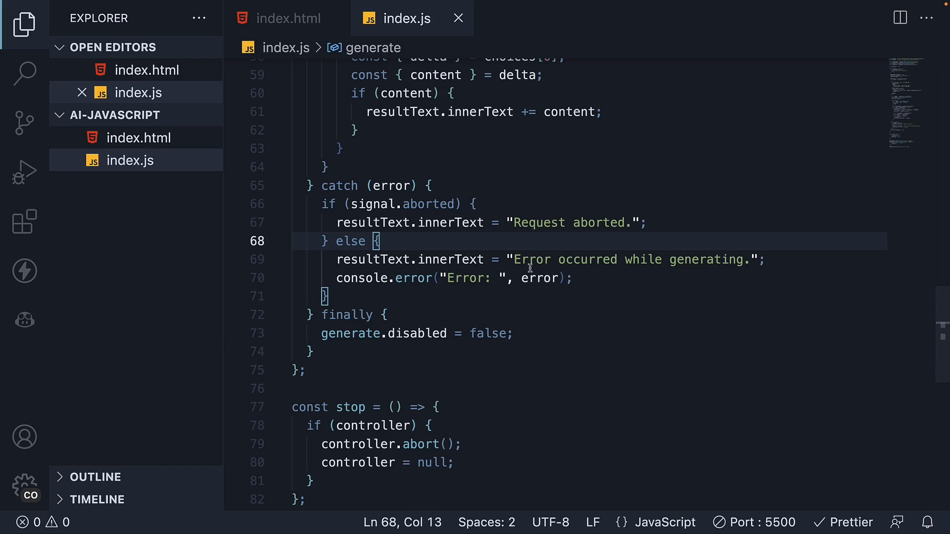
left_click(512, 333)
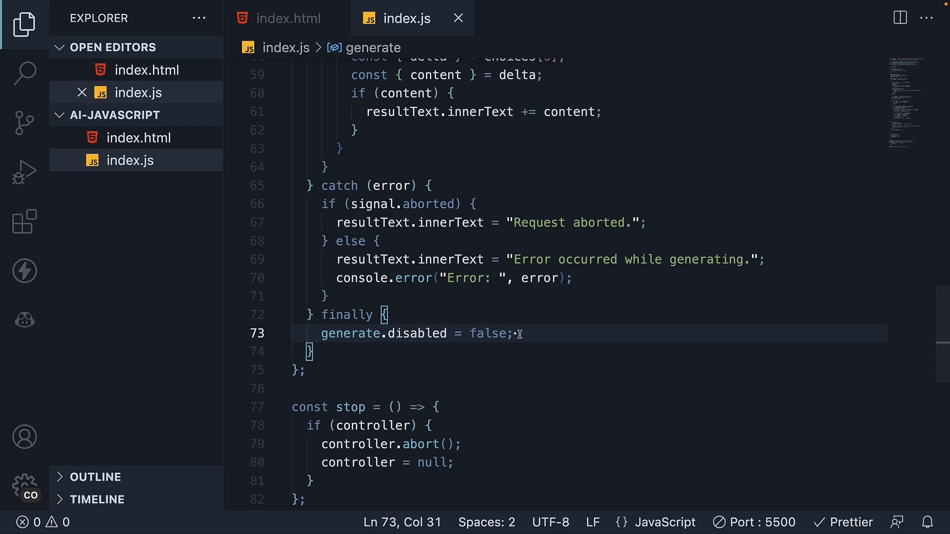
Step: In finally, add stopBtn.disabled = true and controller = null, and rename generate to generateBtn
type("stop")
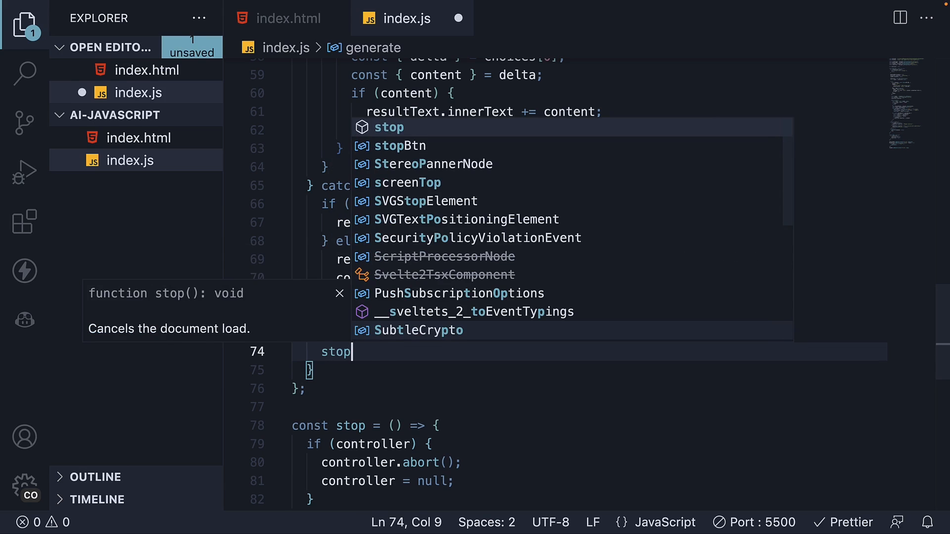
type("Btn.disabled = true;")
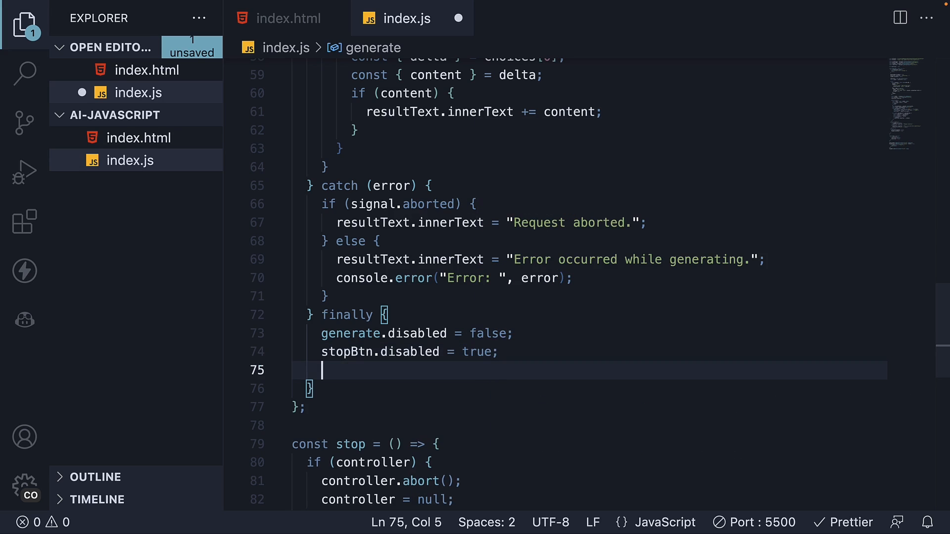
type("controller = null;")
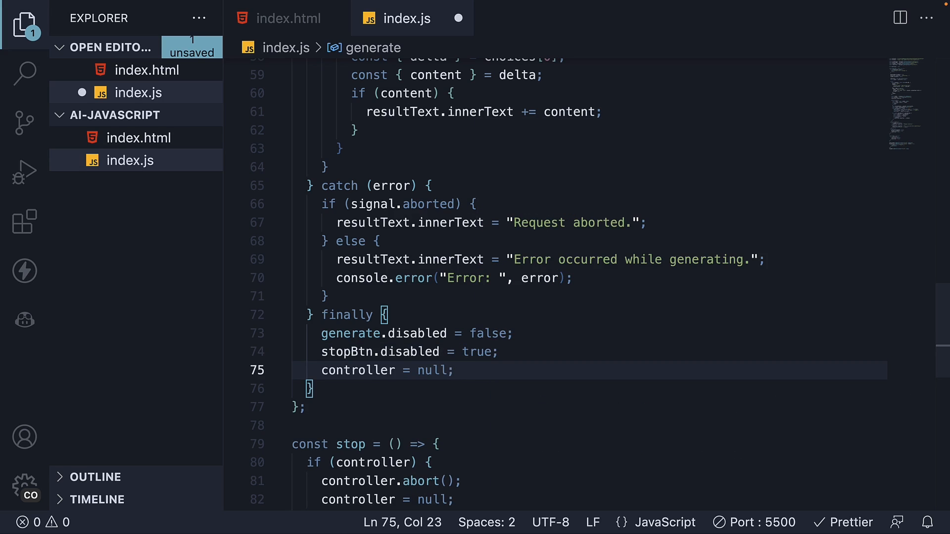
double_click(351, 334)
type("Btn")
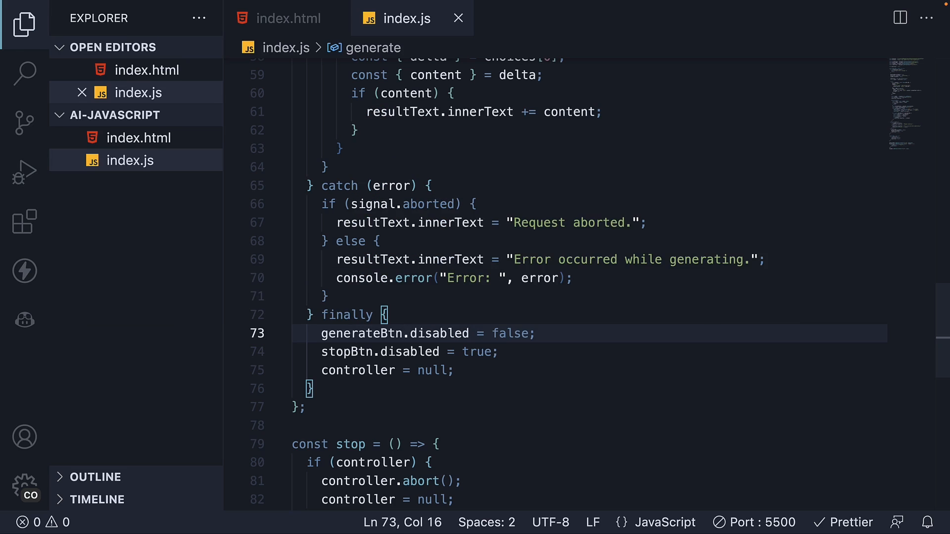
mouse_move(477, 370)
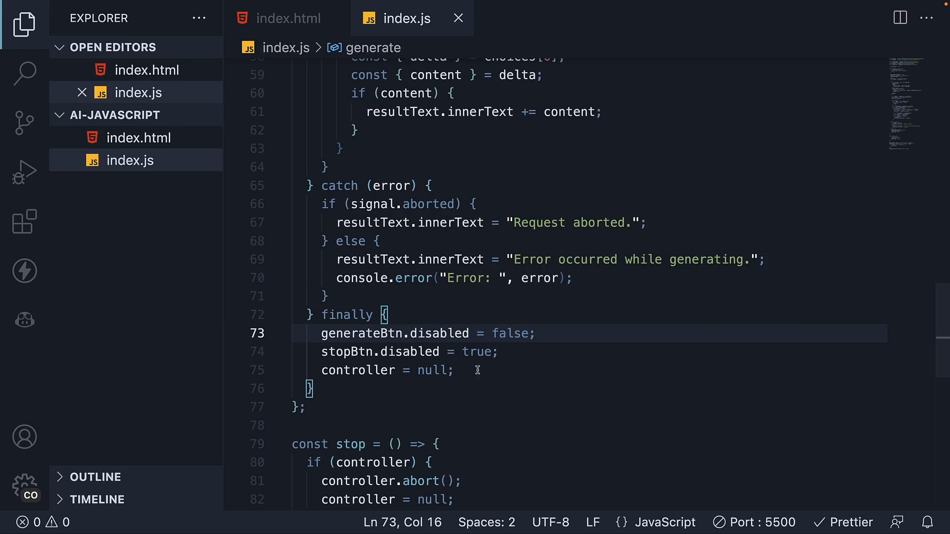
left_click(310, 388)
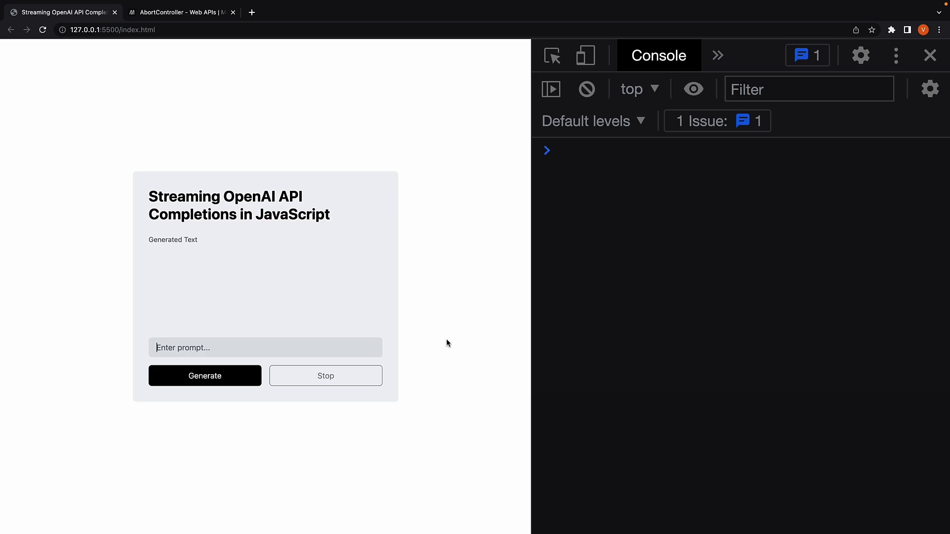
Step: Stop a '20 word sentence' generation to see 'Request aborted.', then rerun it uninterrupted
type("20 word sen")
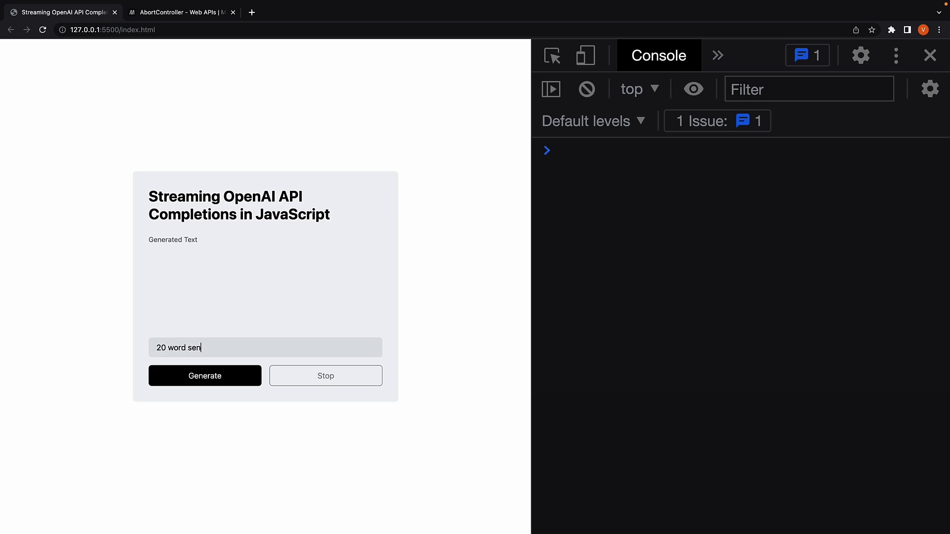
type("tence")
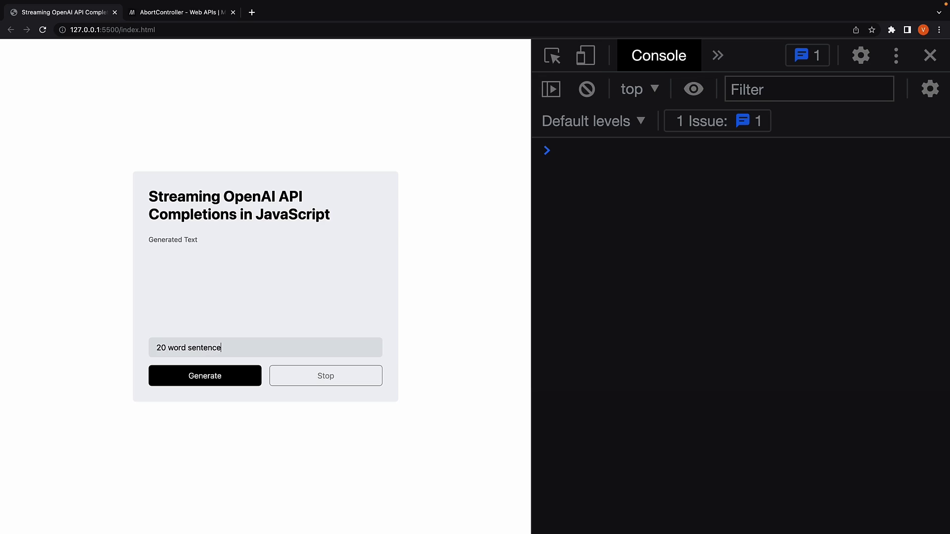
left_click(204, 376)
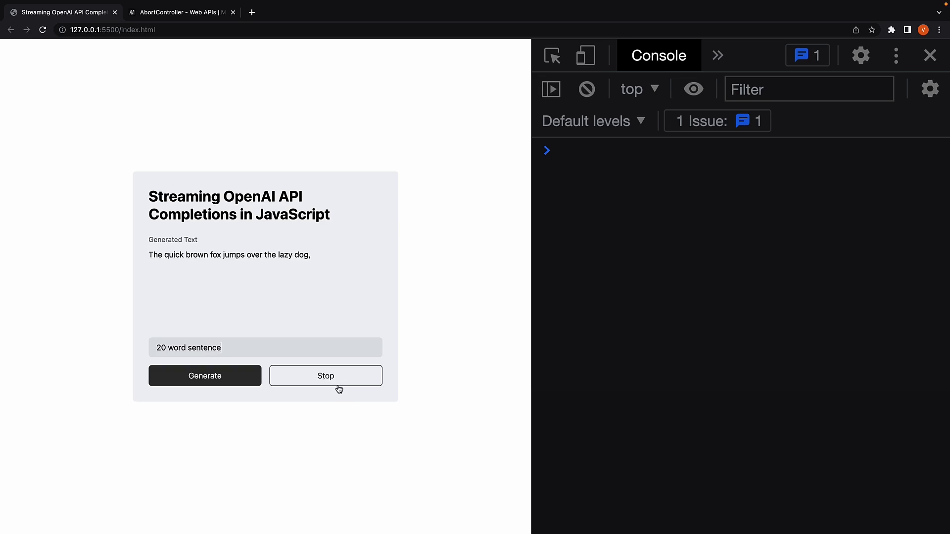
left_click(326, 376)
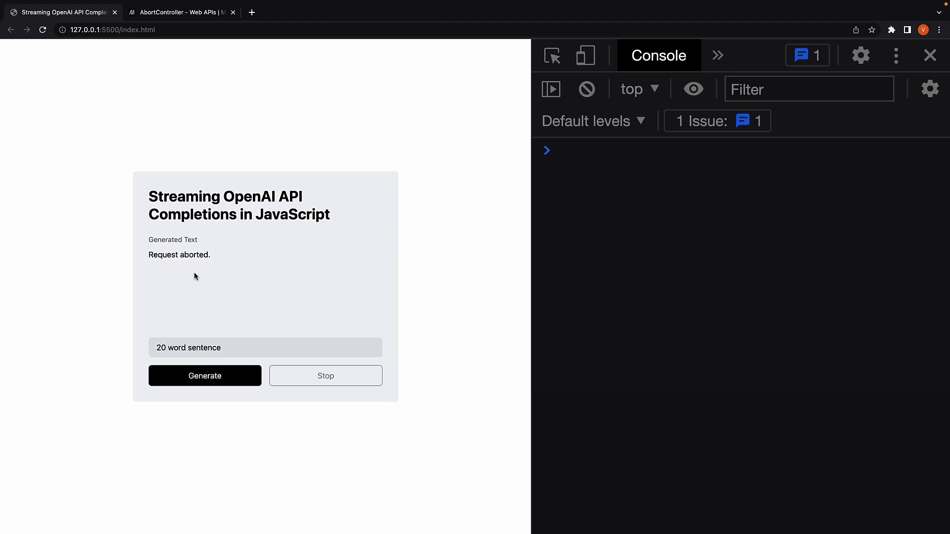
mouse_move(326, 376)
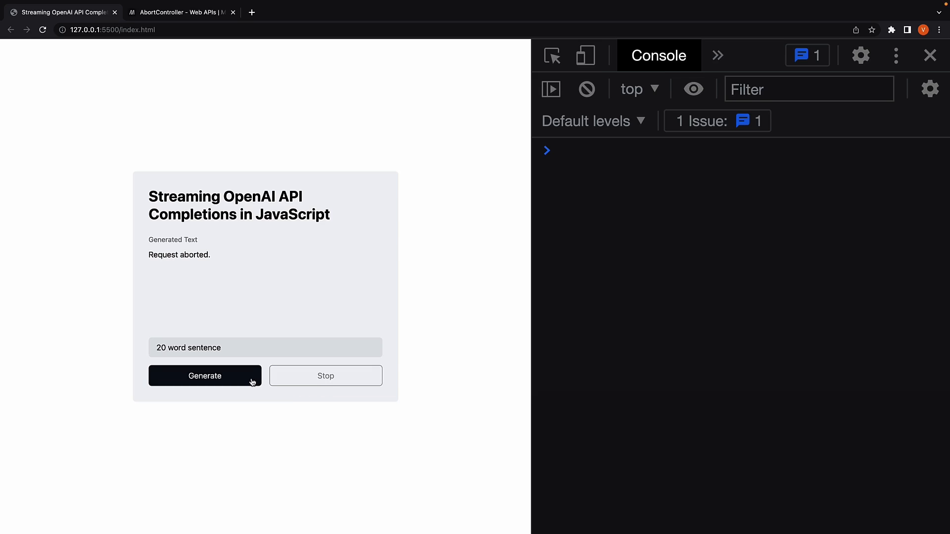
left_click(204, 375)
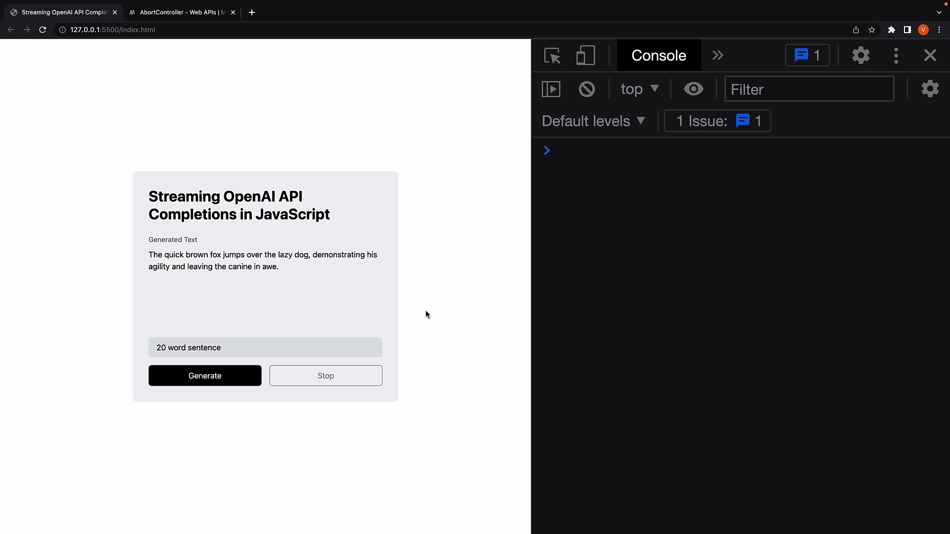